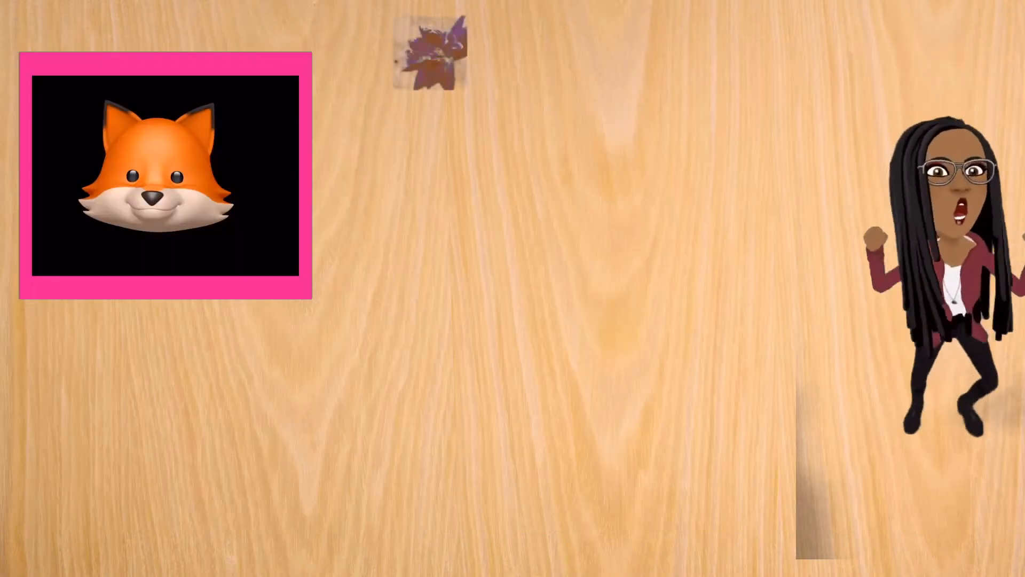
- Set a Google Images 'playground' photo as the slide background and add the avatar sticker
type("Avant Garde Teacher")
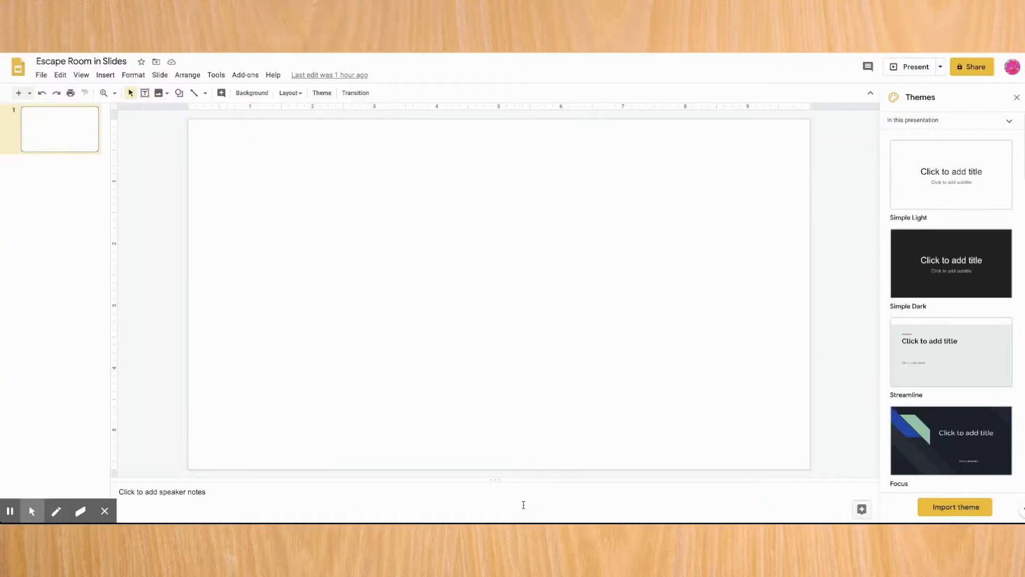
mouse_move(81, 62)
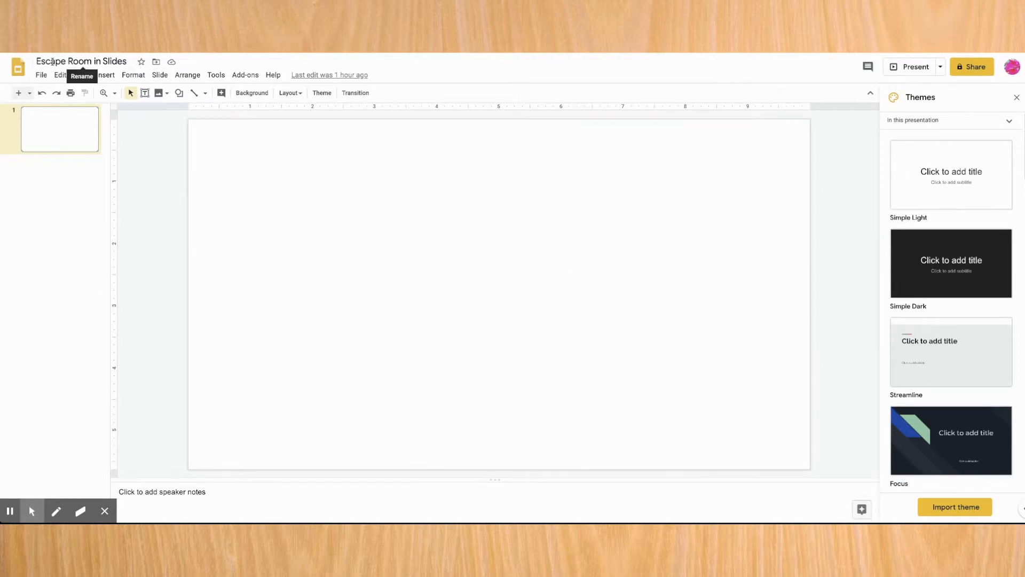
mouse_move(311, 169)
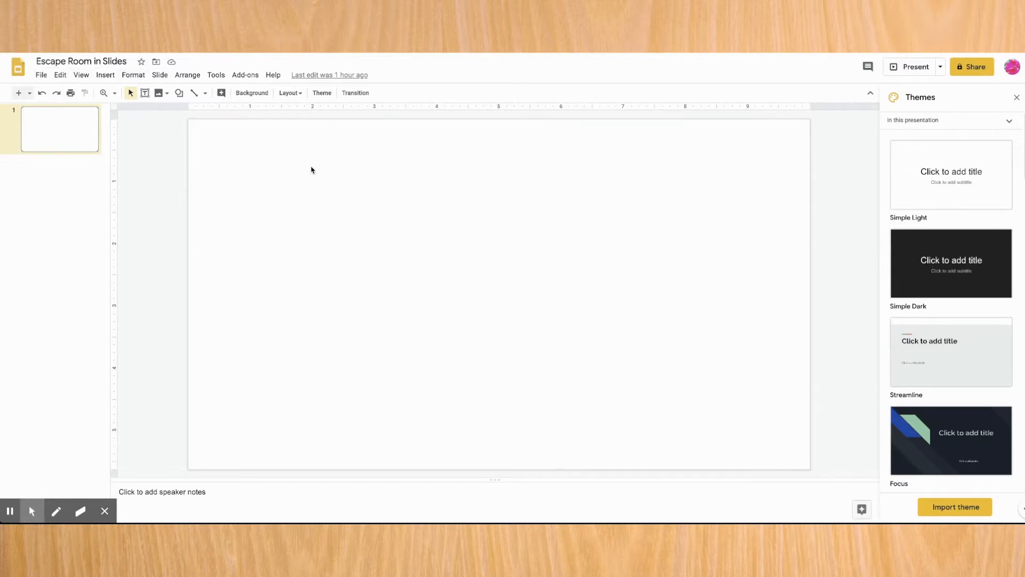
left_click(252, 92)
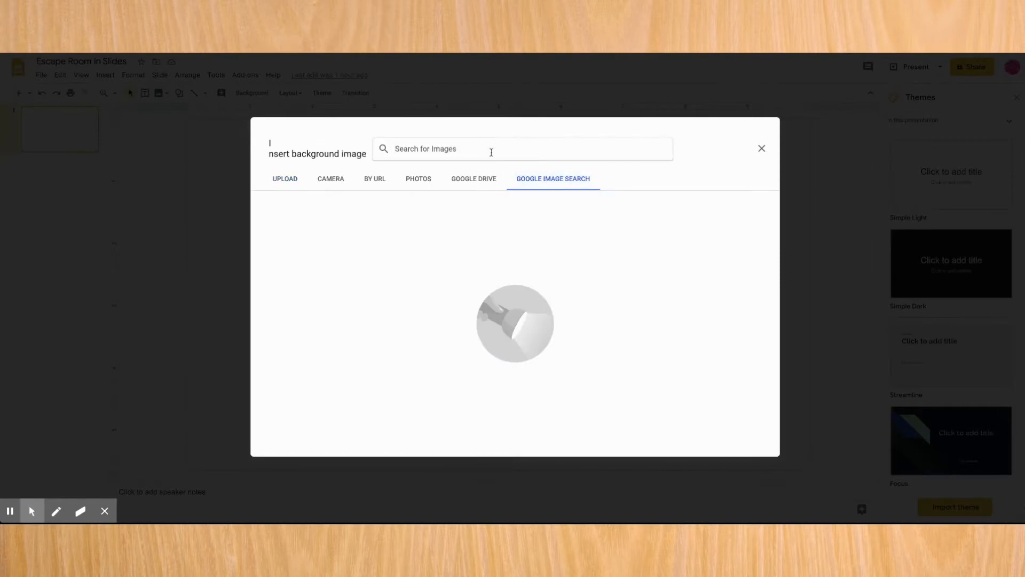
type("playground")
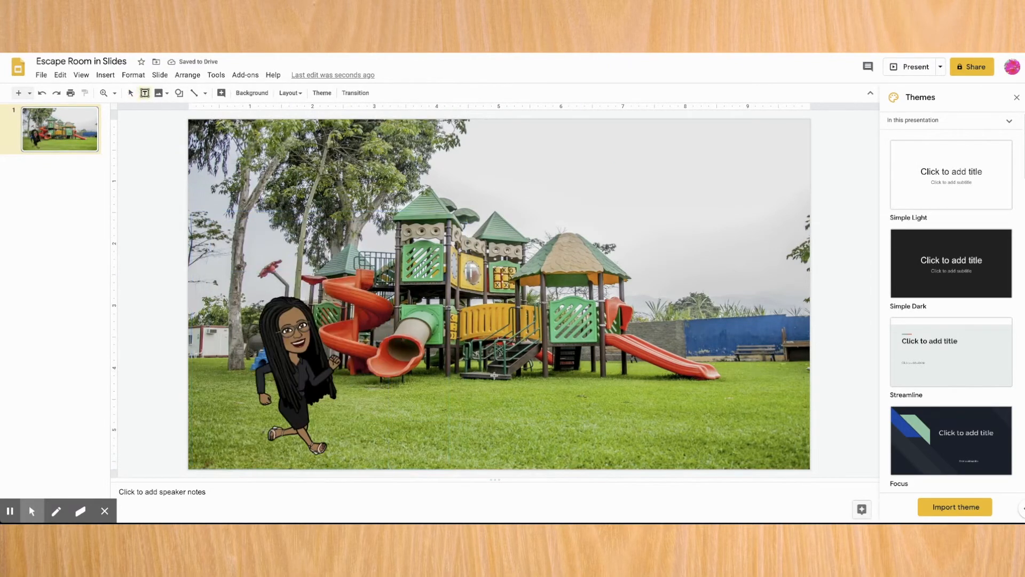
- Add the 'What should we play today?' prompt text box with a dark green fill
type("What should we play today?")
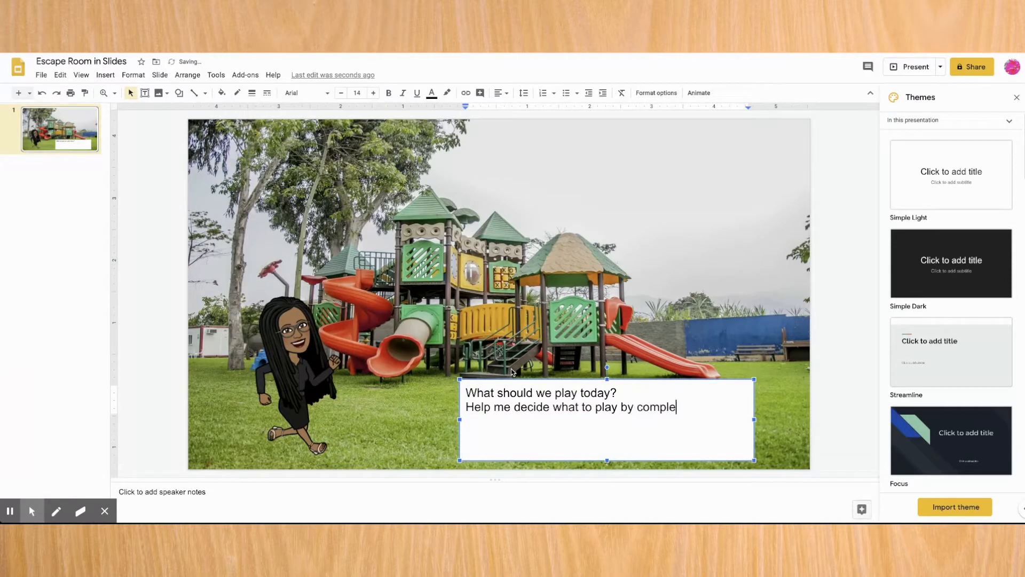
type("ting your facts.")
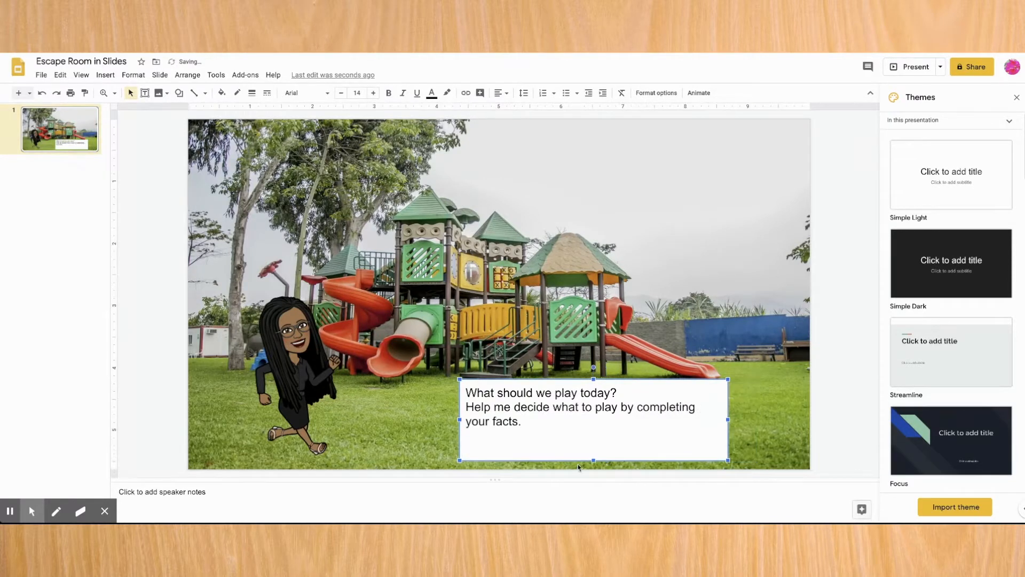
left_click(222, 93)
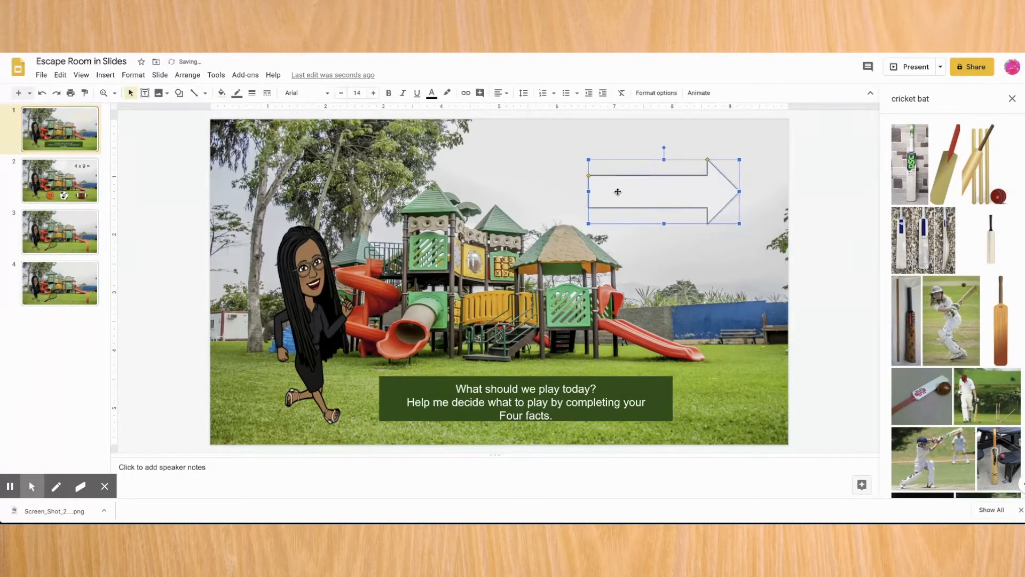
- Insert an arrow shape labelled 'Ready Set Go' and select its wording
type("Ready Set Go")
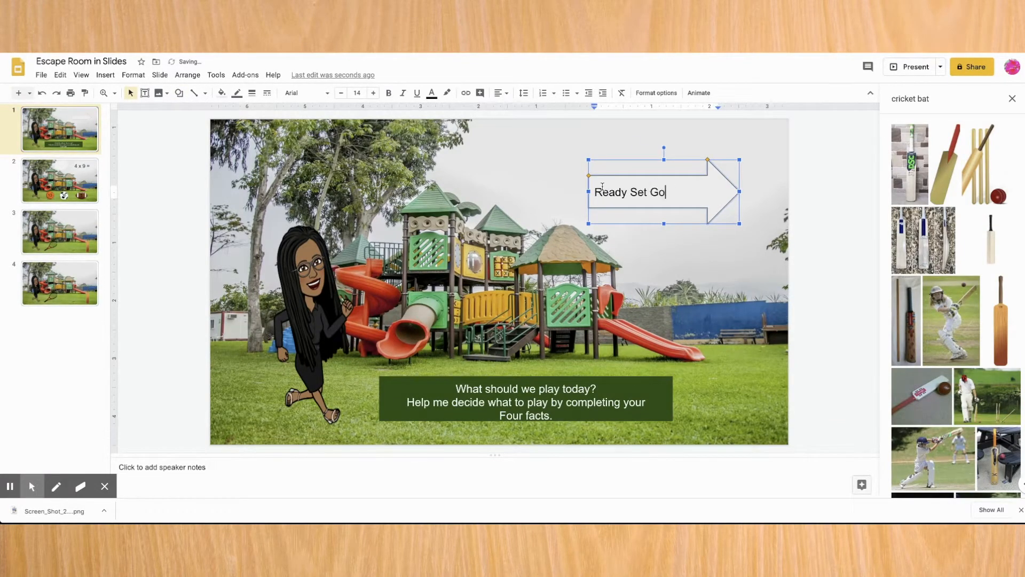
double_click(659, 191)
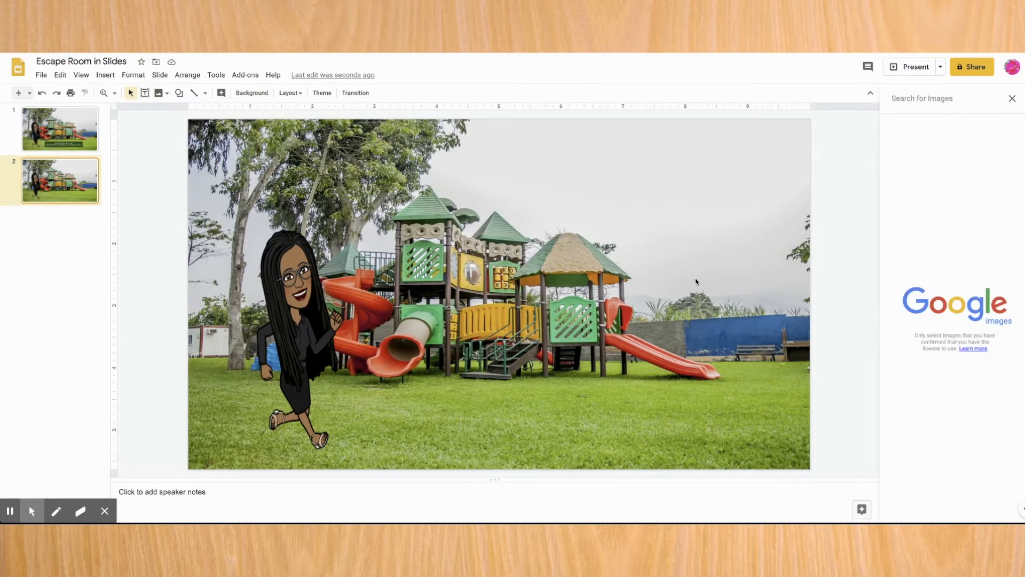
mouse_move(589, 128)
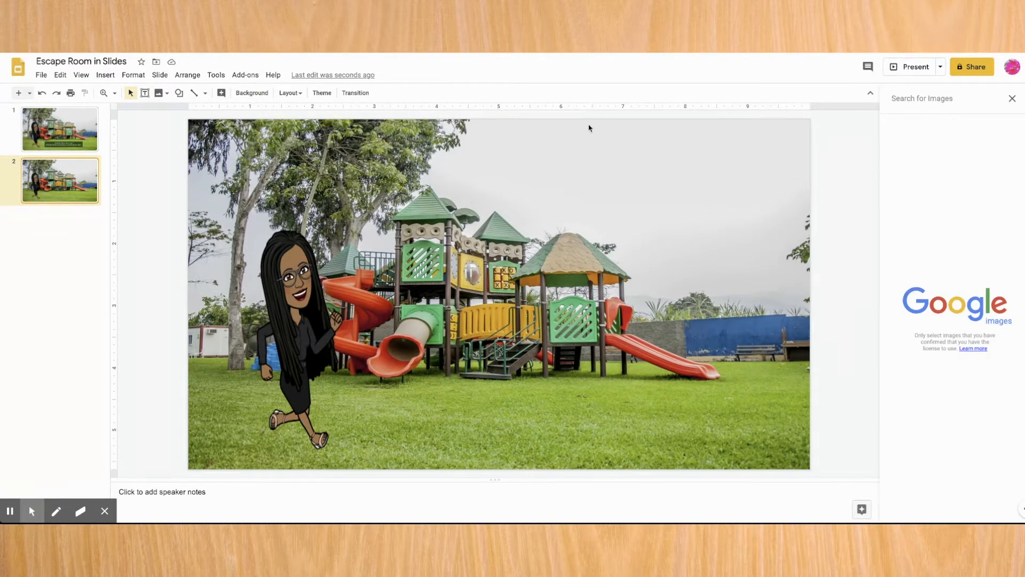
- Search the web for a basketball image and insert it onto the second slide
left_click(942, 98)
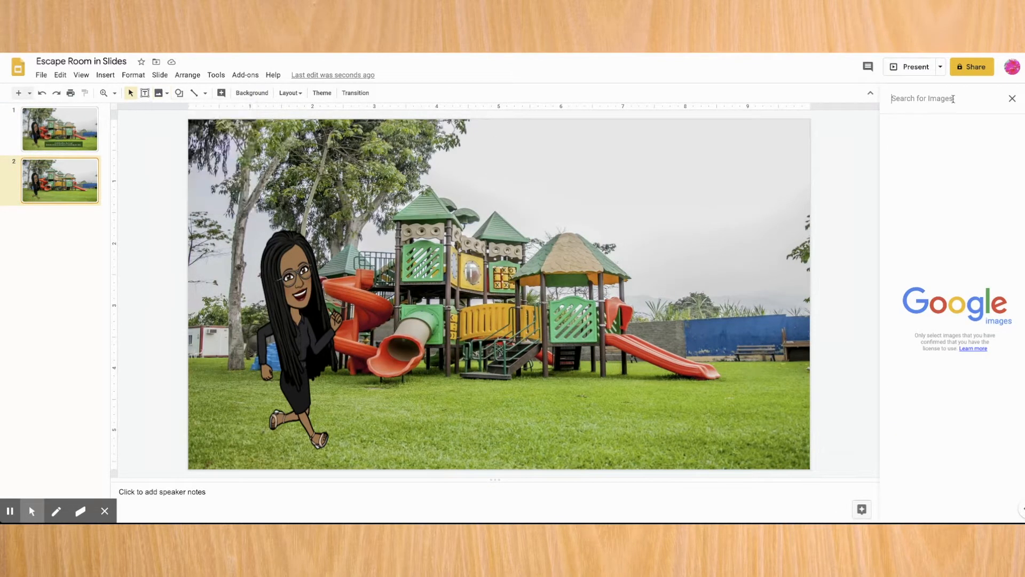
type("basket ball")
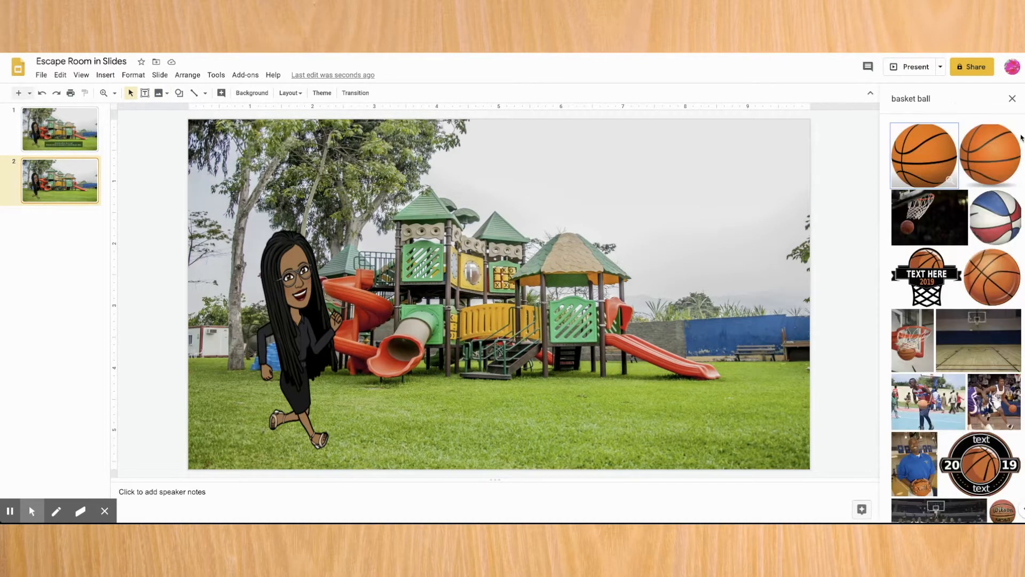
left_click(925, 154)
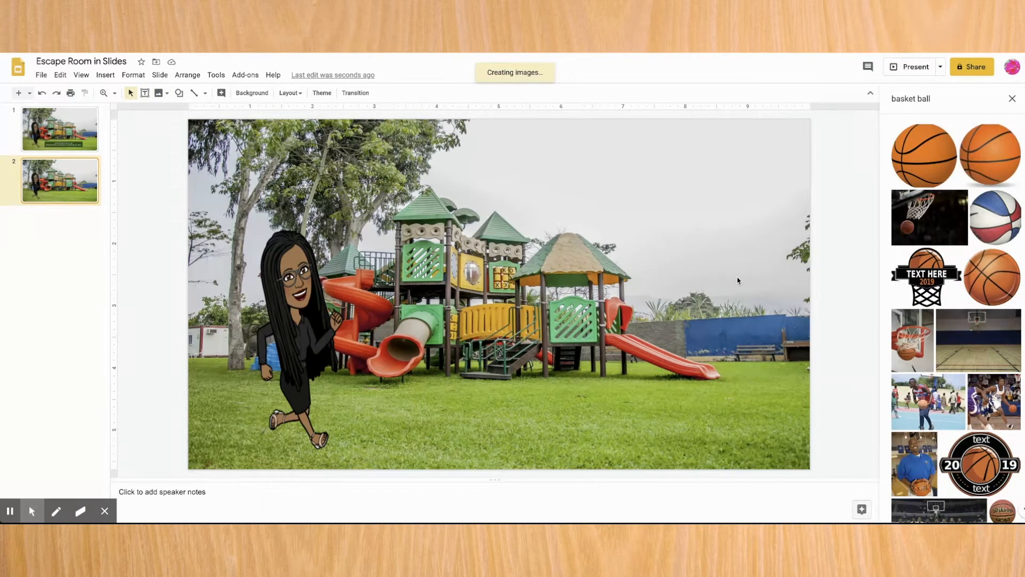
left_click(924, 155)
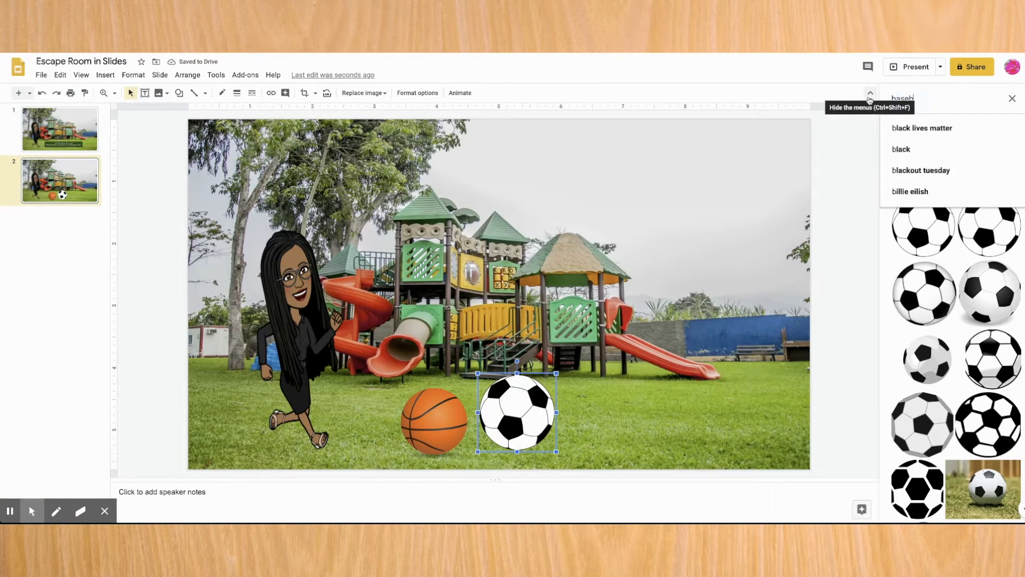
- Search for and insert soccer ball and american football images along the grass
type("baseball")
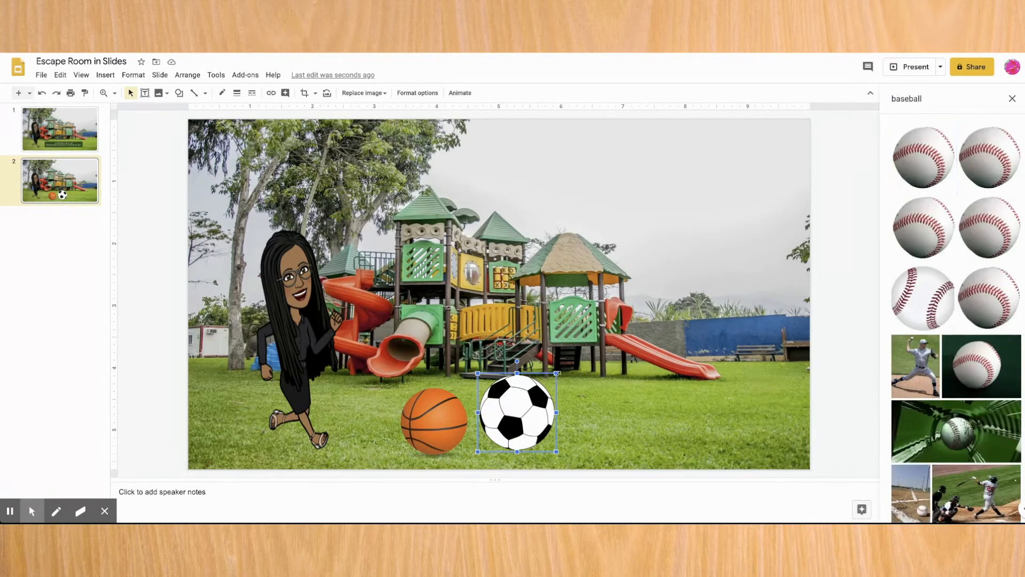
type("Footb")
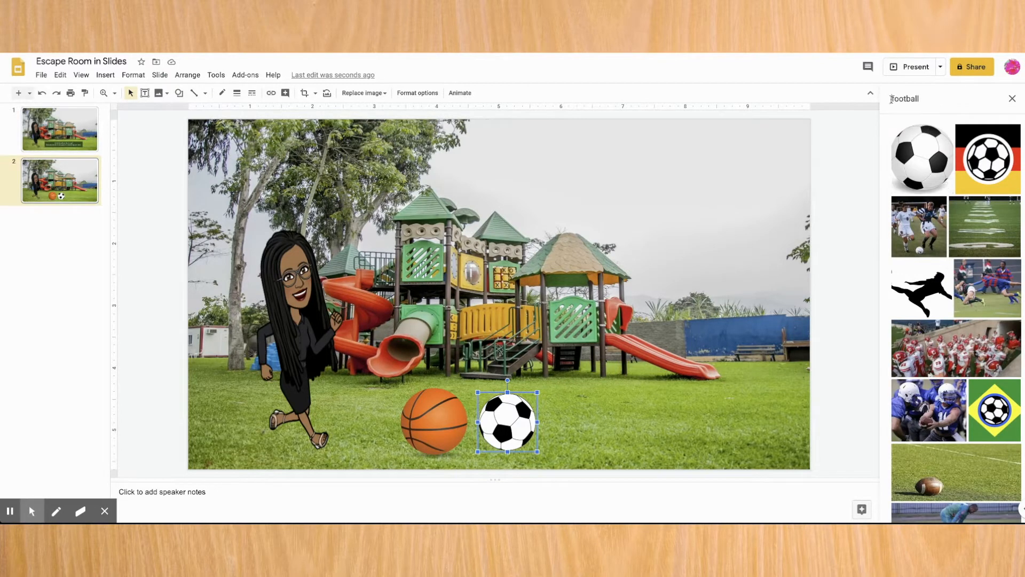
type("american football")
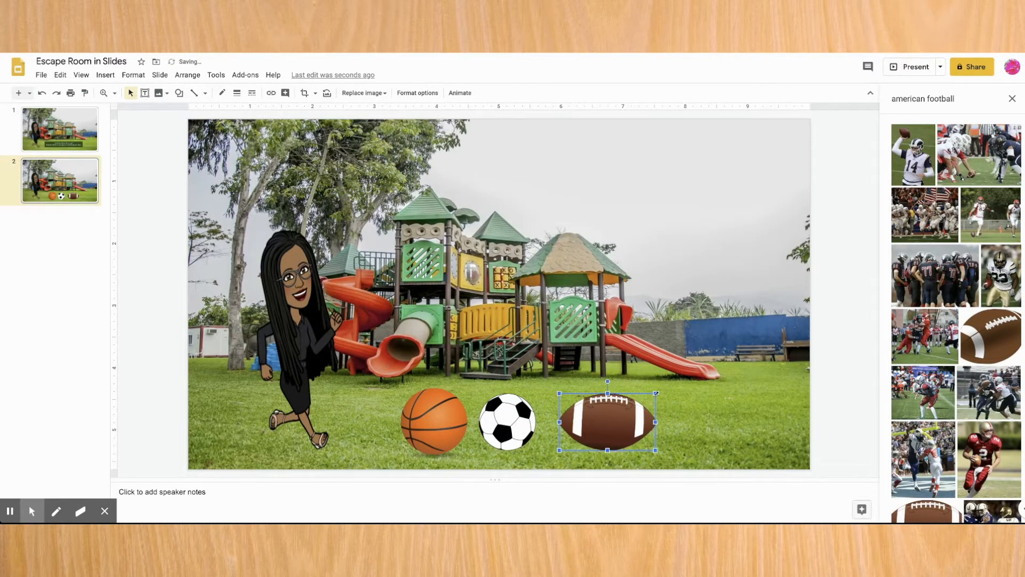
left_click(507, 422)
type("cricket bat")
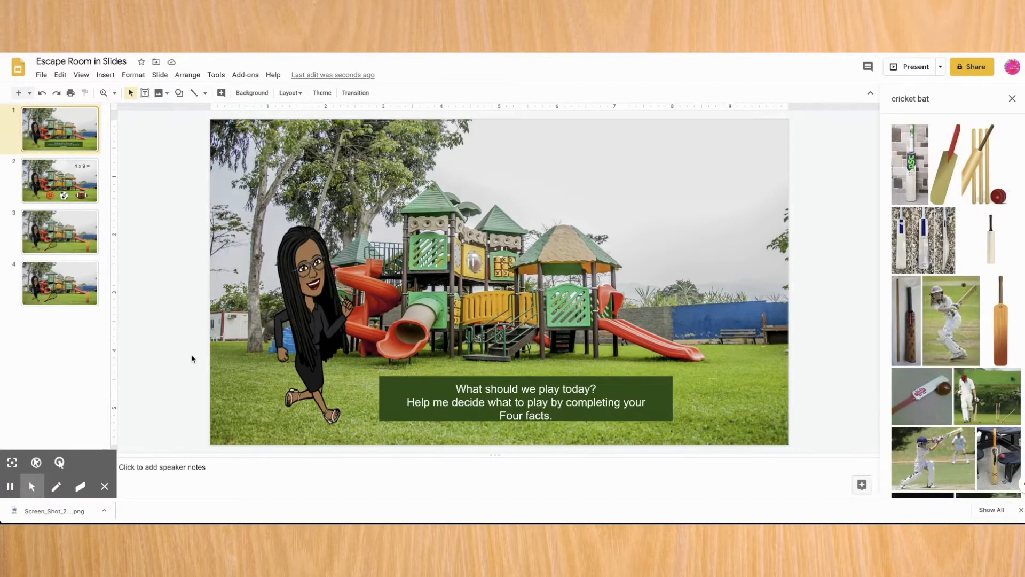
- Recolour the answer-number labels such as 4 and 32 on the multiplication question slides
left_click(59, 181)
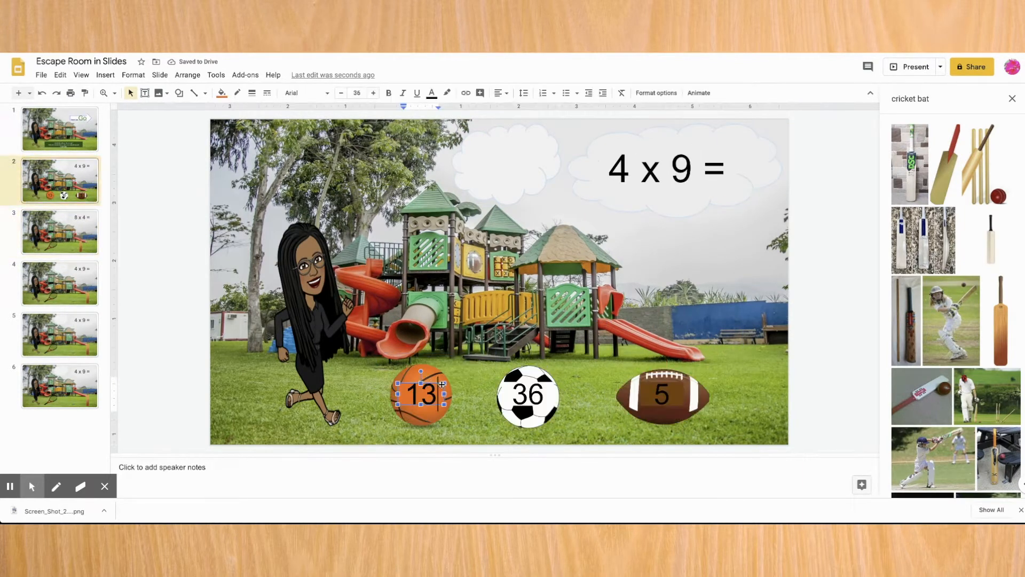
left_click(60, 232)
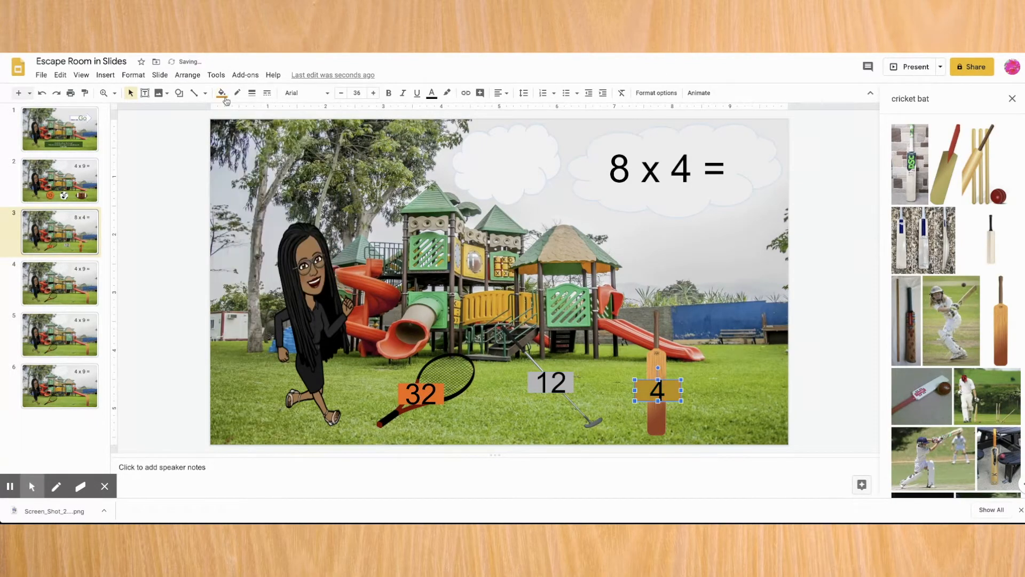
left_click(421, 392)
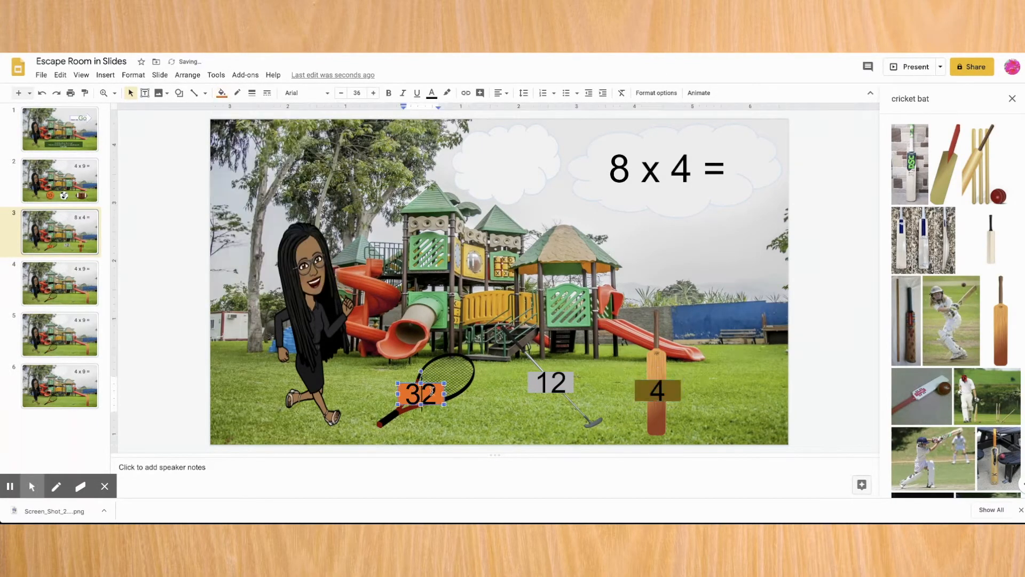
left_click(59, 282)
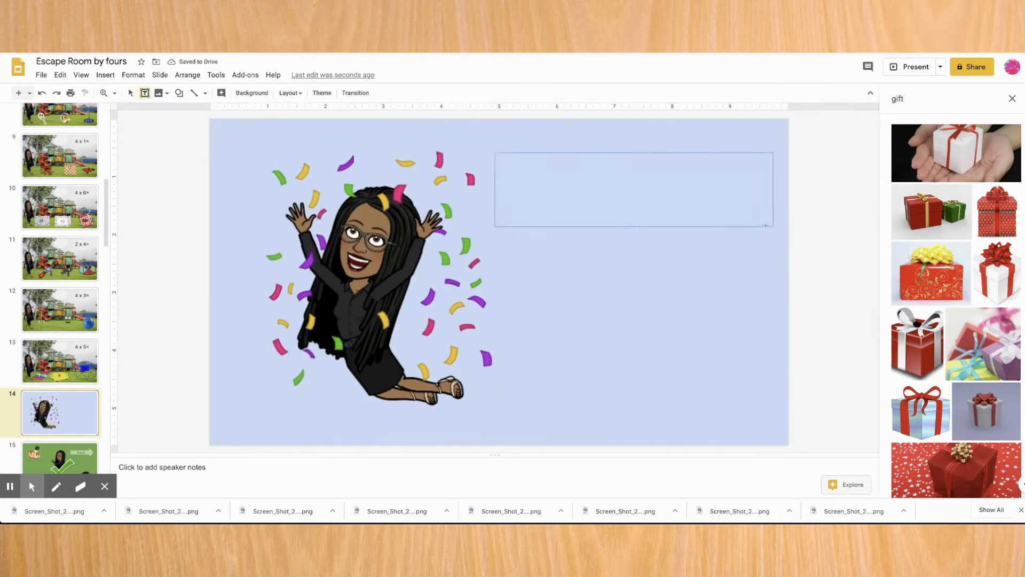
- Add a 'Congratulations' heading in the Architects Daughter handwritten font
type("Congratulations")
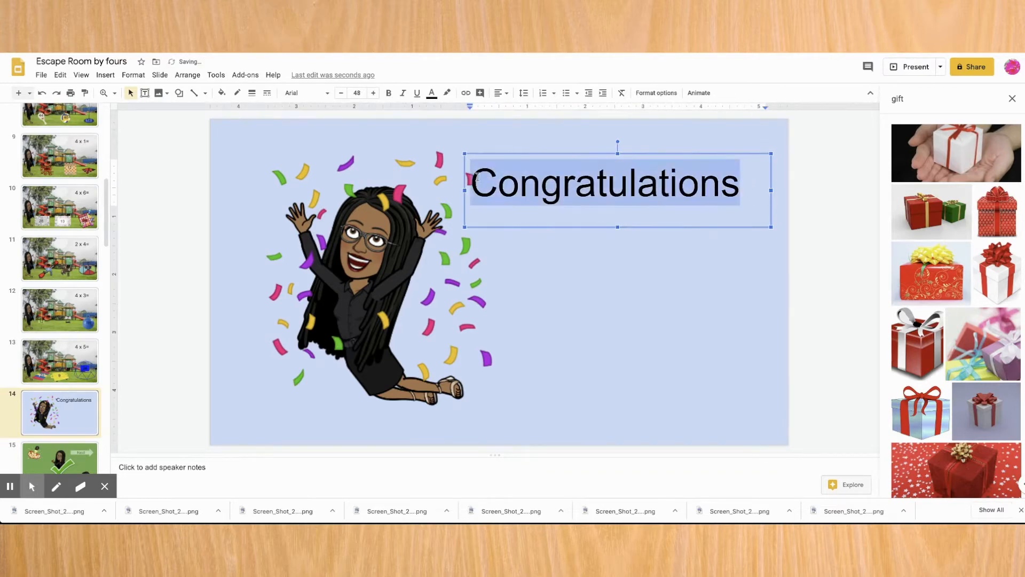
left_click(302, 91)
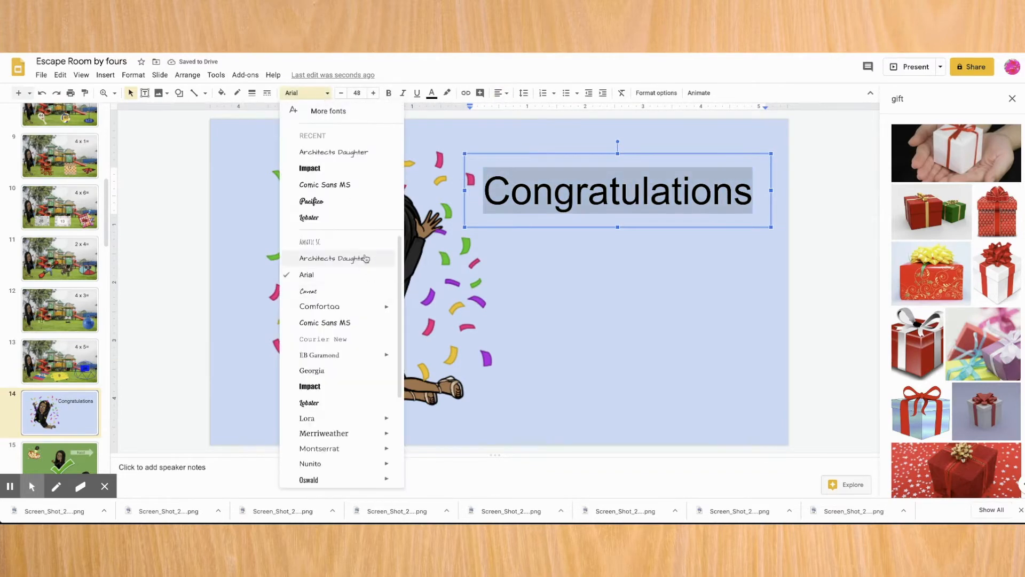
left_click(333, 258)
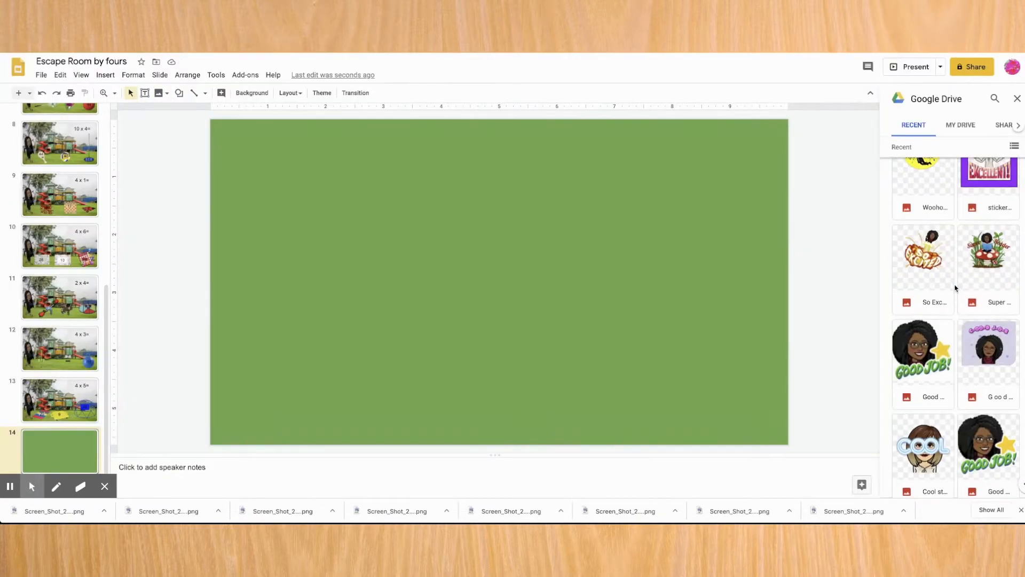
- Move the Good Job sticker to the bottom-right corner of the celebration slide
scroll("down", 3)
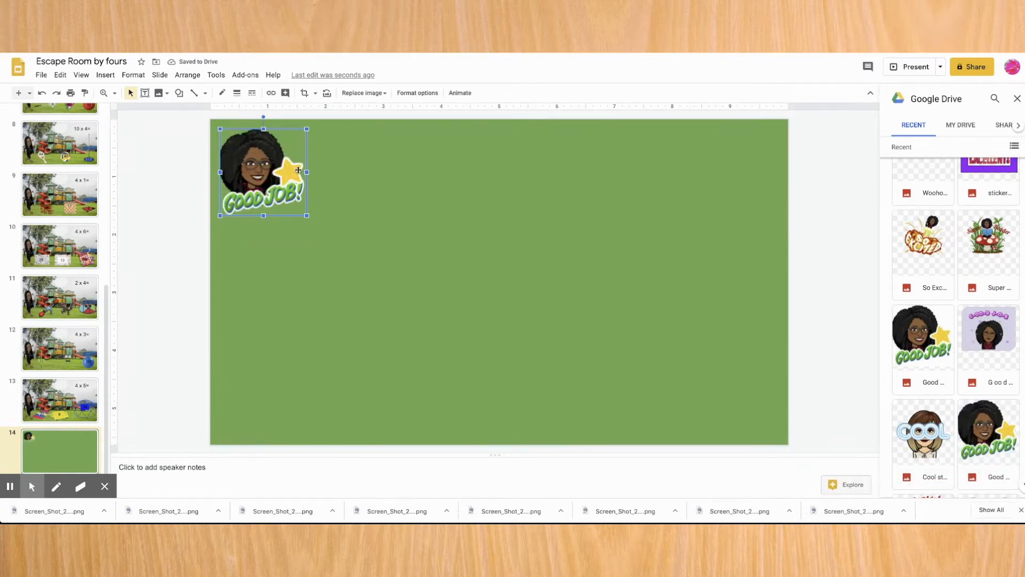
key("Delete")
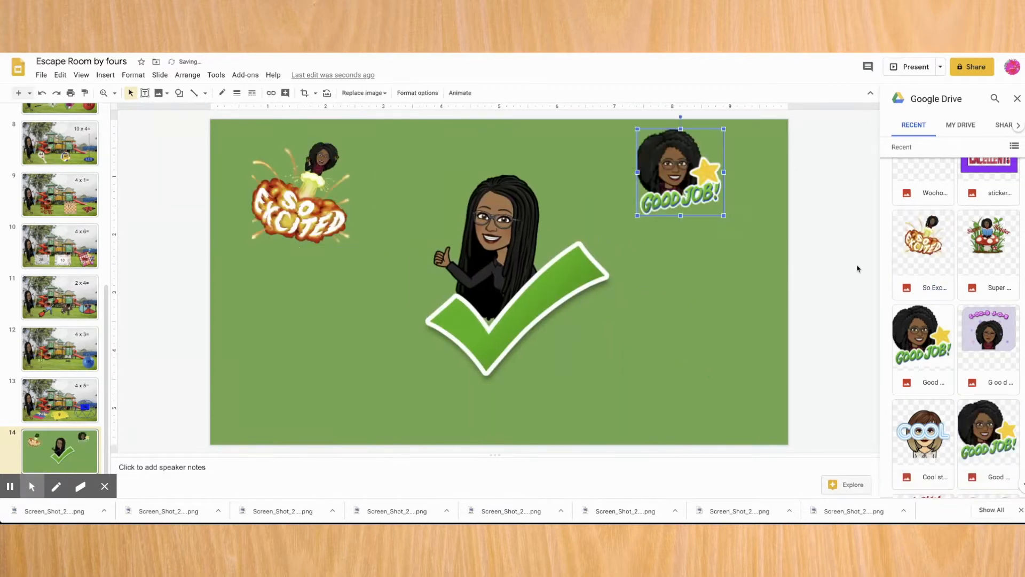
left_click_drag(680, 170, 706, 379)
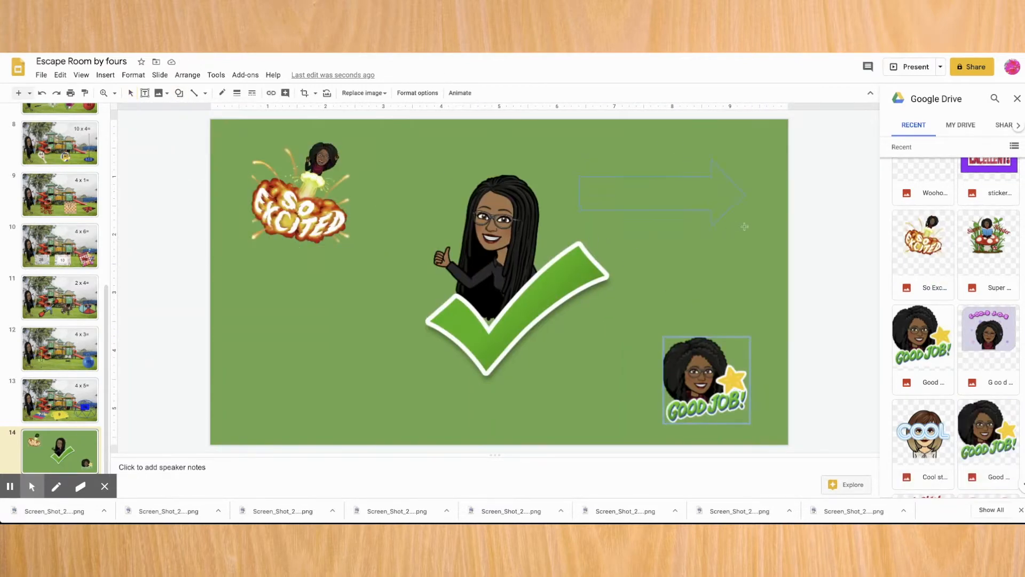
- Label the top-right arrow 'Next' with a pale transparent fill, then search stickers for 'gift'
left_click(357, 92)
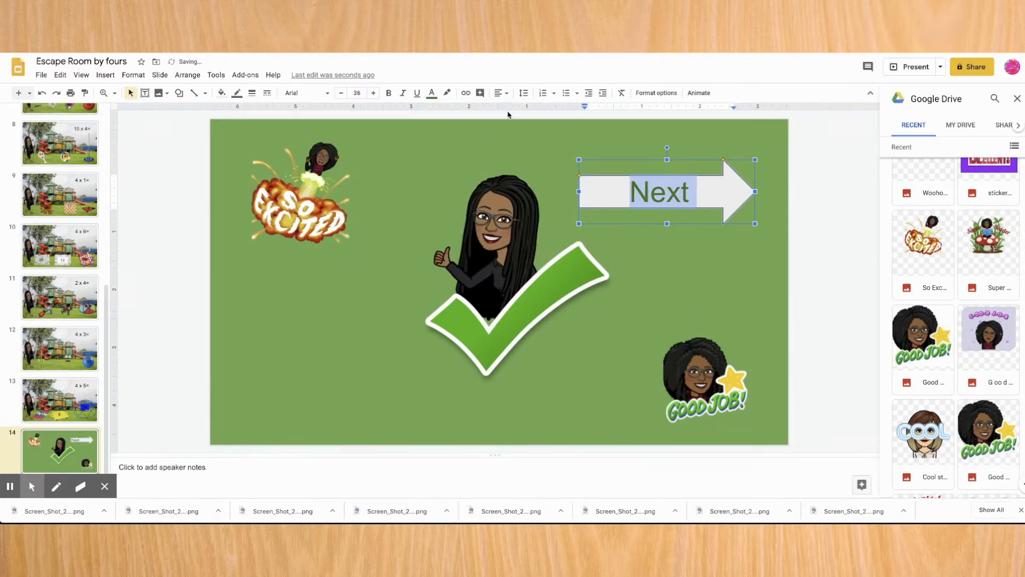
left_click(252, 92)
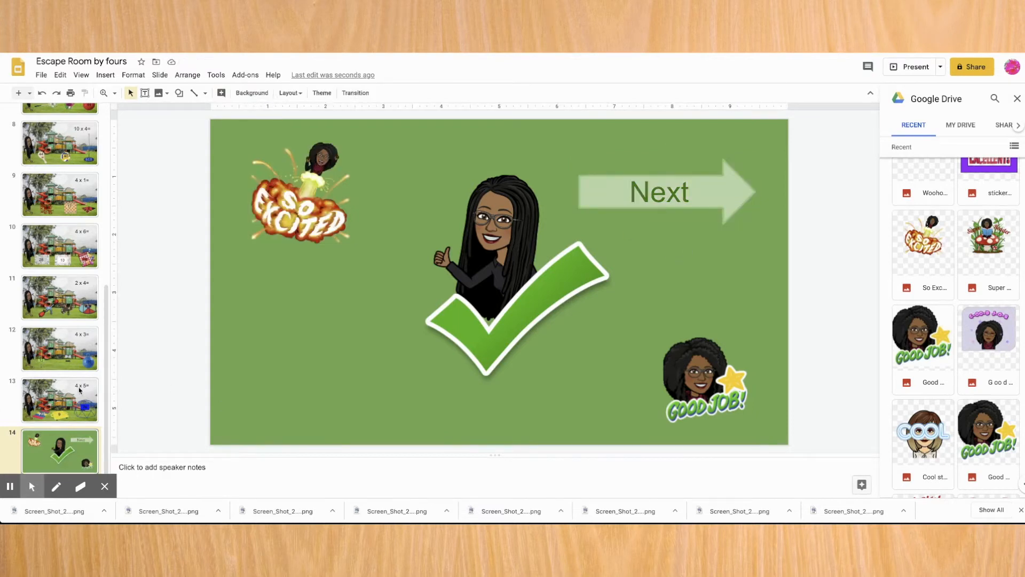
type("gift")
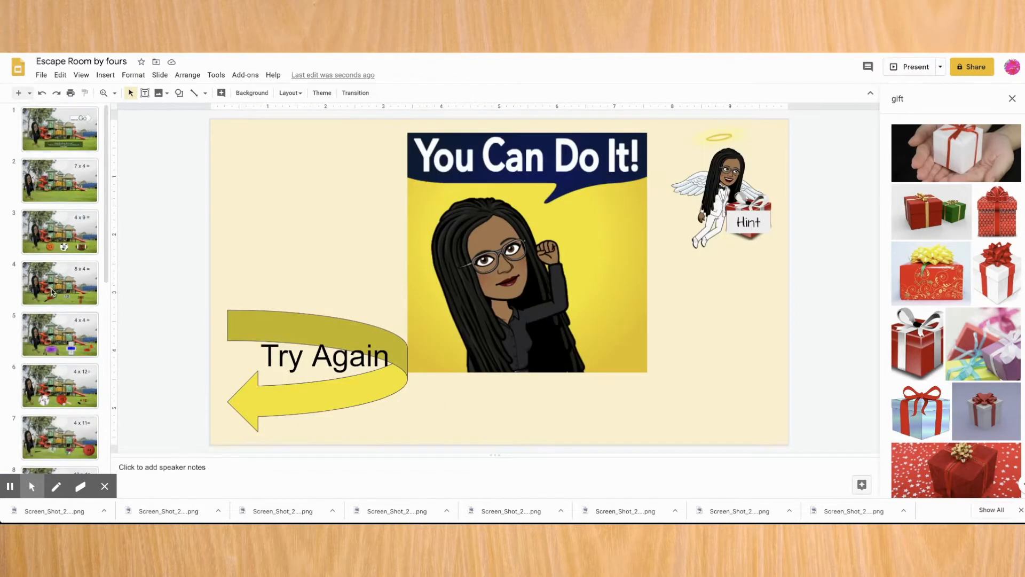
- Select slides 14 and 15 together and duplicate the pair repeatedly through slide 20 and beyond
scroll("down", 3)
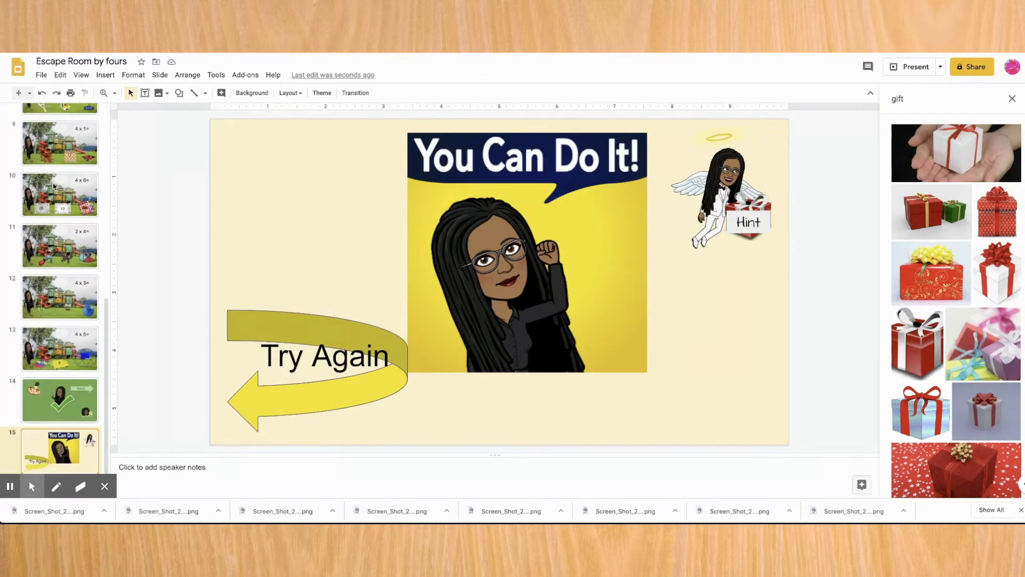
left_click(59, 400)
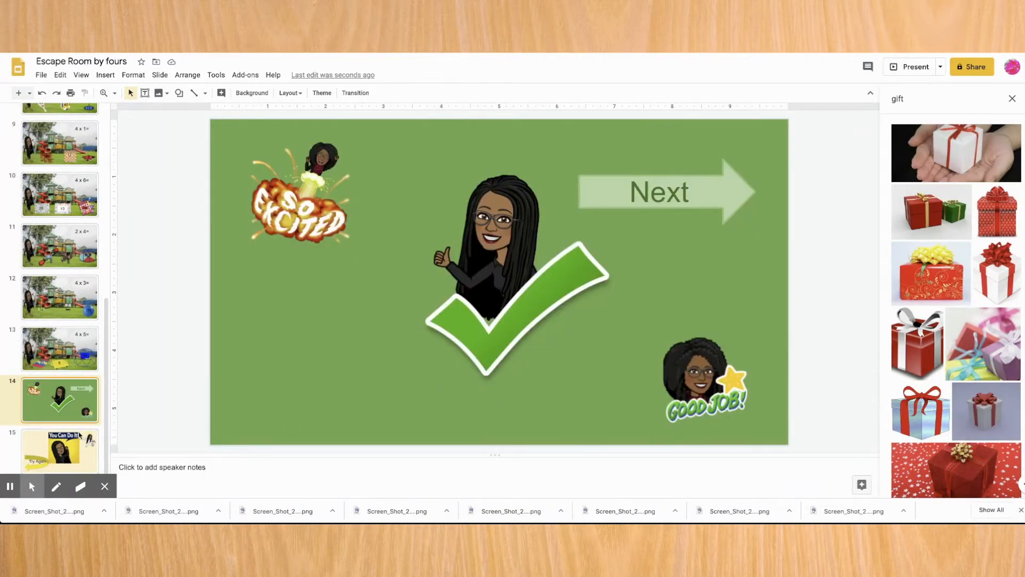
left_click(60, 451)
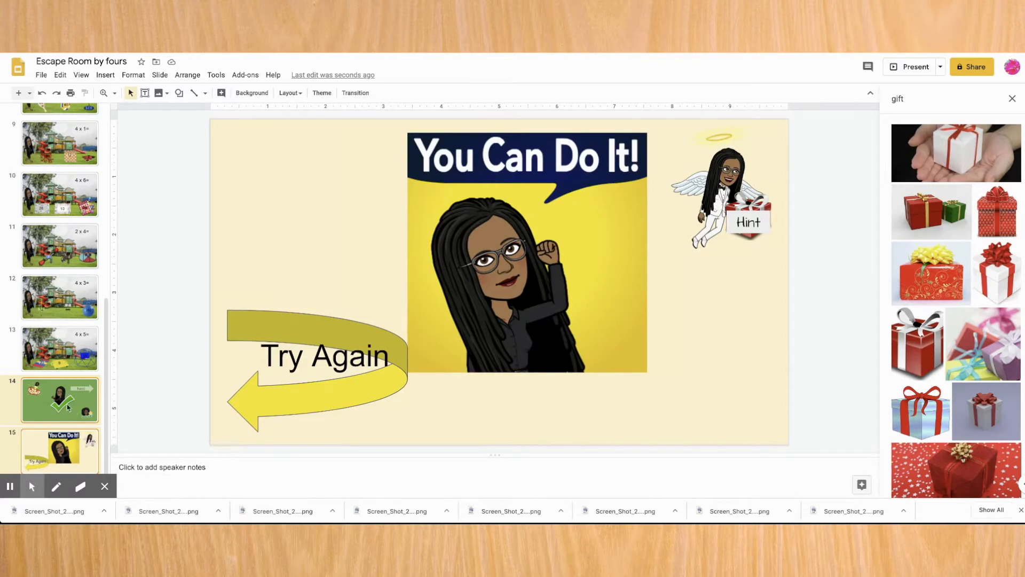
mouse_move(75, 415)
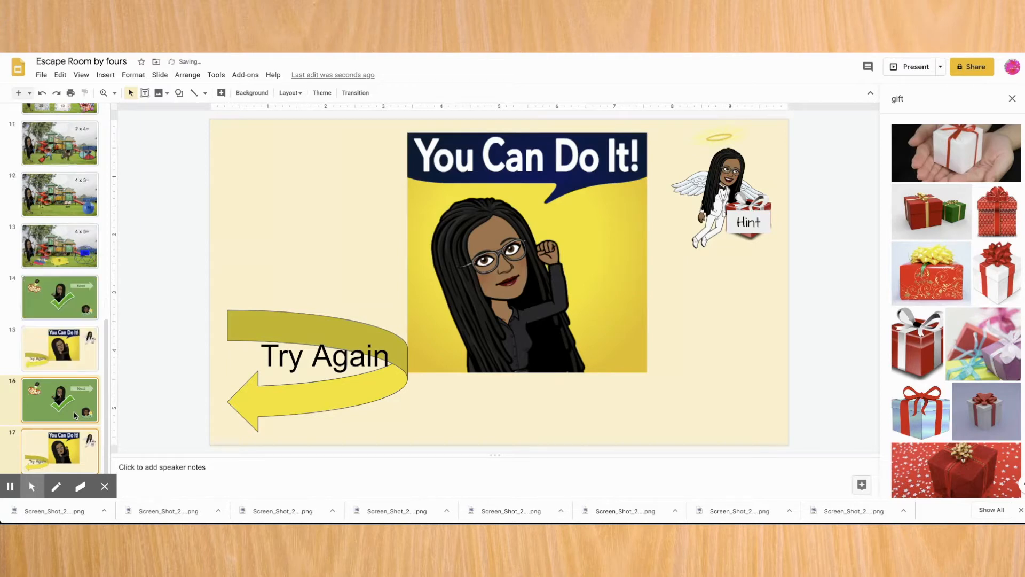
scroll("down", 3)
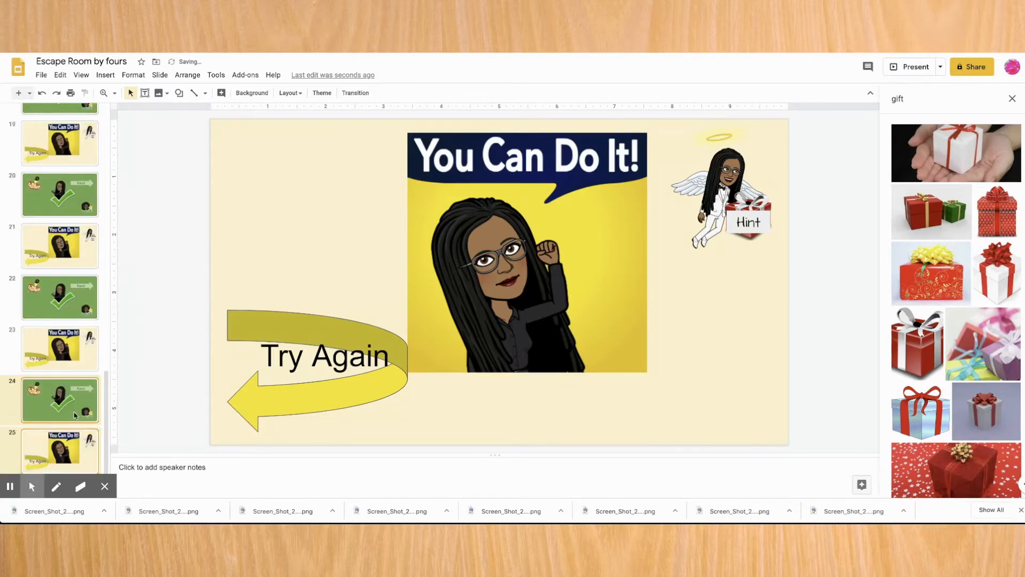
scroll("down", 3)
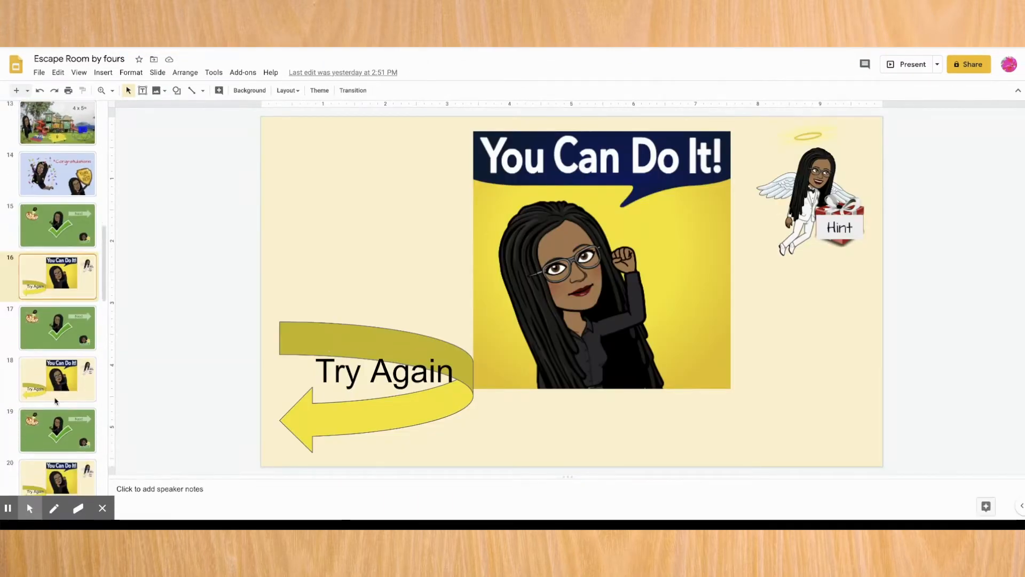
- Scroll the filmstrip down to the fours hint slide 39
scroll("down", 3)
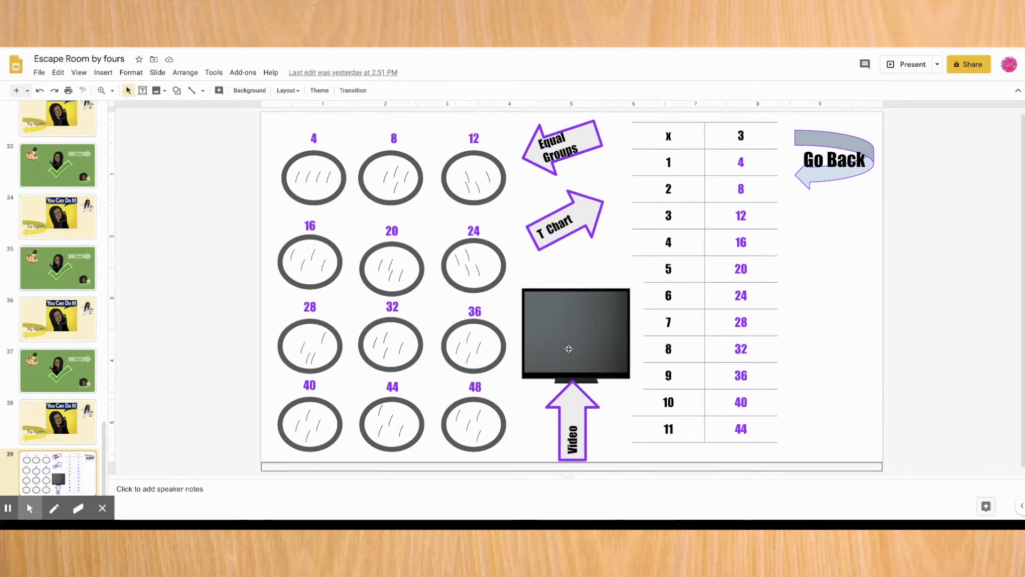
mouse_move(587, 301)
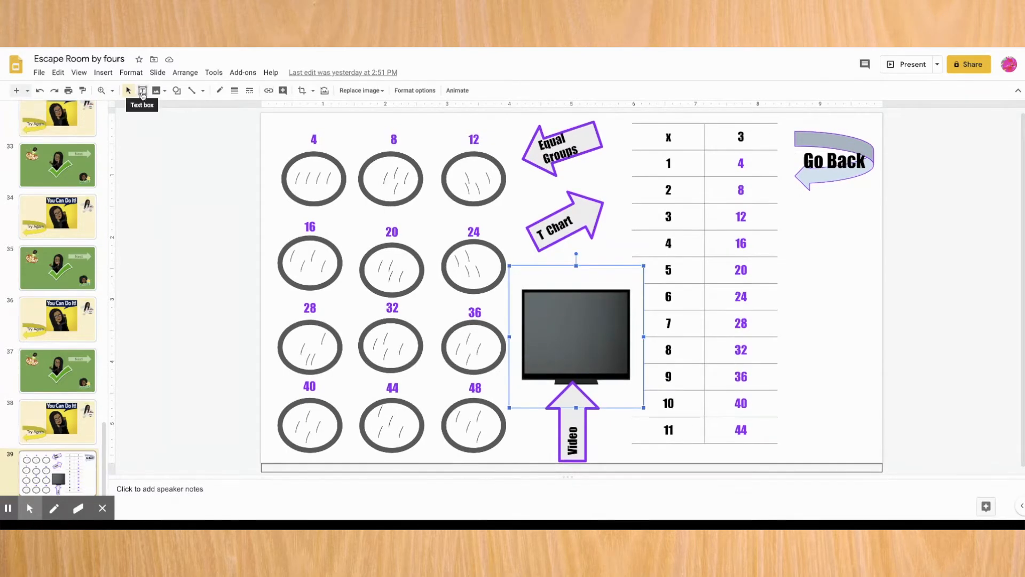
- Insert the Multiples of Four YouTube video via Insert > Video
left_click(102, 71)
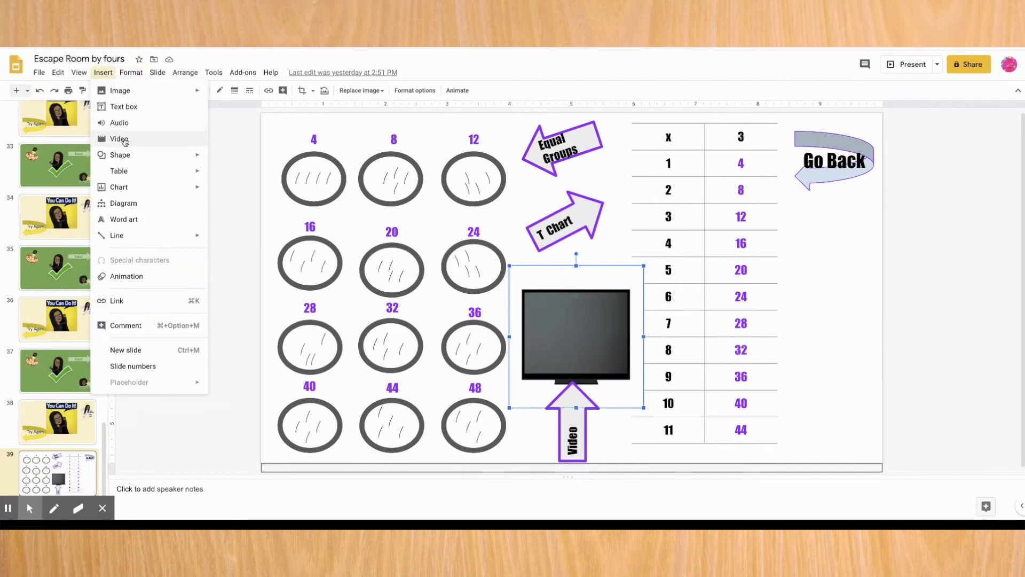
left_click(119, 139)
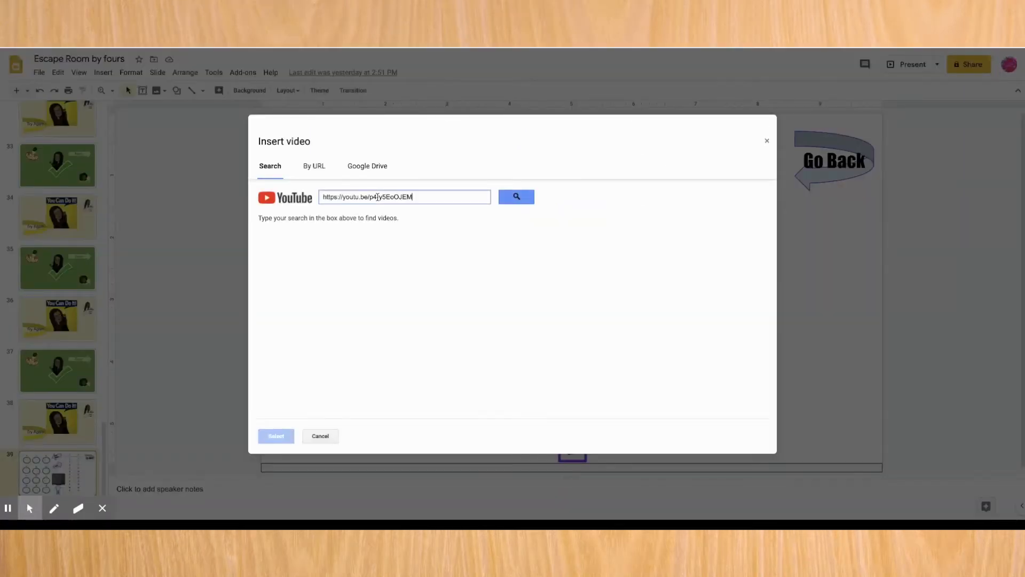
left_click(516, 196)
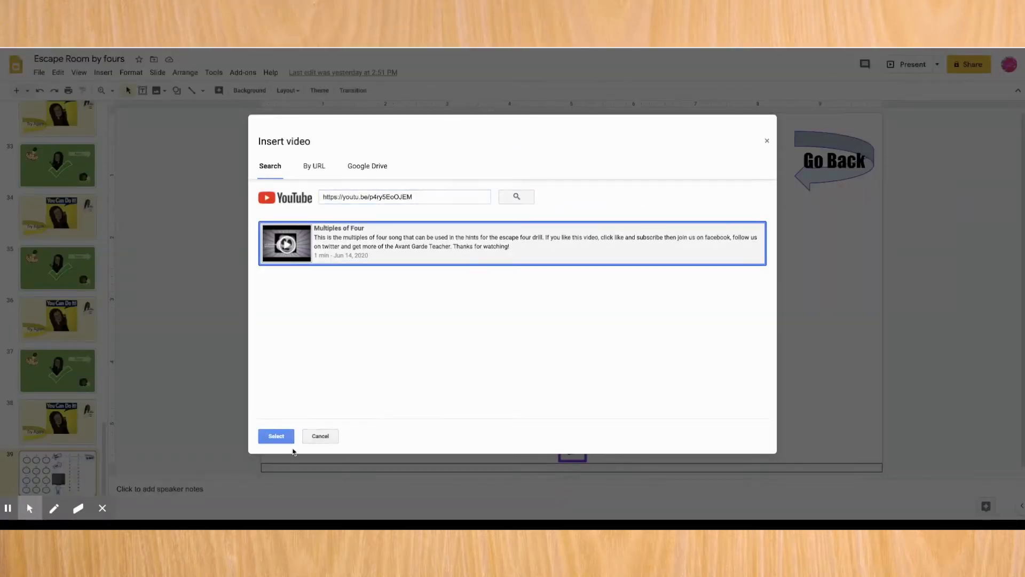
left_click(275, 435)
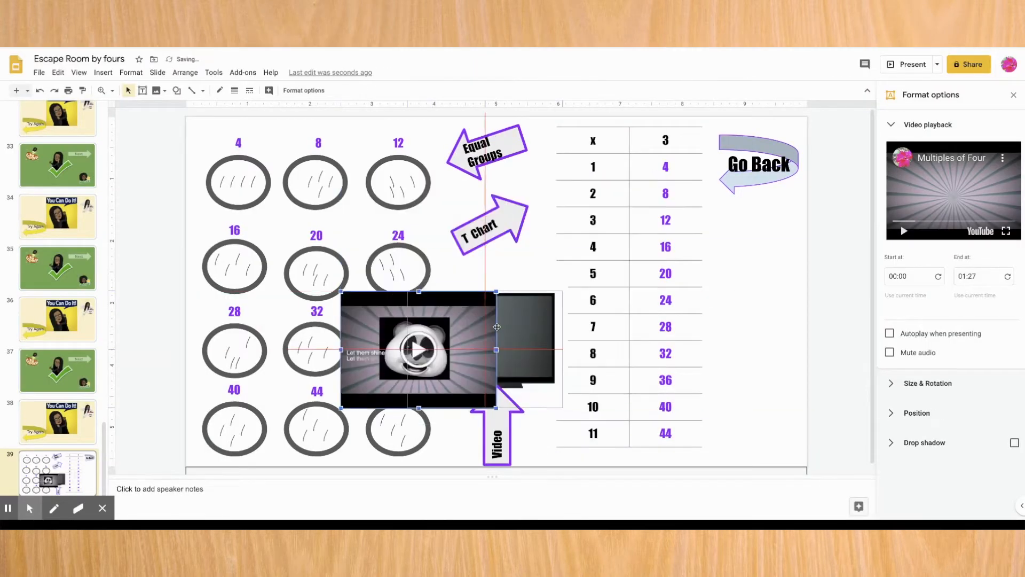
- Shrink the video and fit it onto the TV picture on slide 39
left_click_drag(418, 350, 458, 370)
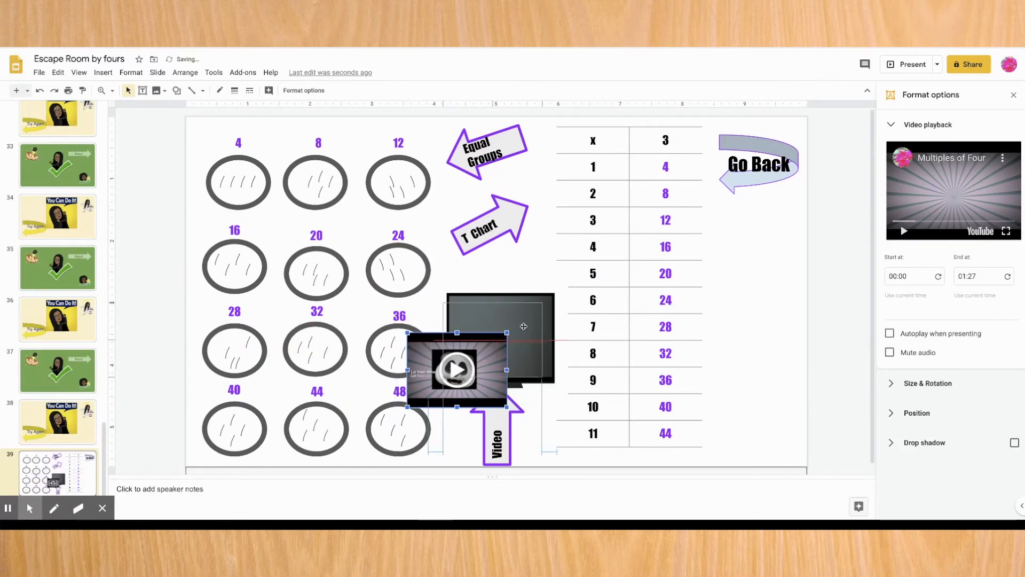
left_click_drag(458, 370, 501, 336)
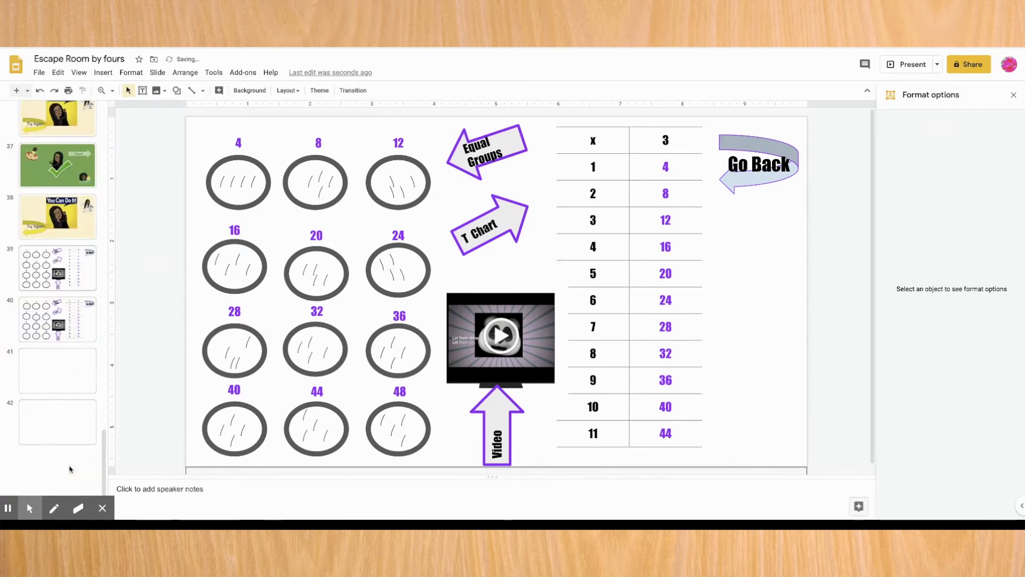
scroll("down", 3)
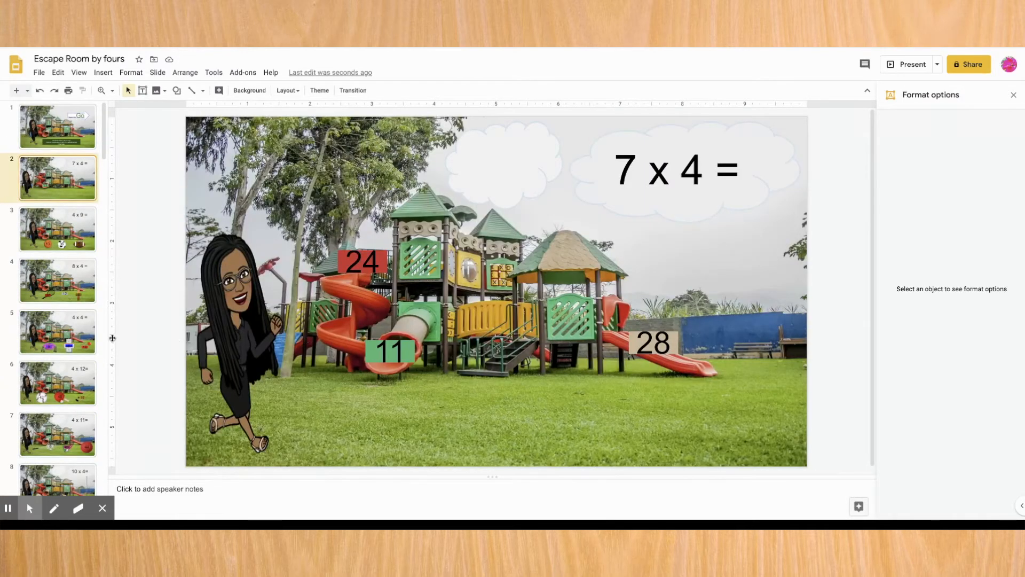
- Scroll the filmstrip toward the 7 x 4 playground question slide
scroll("down", 3)
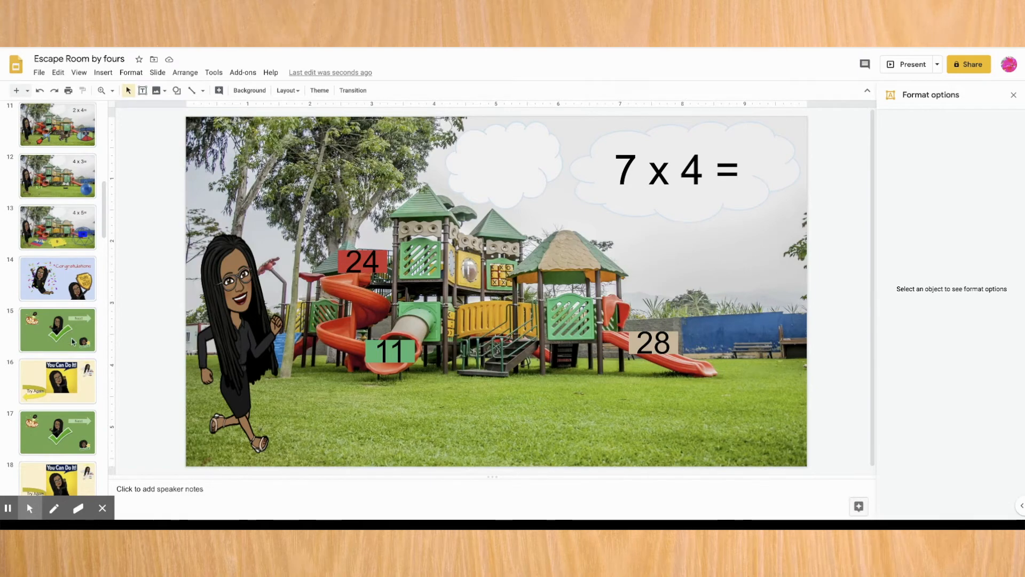
mouse_move(59, 399)
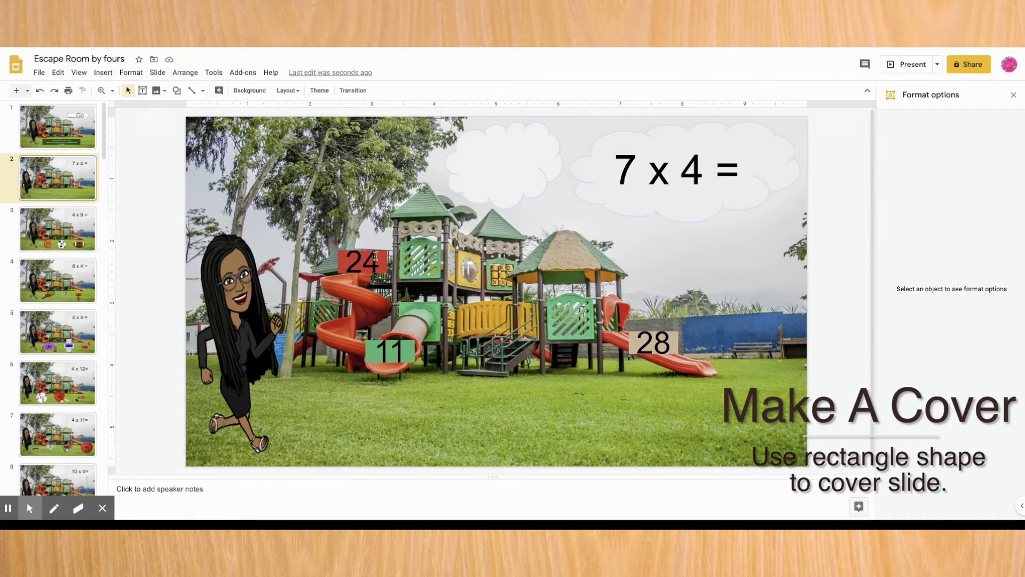
- Draw a grey rectangle covering all of slide 2 and link it to Slide 2
left_click(358, 262)
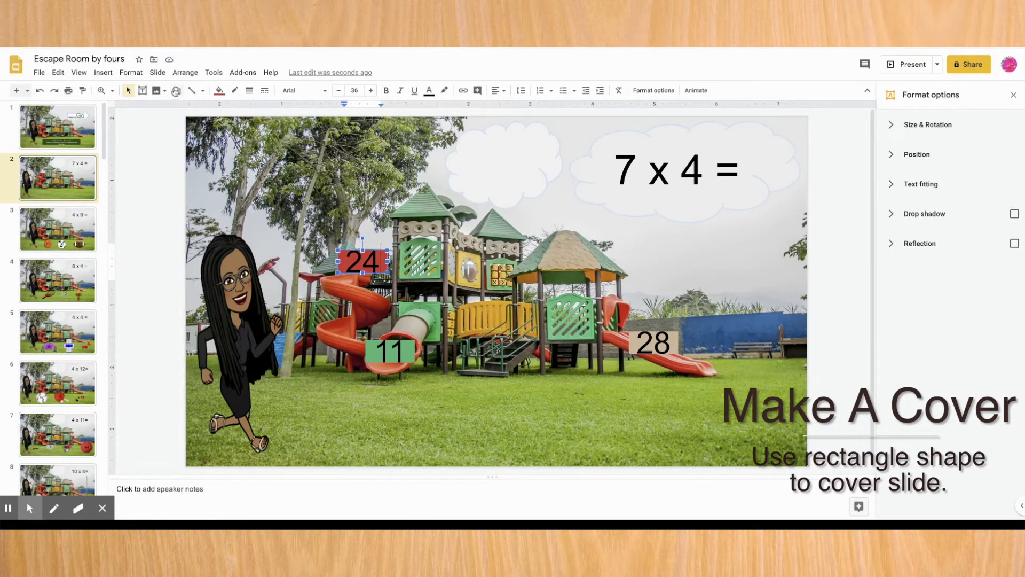
left_click(156, 89)
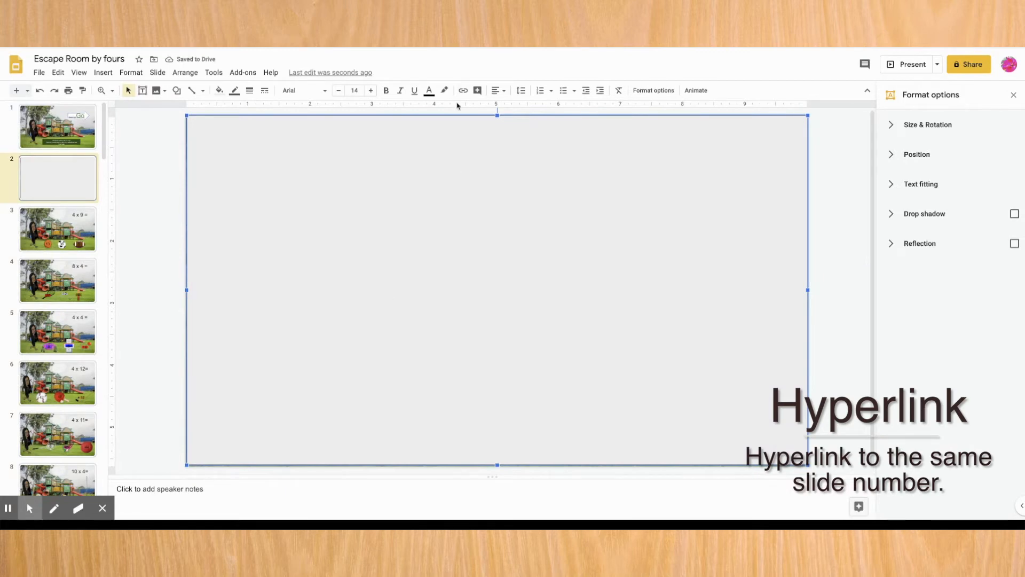
left_click(462, 89)
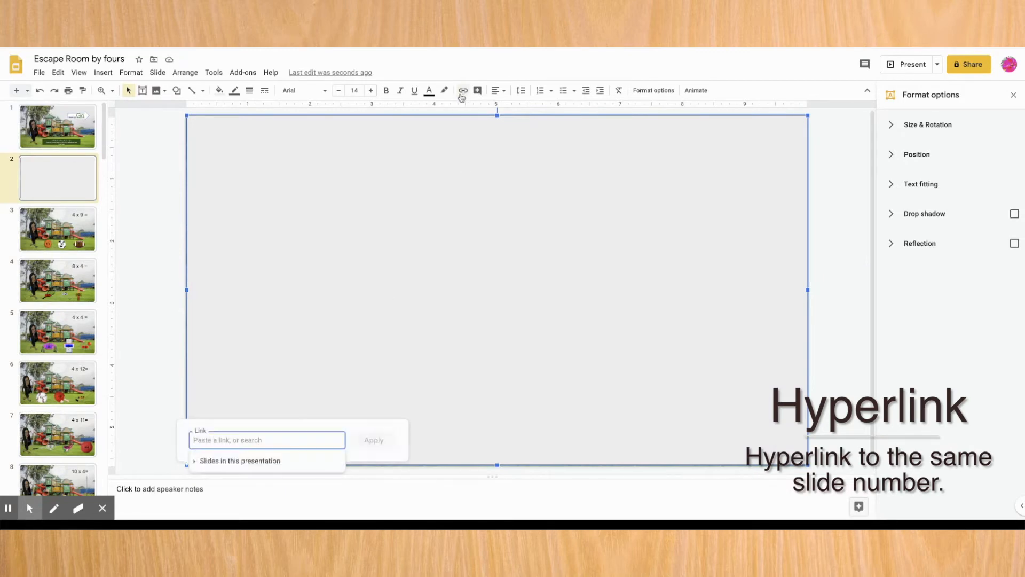
left_click(240, 460)
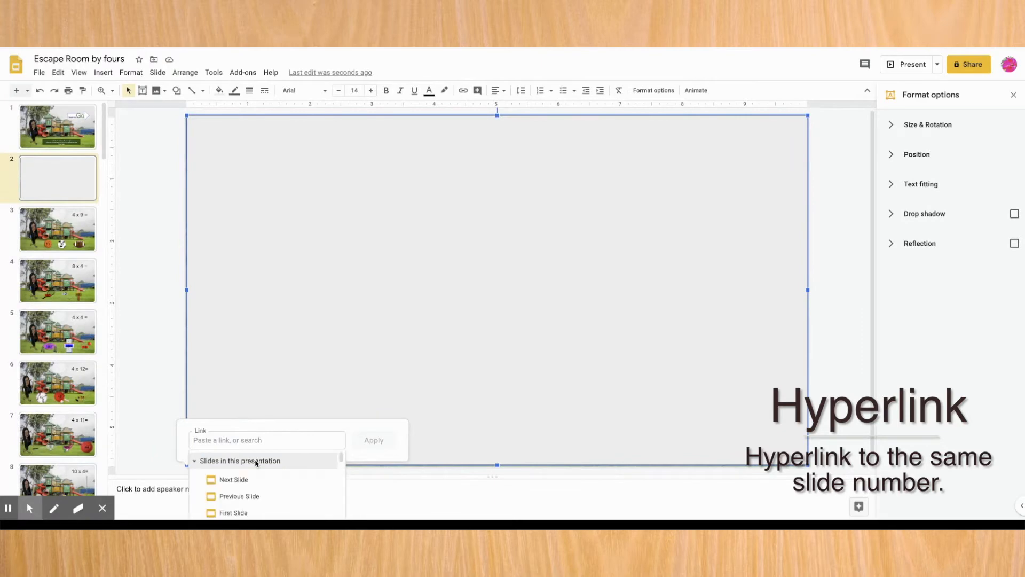
scroll("down", 3)
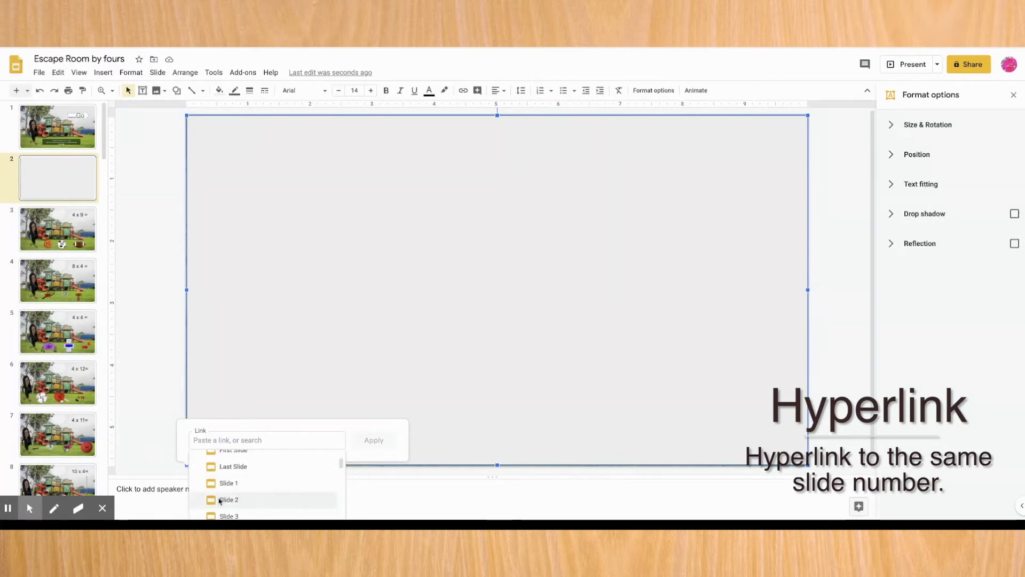
left_click(229, 500)
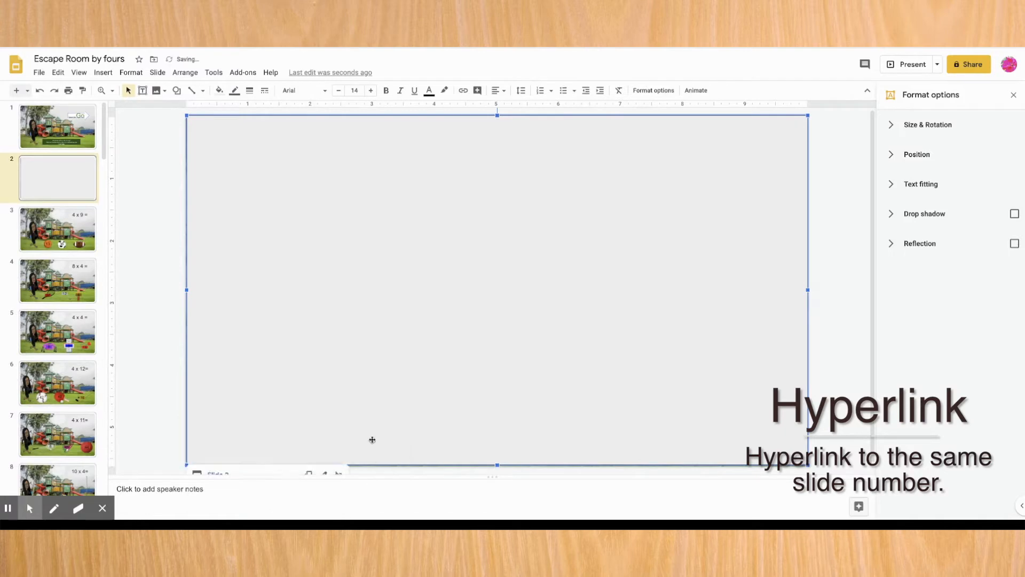
mouse_move(243, 82)
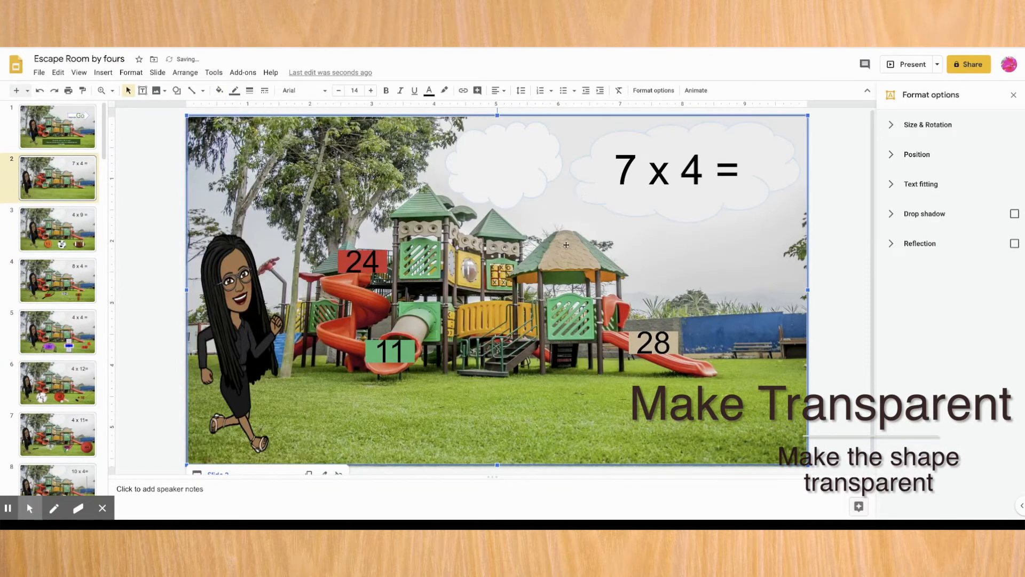
mouse_move(684, 218)
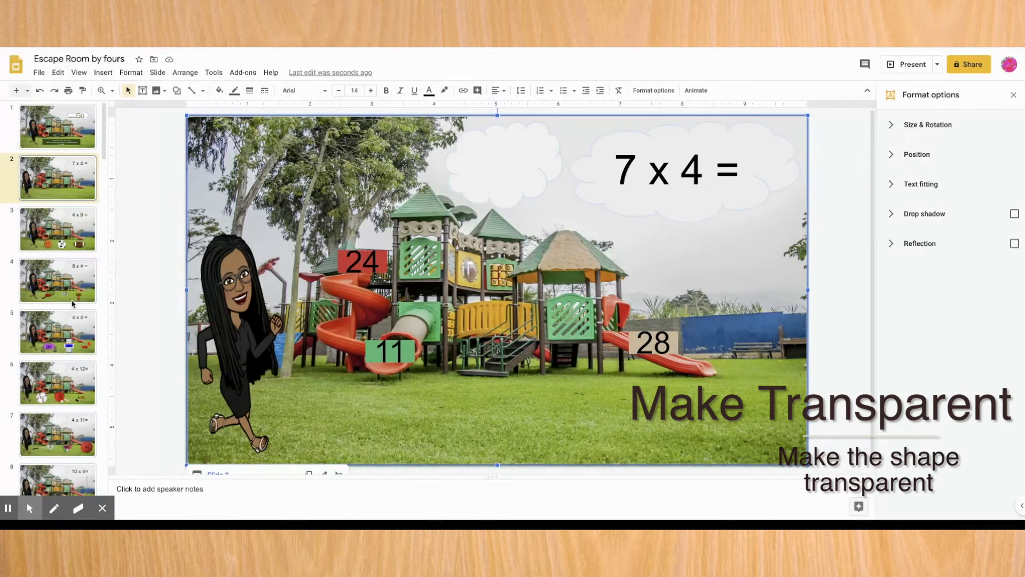
- On the 7 x 4 slide, start an oval shape over the 28 answer
scroll("down", 3)
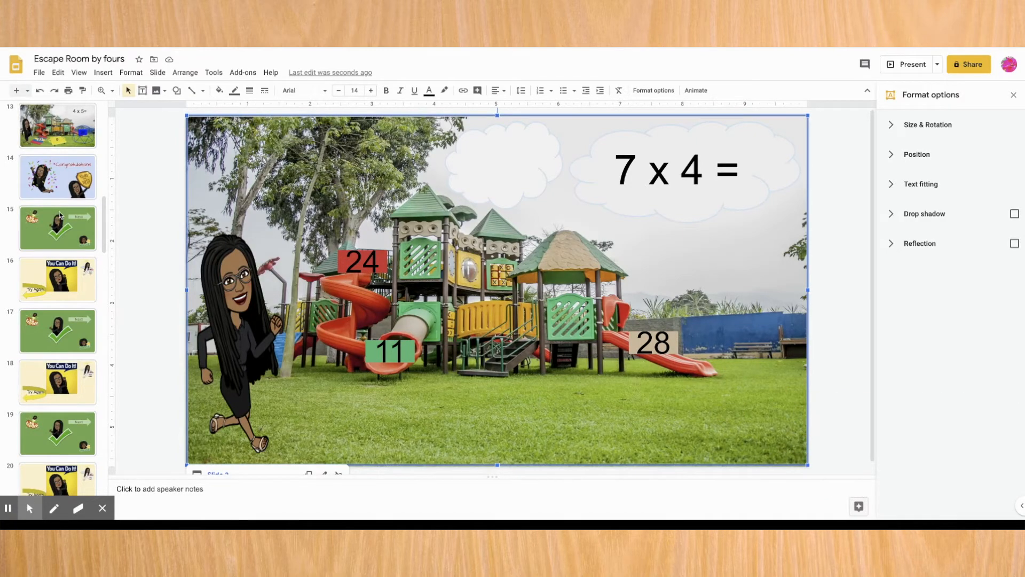
mouse_move(77, 230)
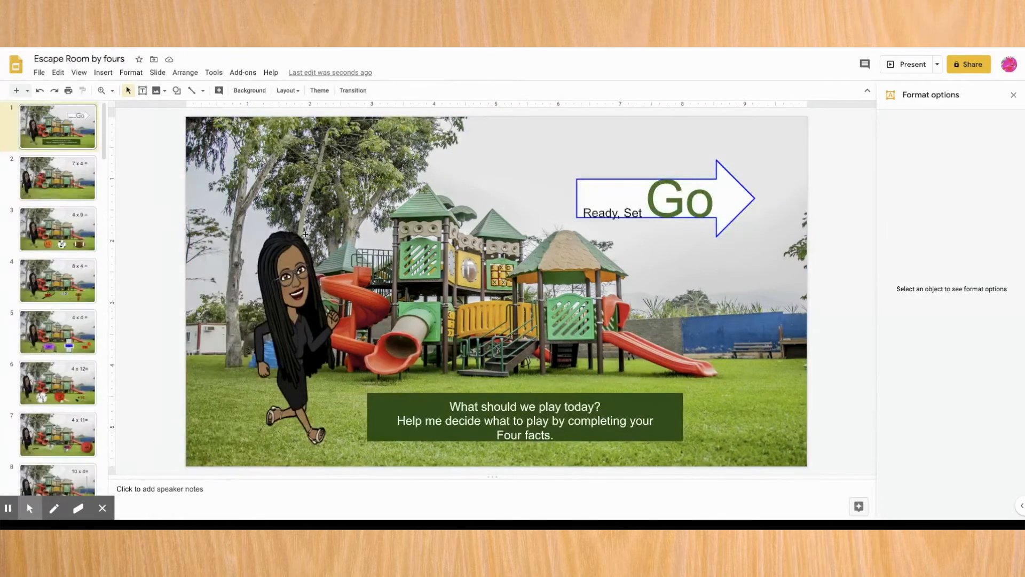
left_click(58, 179)
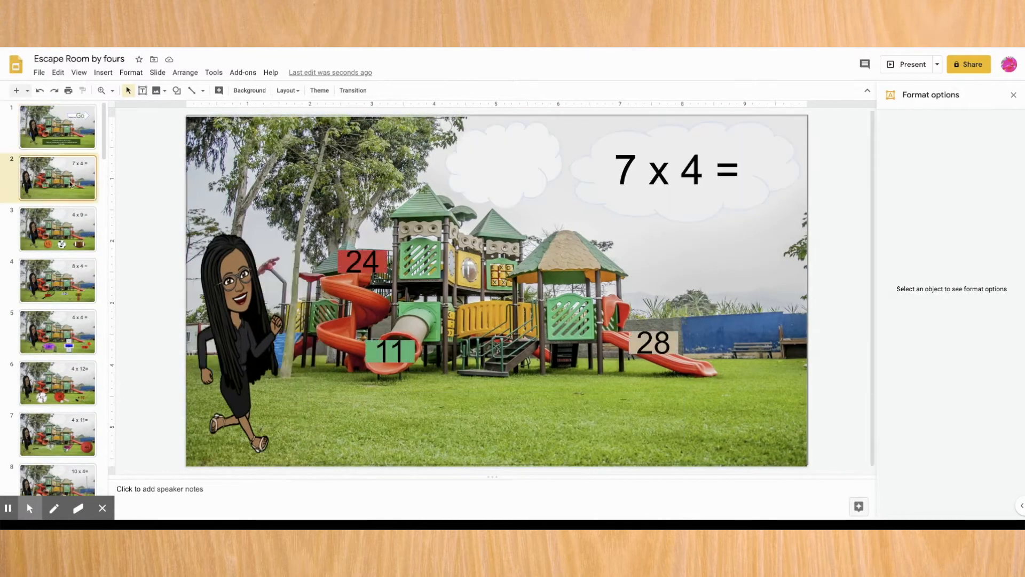
left_click(176, 90)
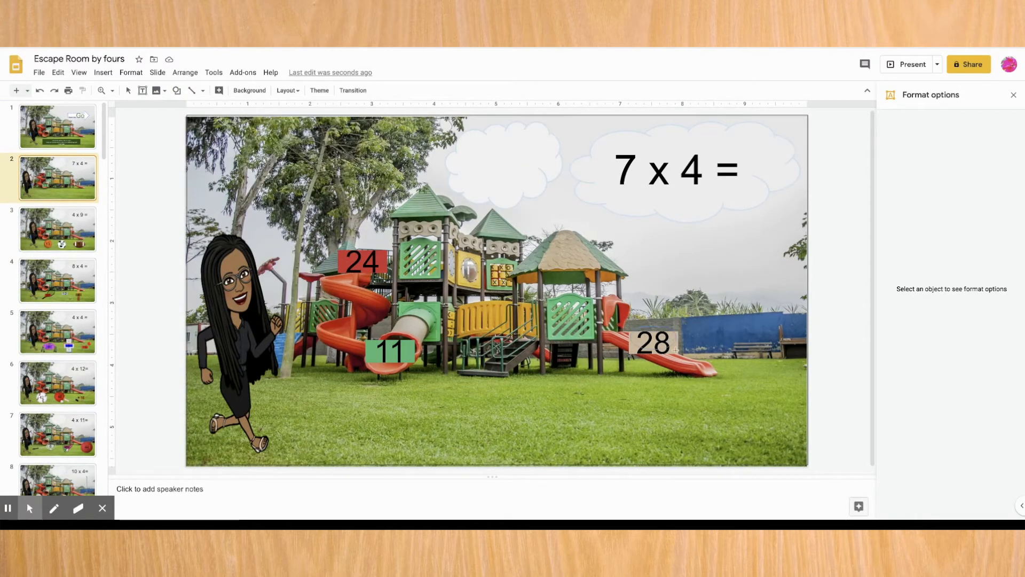
left_click(651, 343)
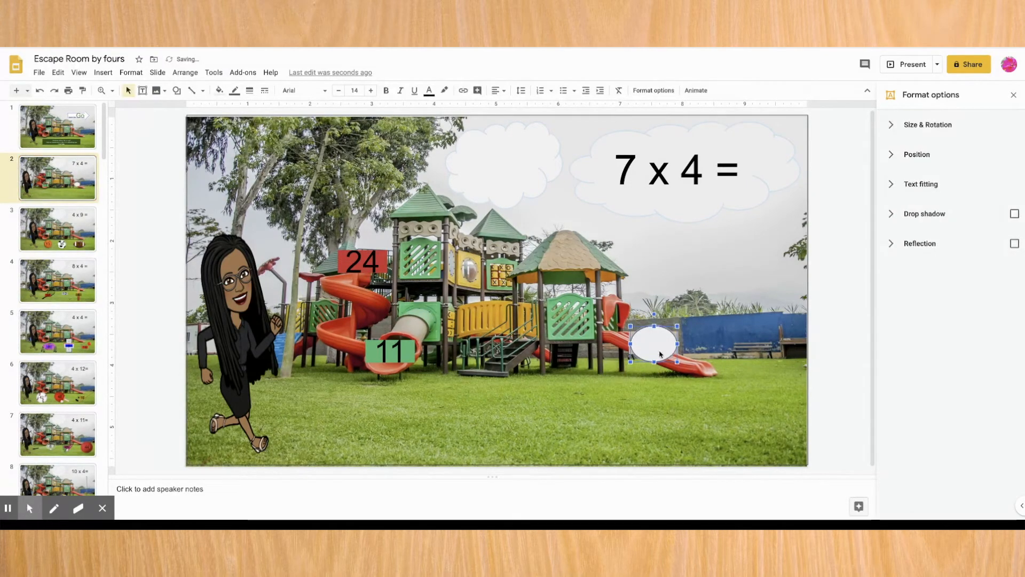
- Place the oval over the 28 answer and link it to Slide 15
left_click_drag(653, 343, 660, 370)
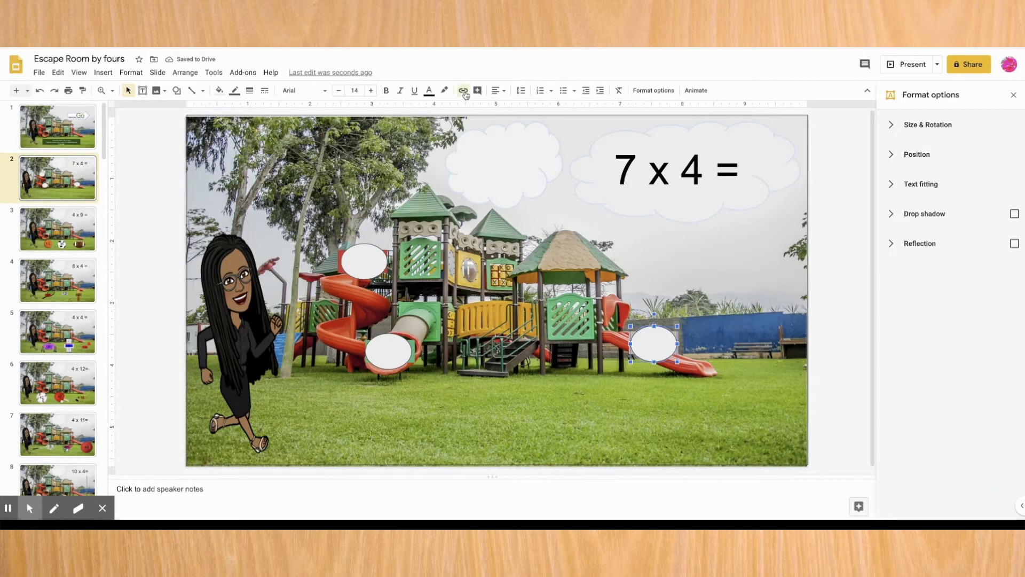
left_click(463, 90)
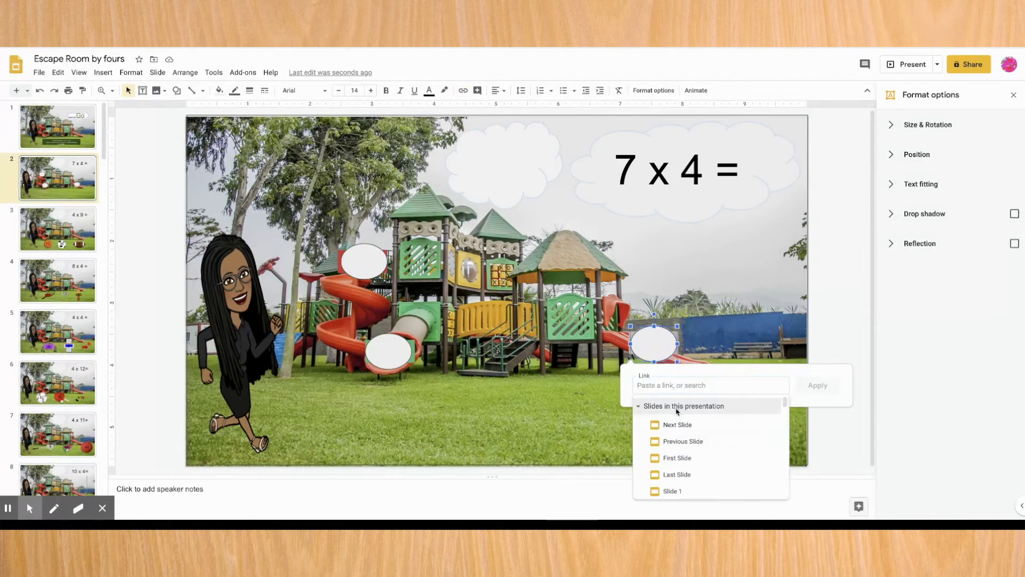
scroll("down", 3)
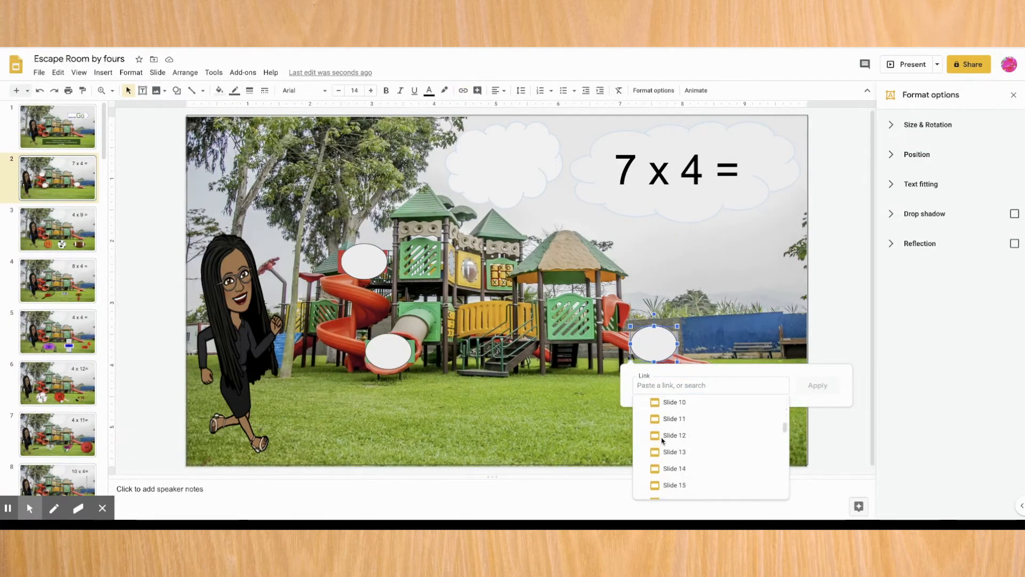
left_click(674, 485)
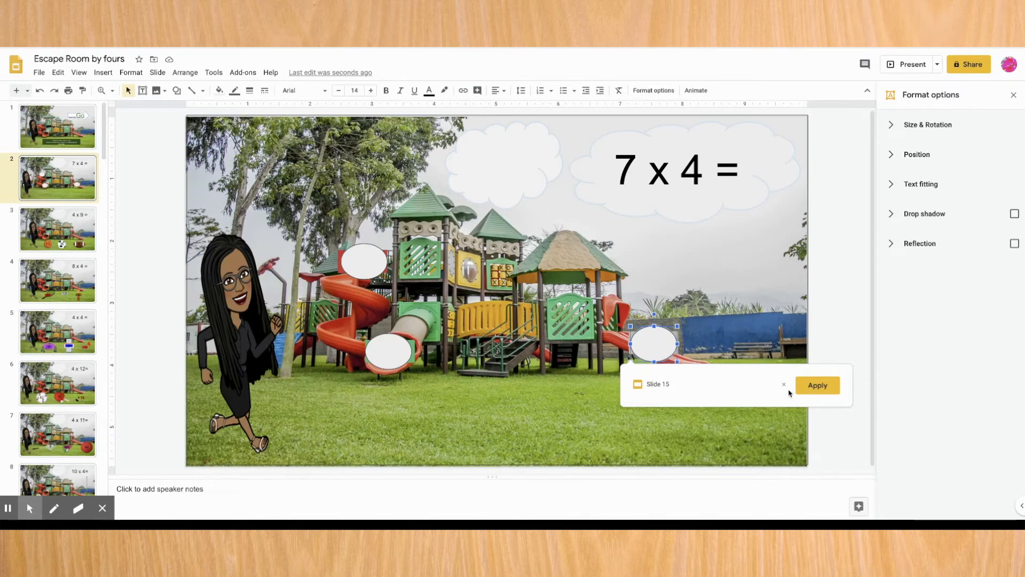
left_click(817, 385)
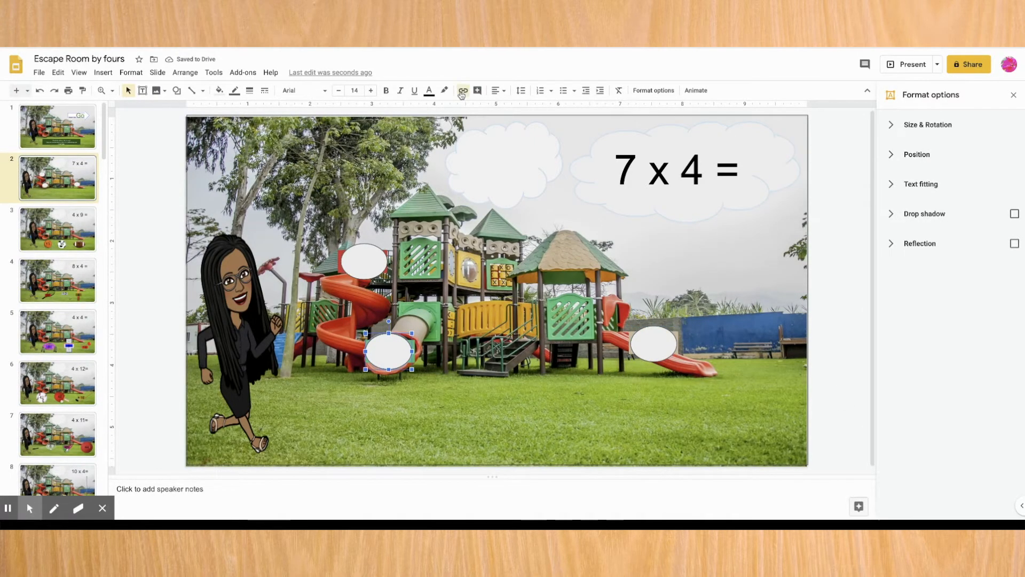
- Link the ovals over 11 and 24 to their slides (24 to Slide 16) and set the 28 oval's fill to Transparent
left_click(462, 90)
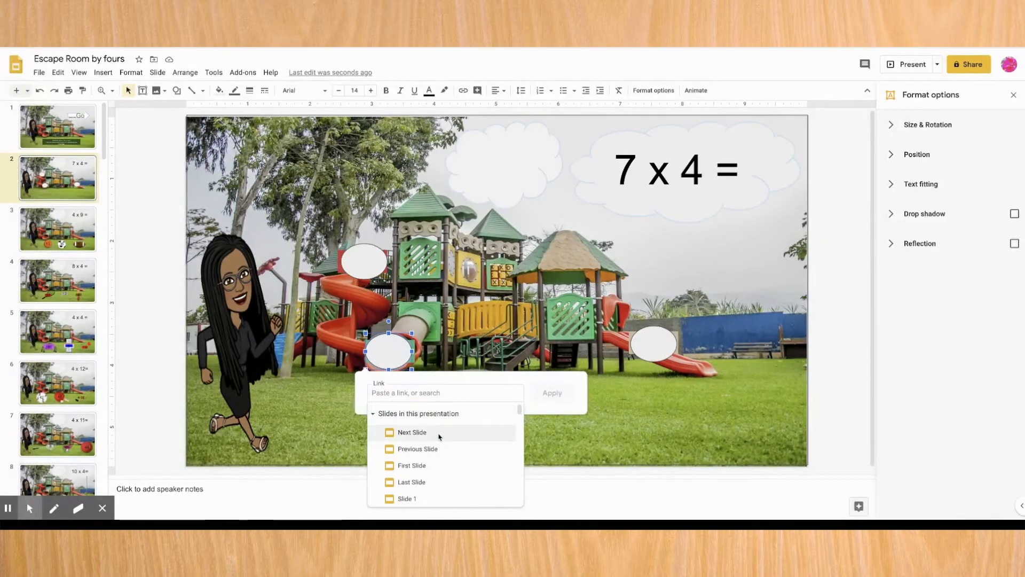
scroll("down", 3)
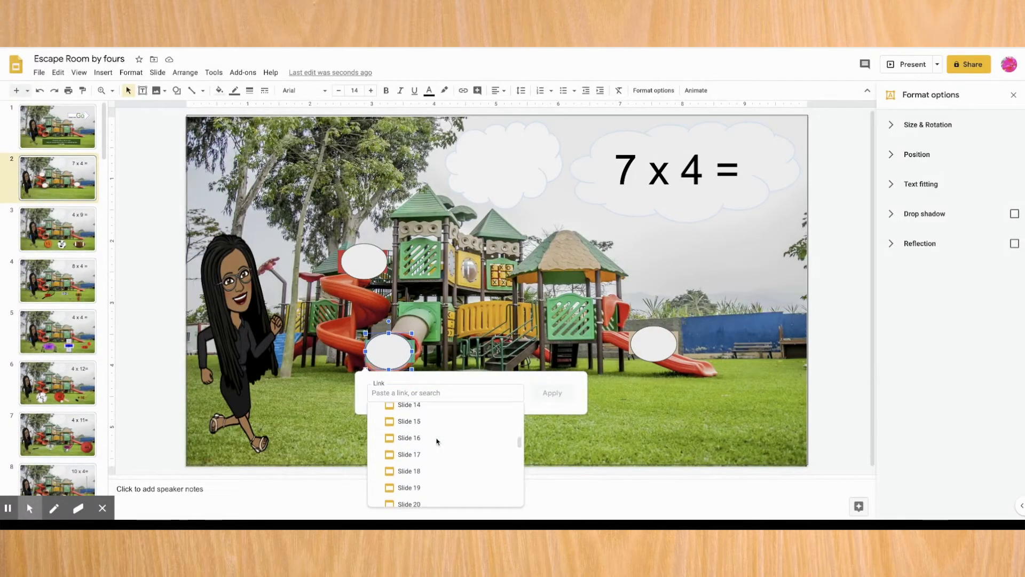
left_click(409, 438)
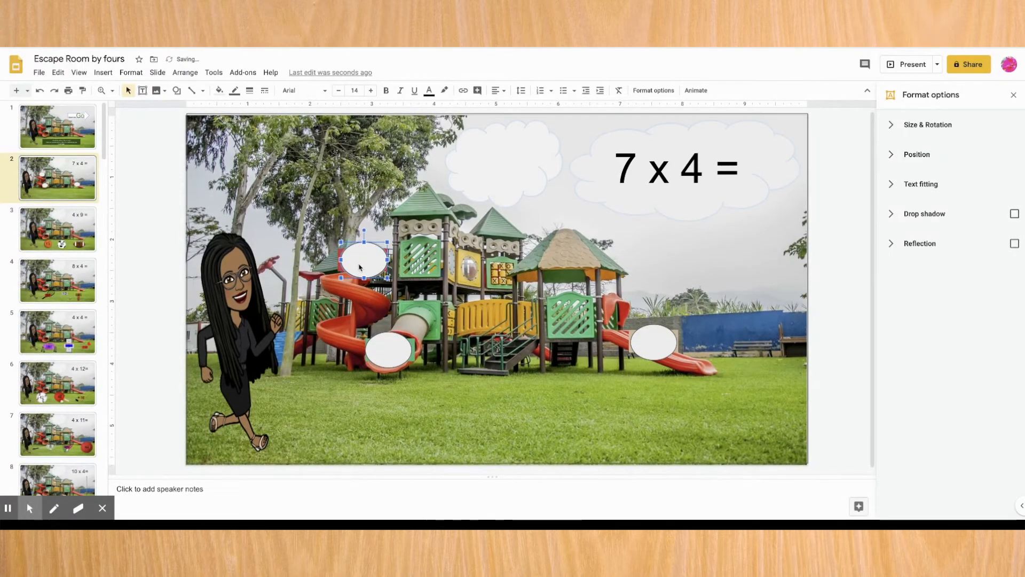
left_click(462, 90)
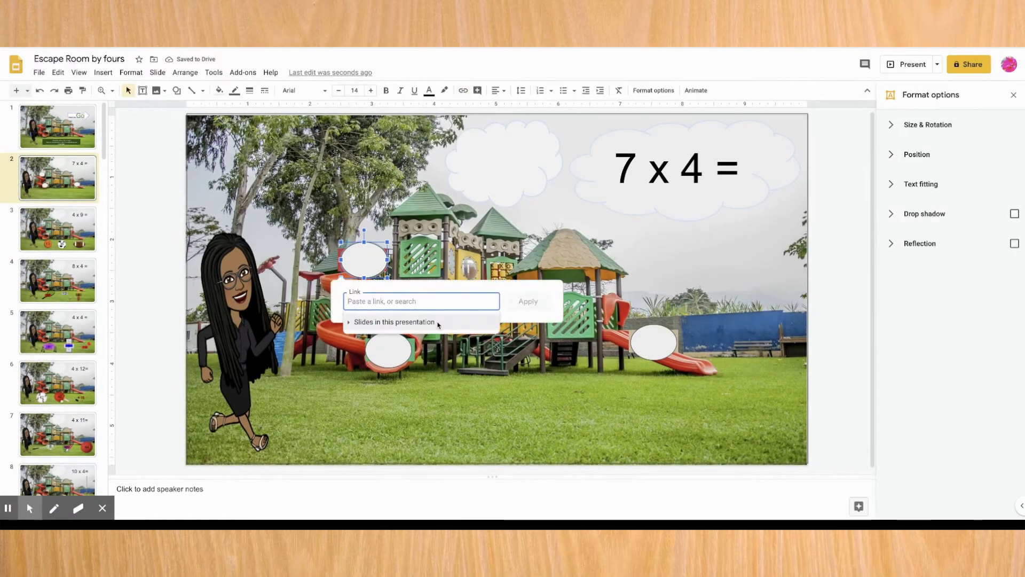
left_click(394, 322)
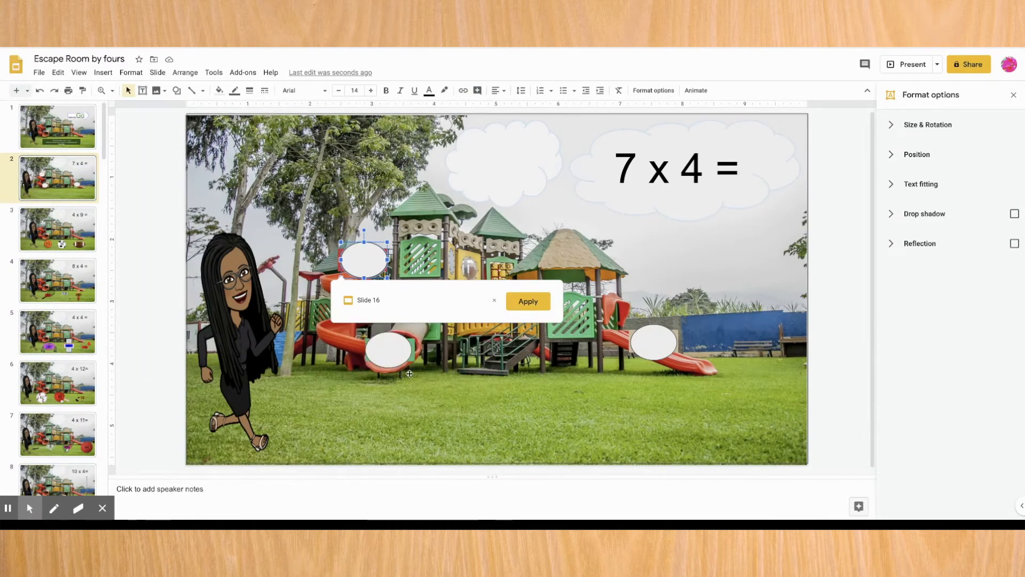
left_click(527, 301)
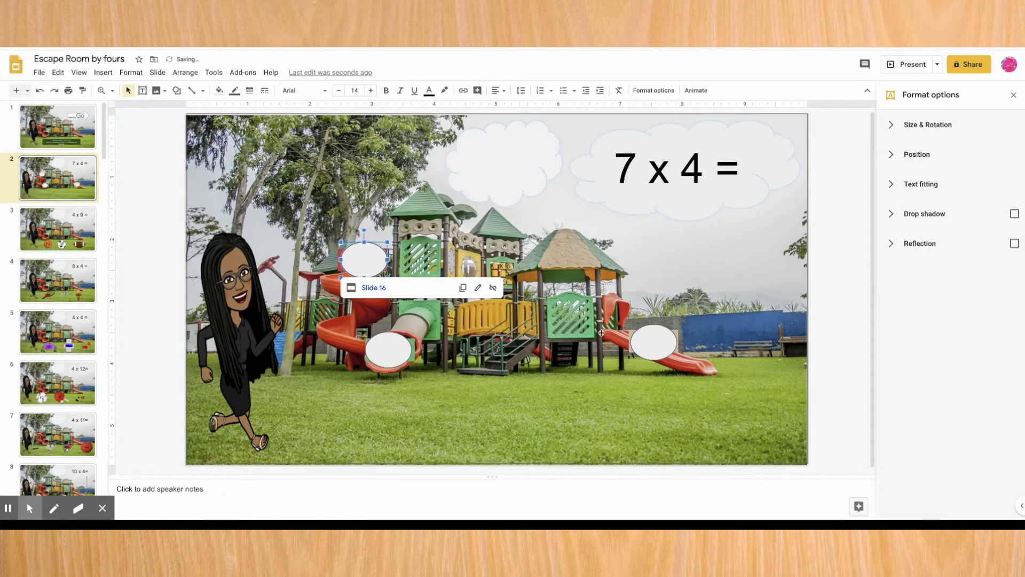
left_click(651, 343)
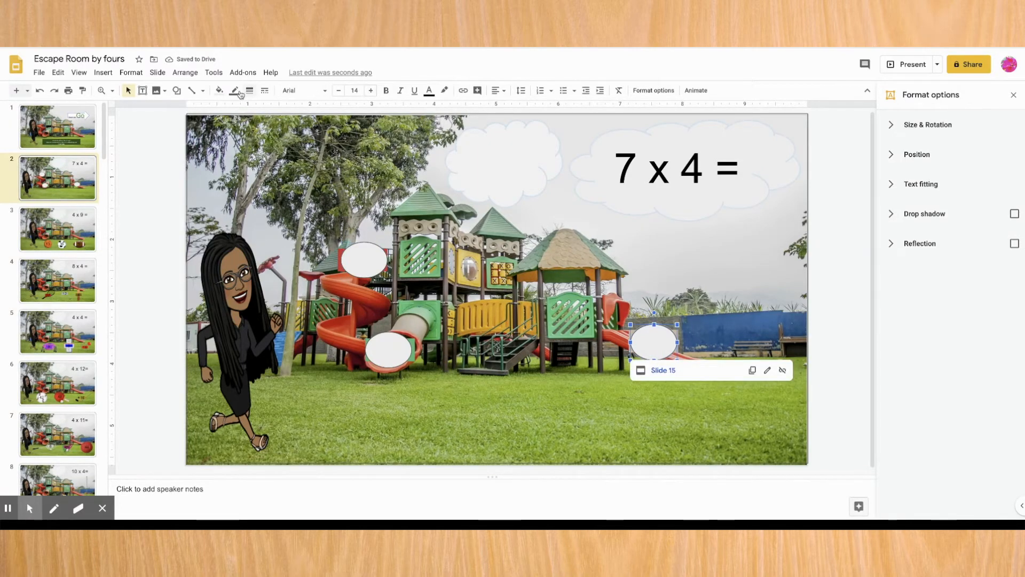
left_click(234, 89)
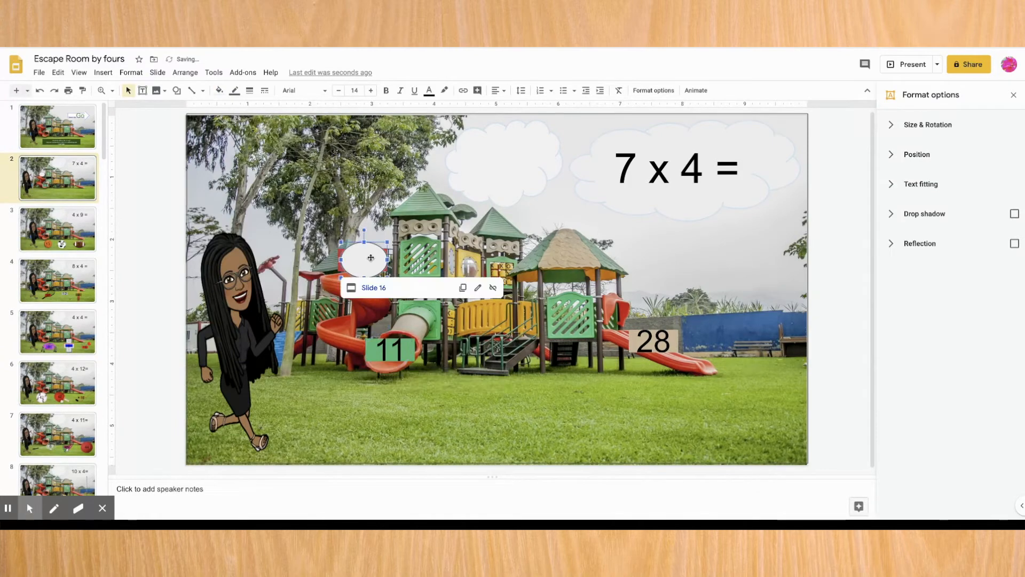
- Make the oval over 24 transparent, then switch to the 4 x 9 slide
left_click(234, 90)
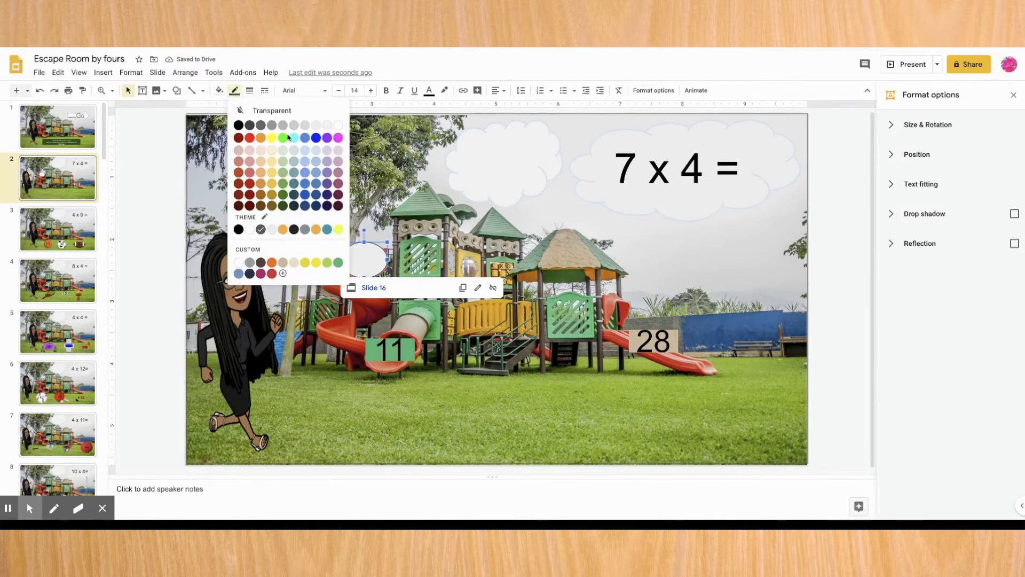
left_click(219, 89)
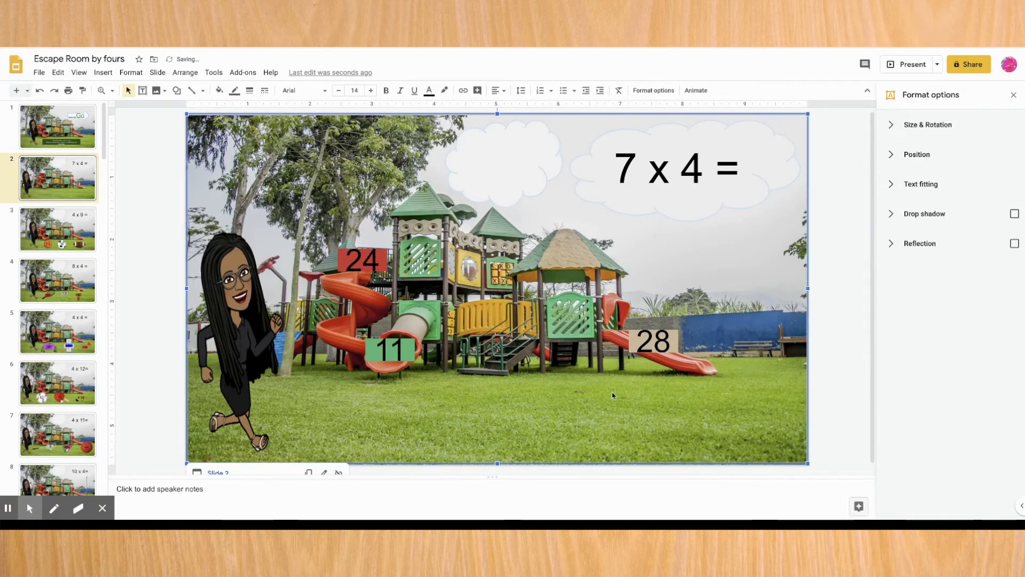
left_click(58, 228)
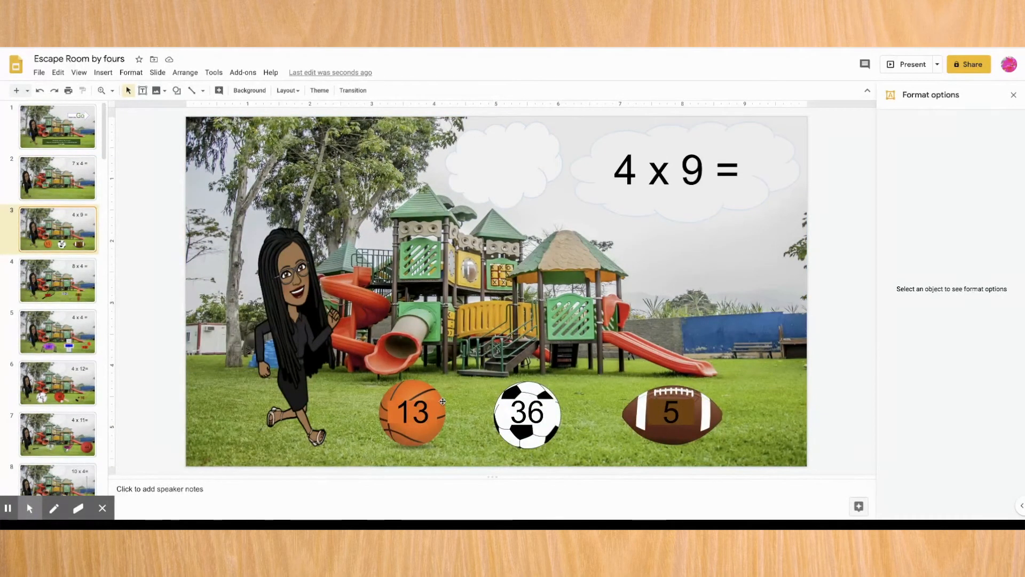
- Link slide 3's full-slide cover to Slide 3 and start an oval over the 5 answer
left_click(176, 90)
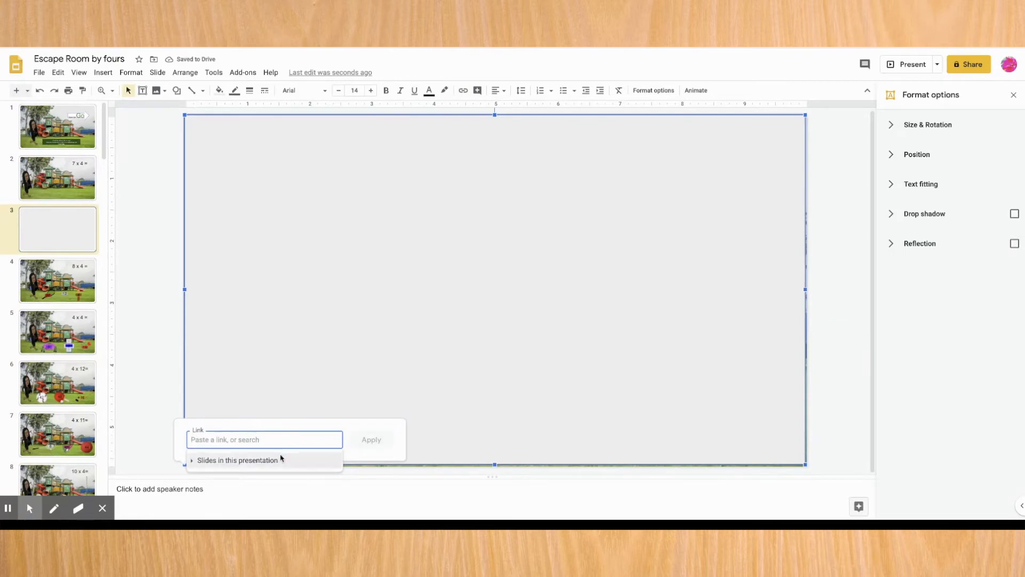
left_click(237, 459)
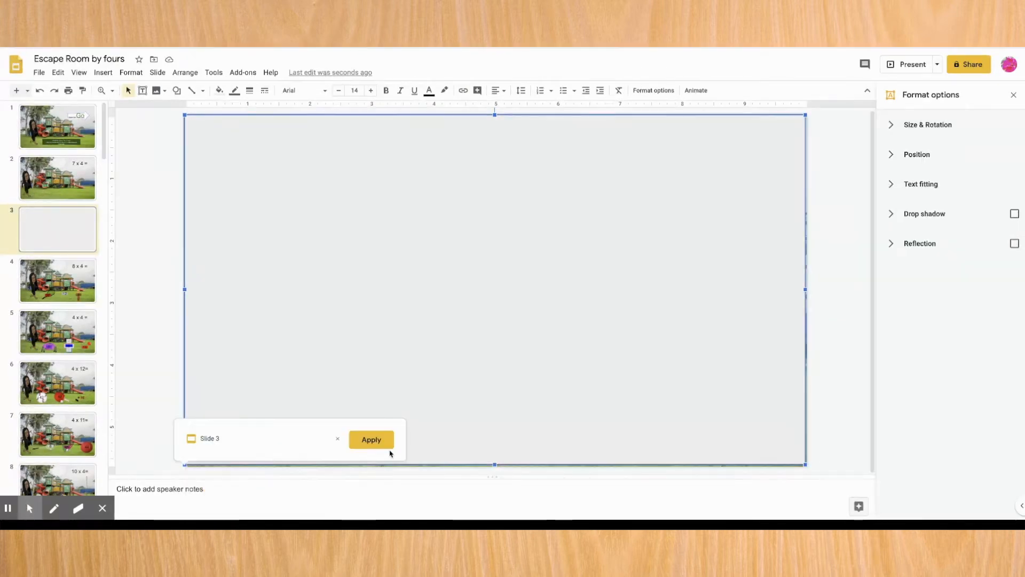
left_click(371, 439)
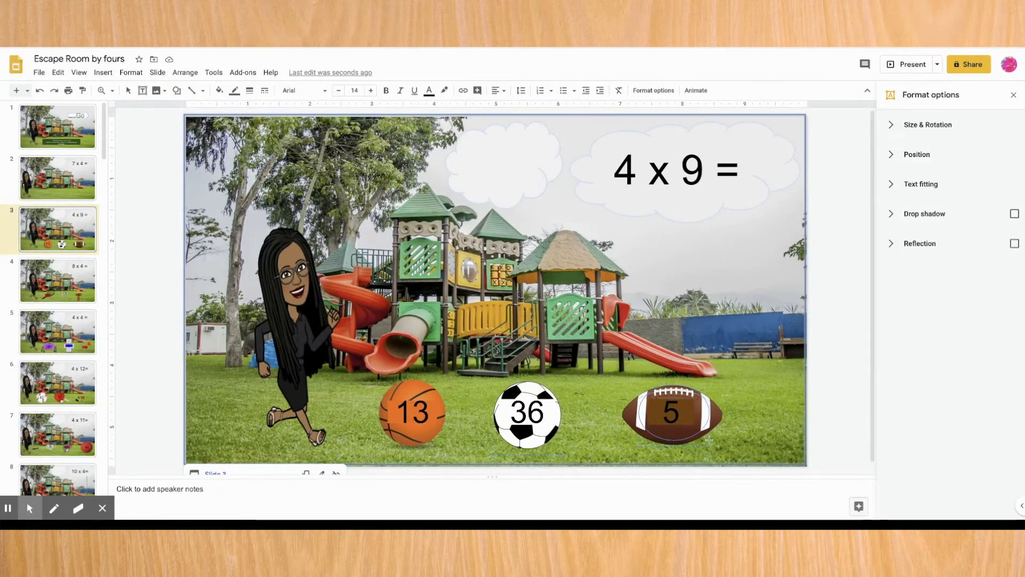
left_click(674, 410)
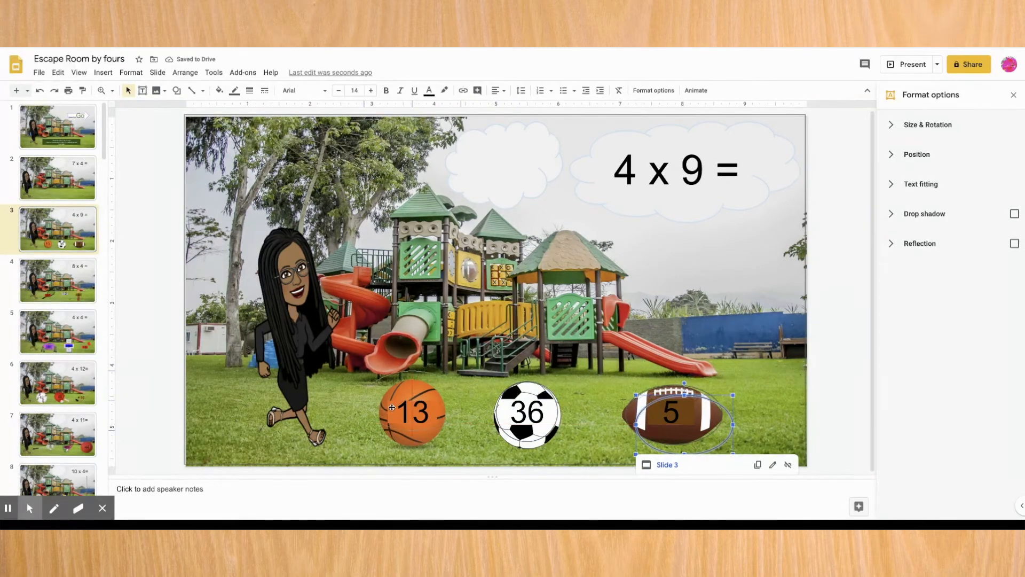
- Link the 5 and 13 balls to Slide 18 and the 36 ball to Slide 17, then go to slide 1
left_click(412, 412)
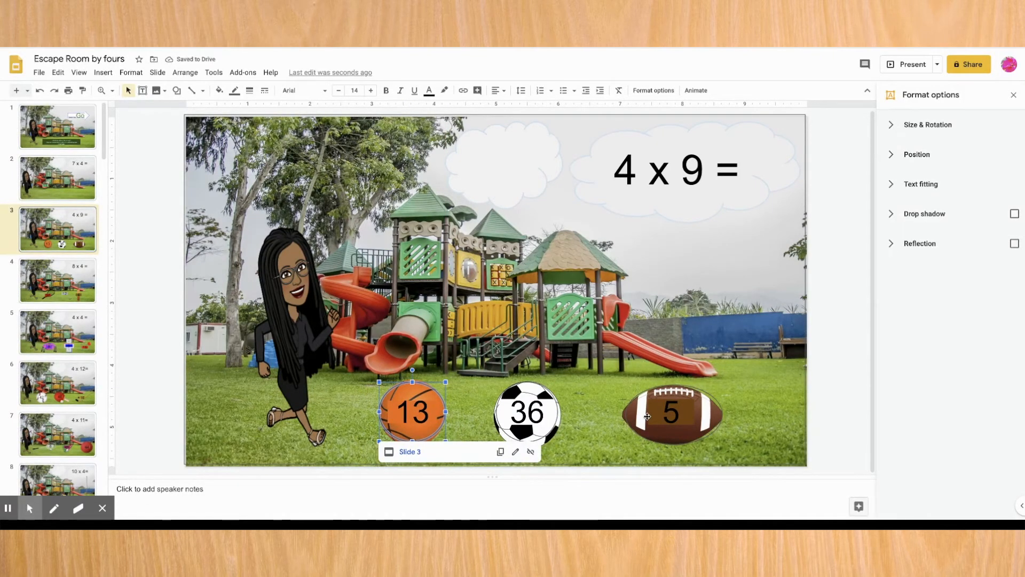
left_click(527, 412)
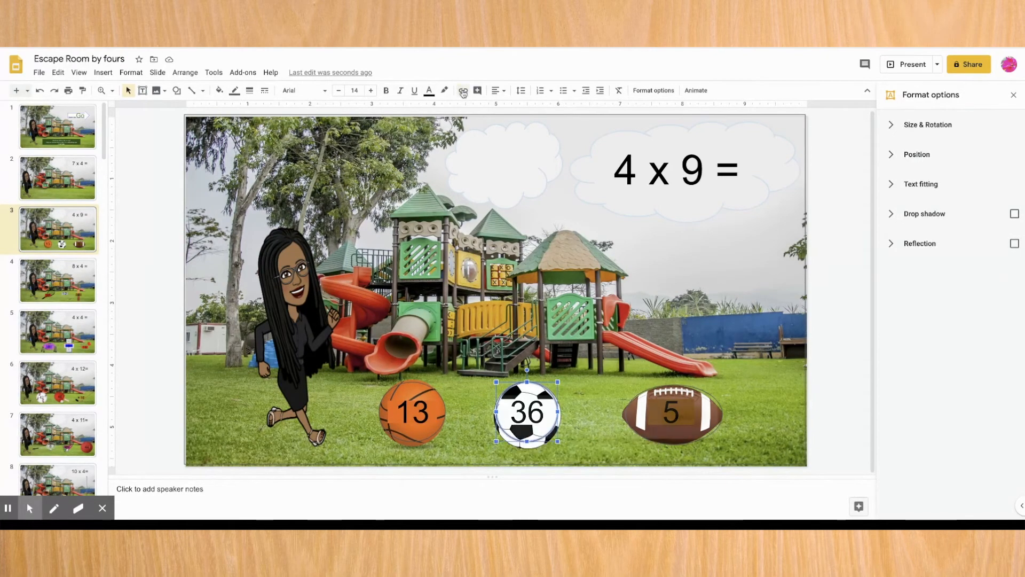
left_click(462, 90)
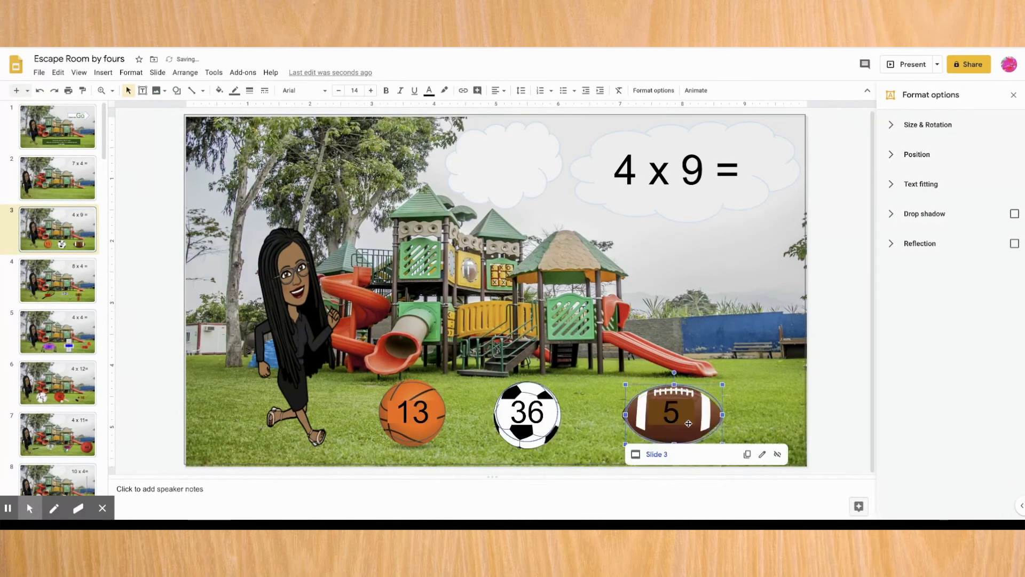
left_click(462, 90)
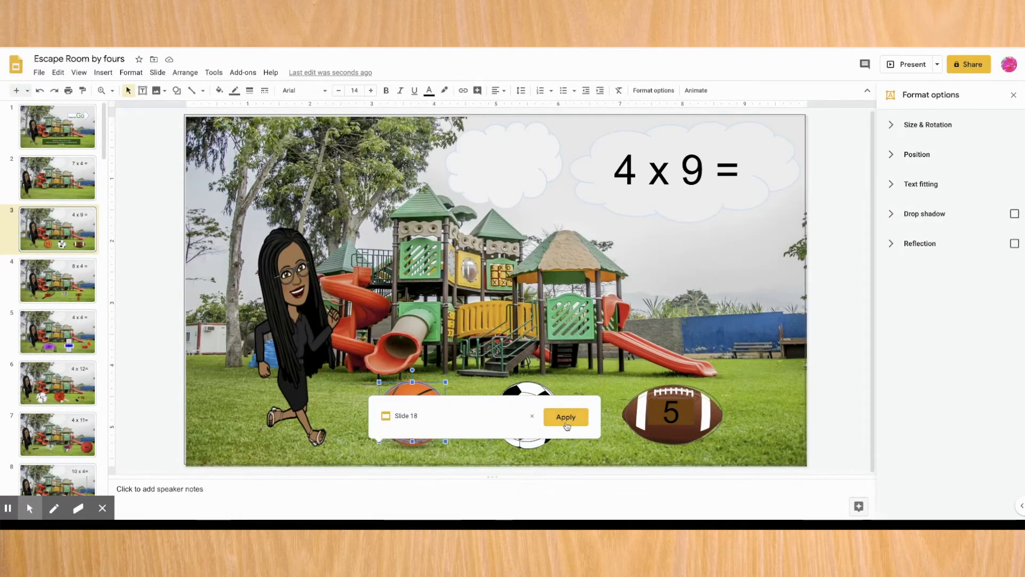
left_click(565, 417)
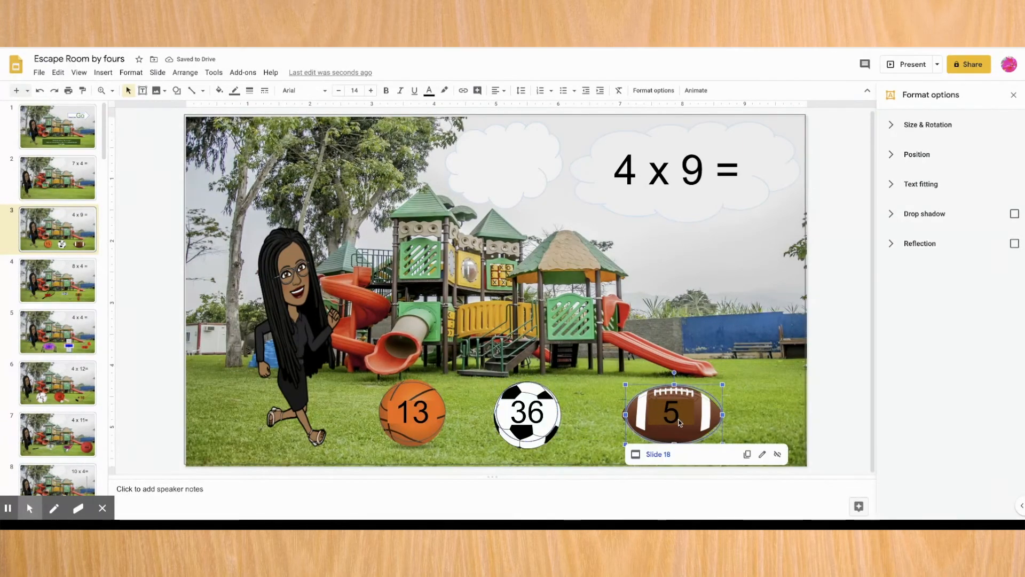
left_click(527, 412)
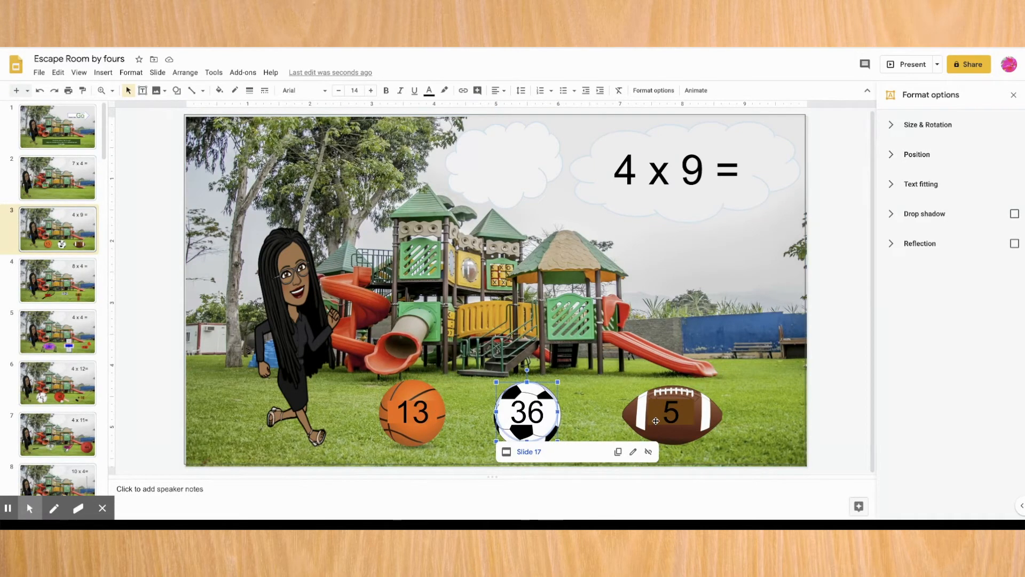
left_click(57, 280)
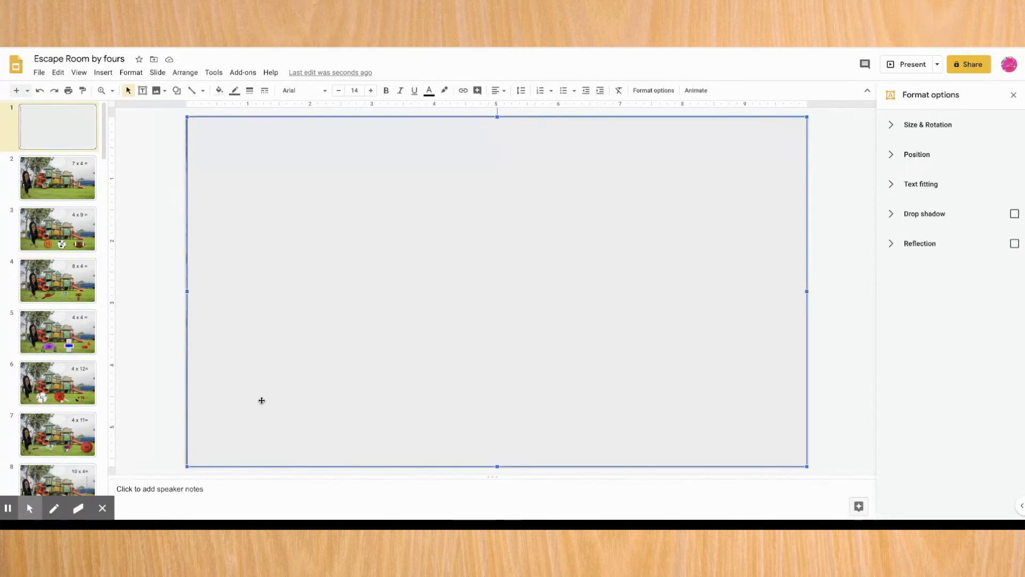
mouse_move(265, 407)
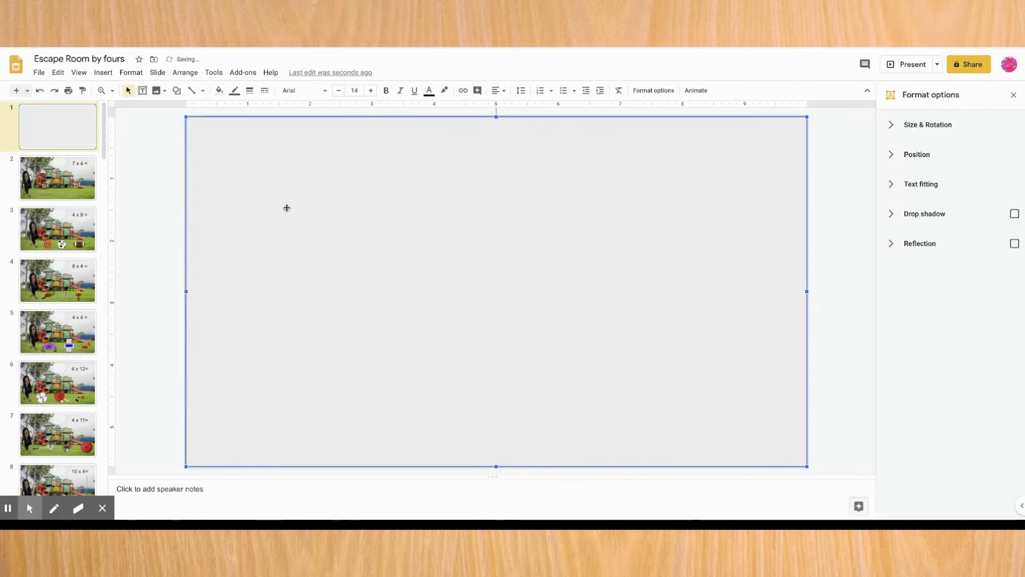
- Make slide 1's cover transparent and link the oval over the Go arrow to Slide 2
left_click(463, 90)
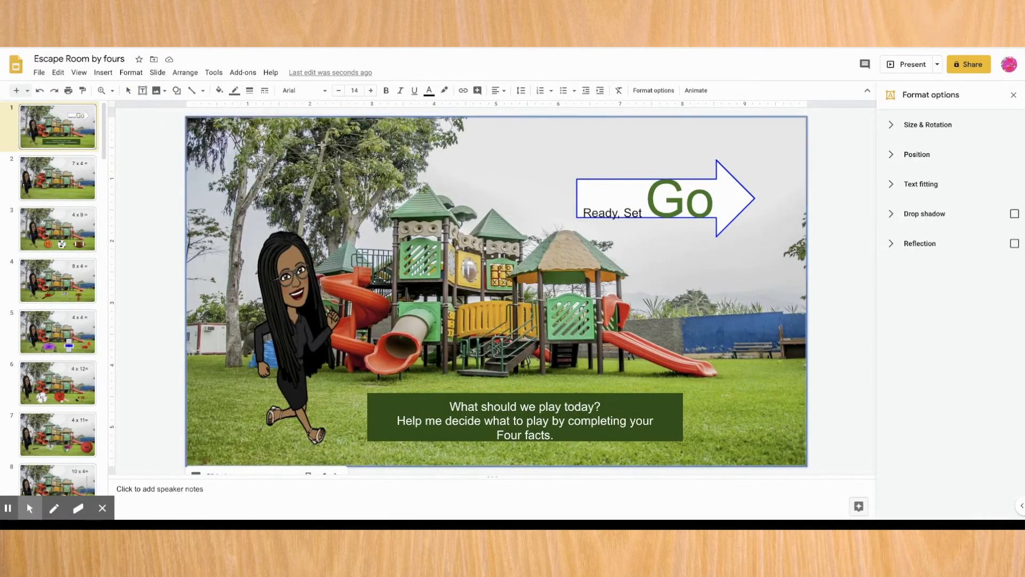
left_click(660, 200)
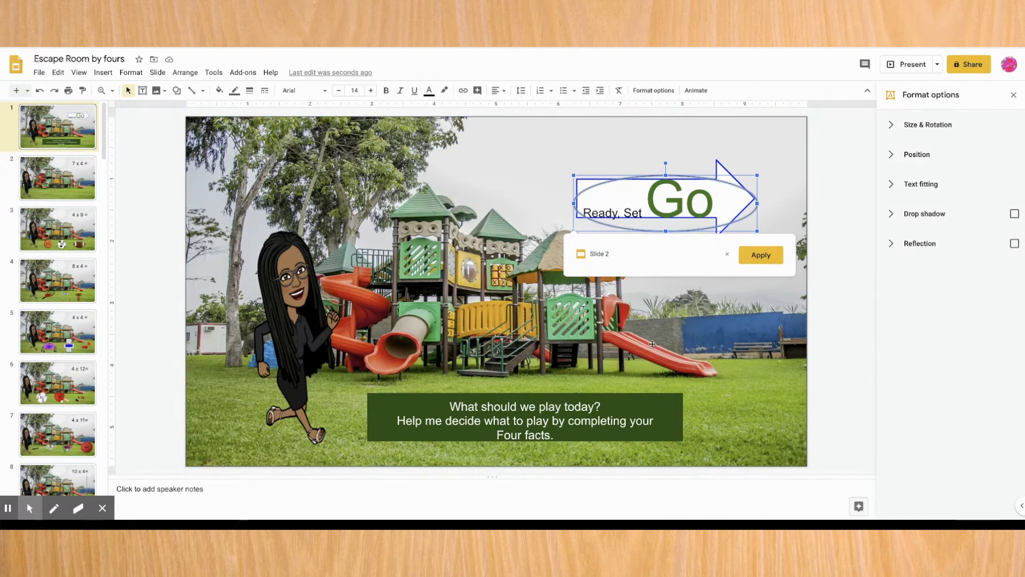
left_click(760, 254)
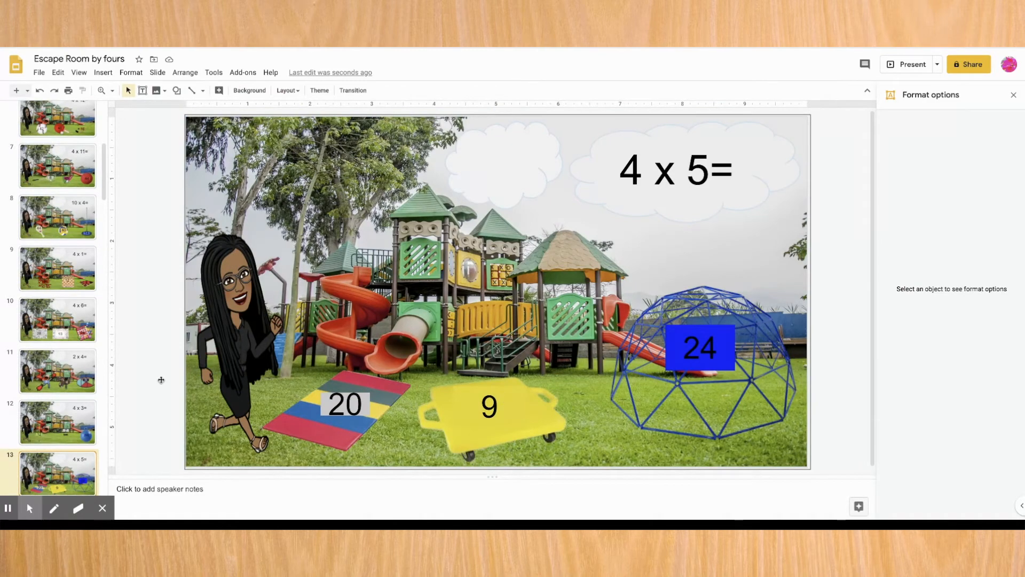
scroll("down", 3)
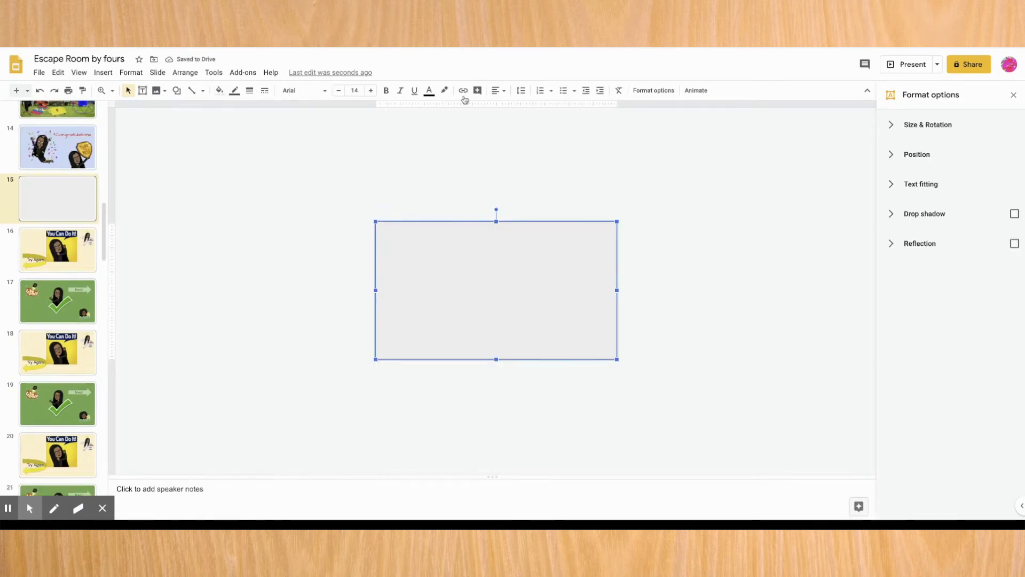
- Link slide 15's cover to a slide and make it transparent so the green Next slide shows
left_click(463, 89)
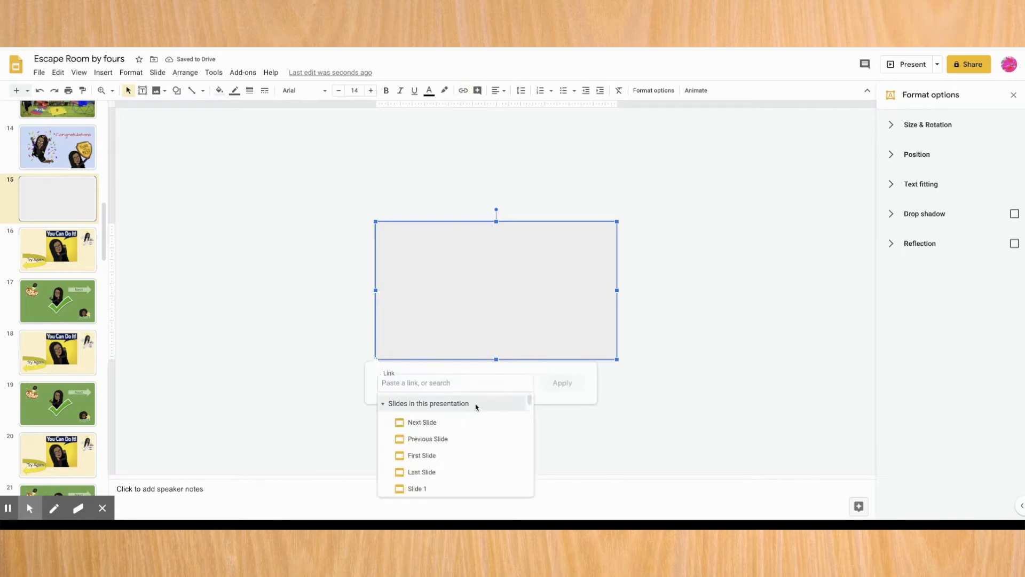
scroll("down", 3)
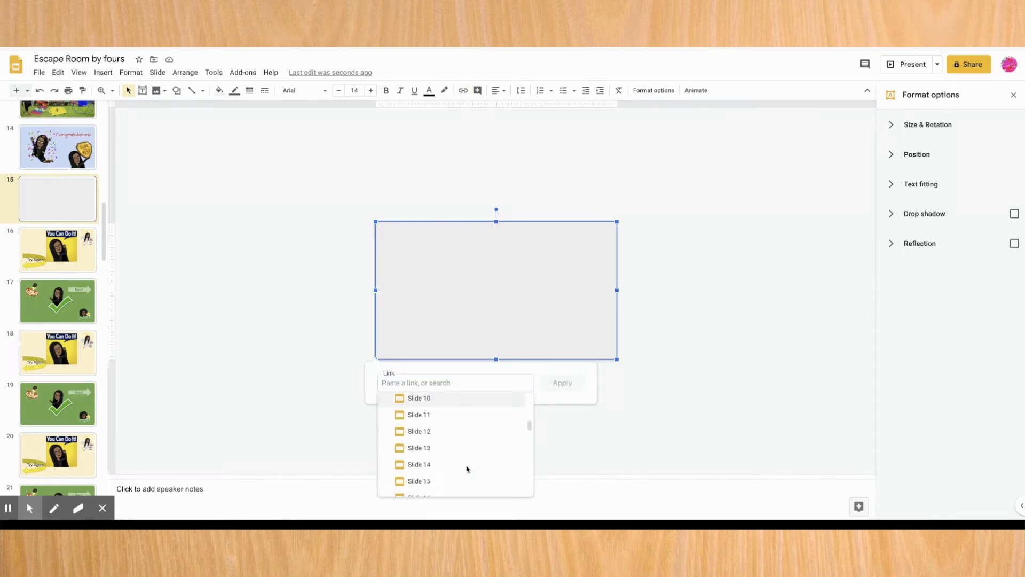
left_click(468, 291)
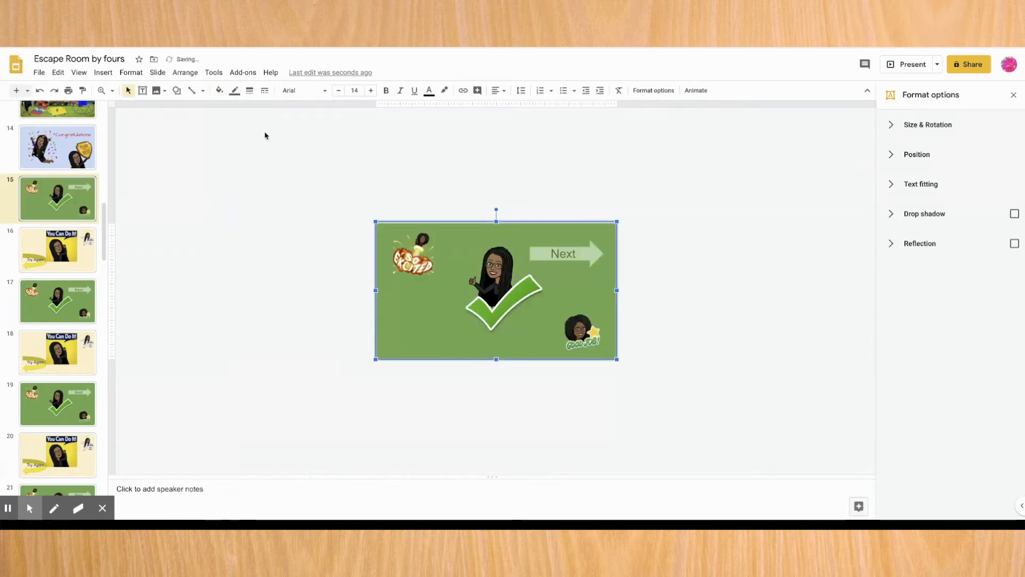
left_click(176, 89)
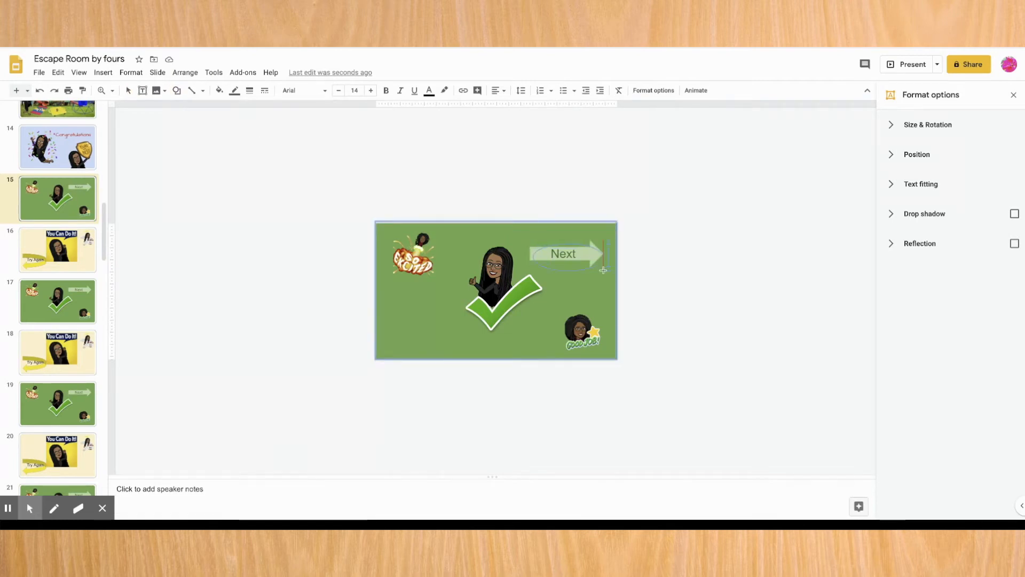
- Link the Next arrow on slide 15 to Slide 3 and deselect it
left_click(564, 254)
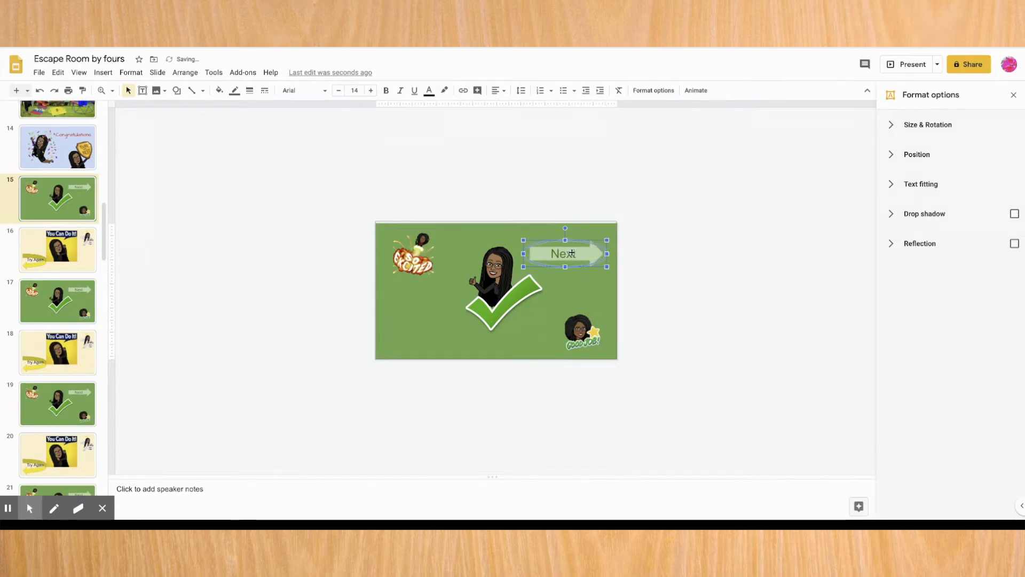
left_click(462, 90)
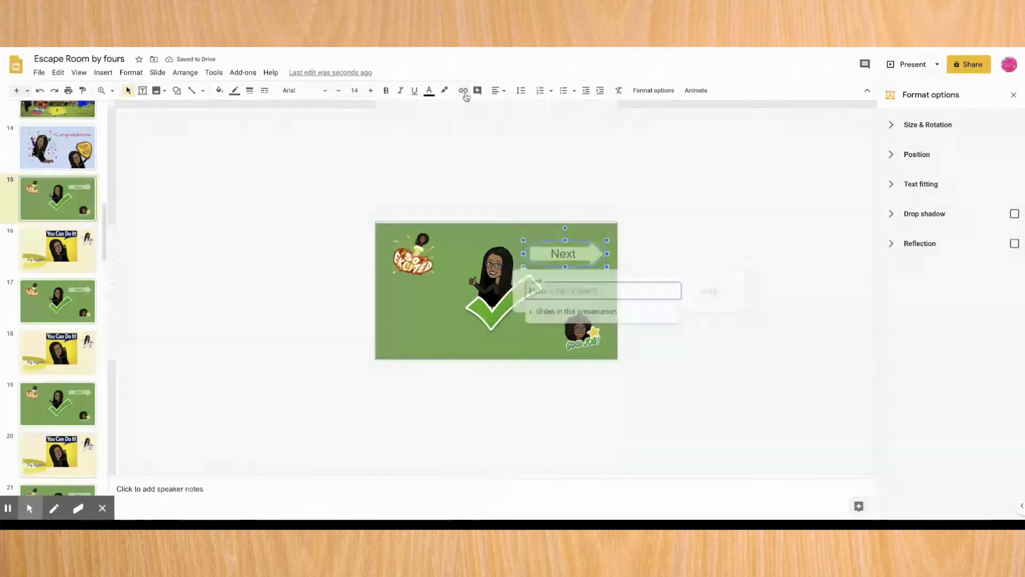
left_click(463, 89)
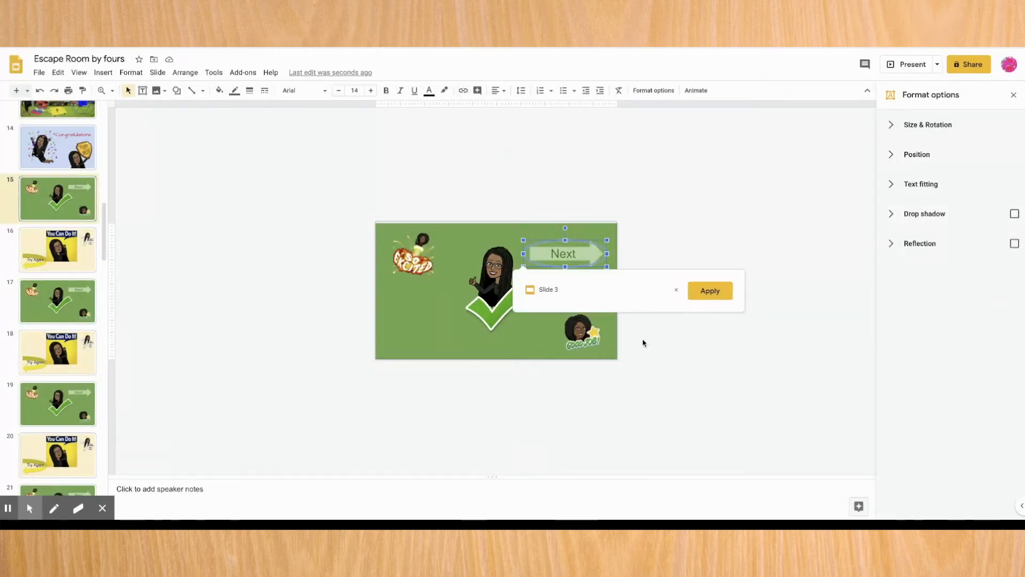
left_click(709, 291)
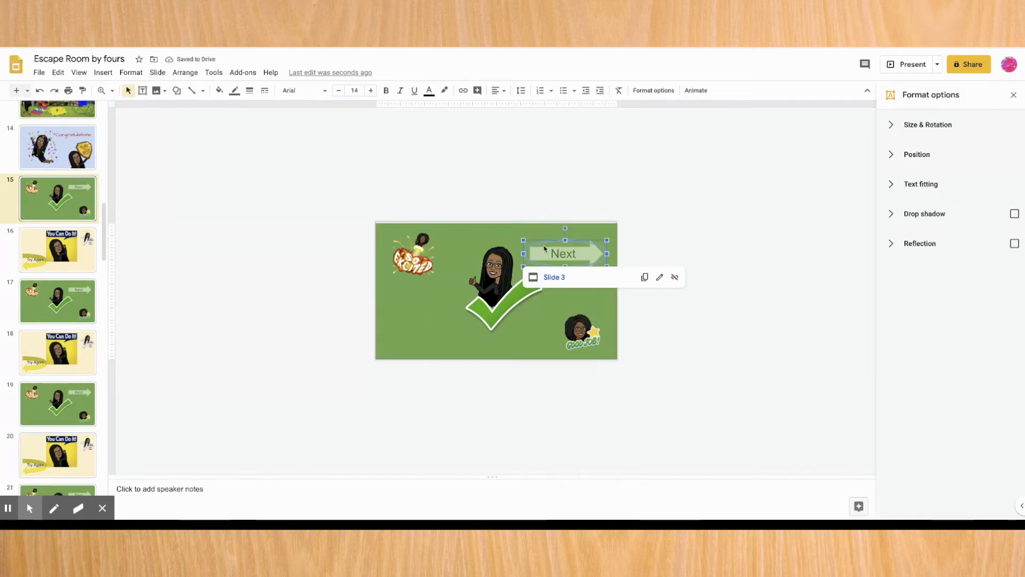
left_click(246, 235)
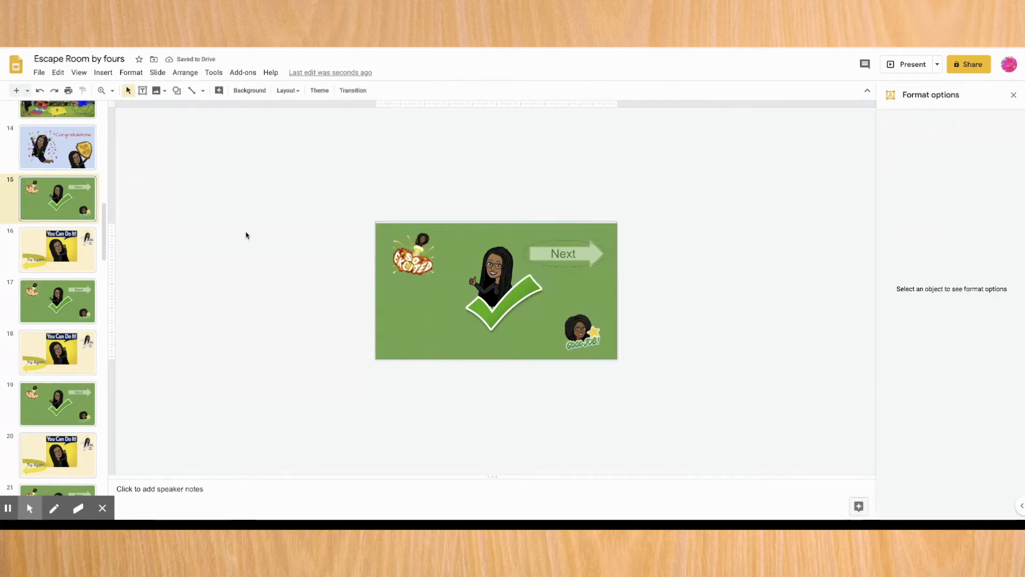
- Link slide 16's cover to Slide 16, make it transparent, and start an oval over Try Again
left_click(563, 254)
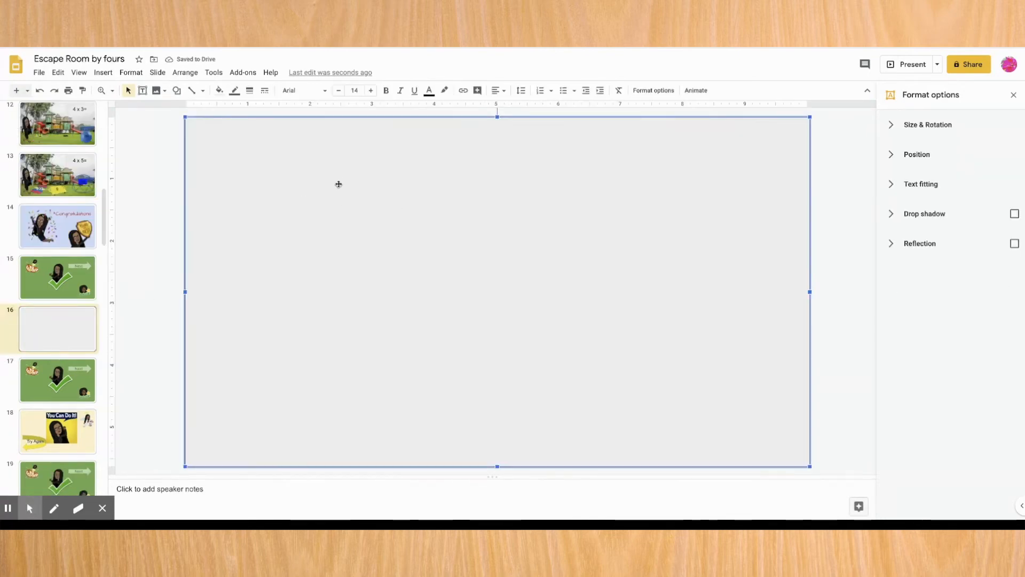
left_click(463, 90)
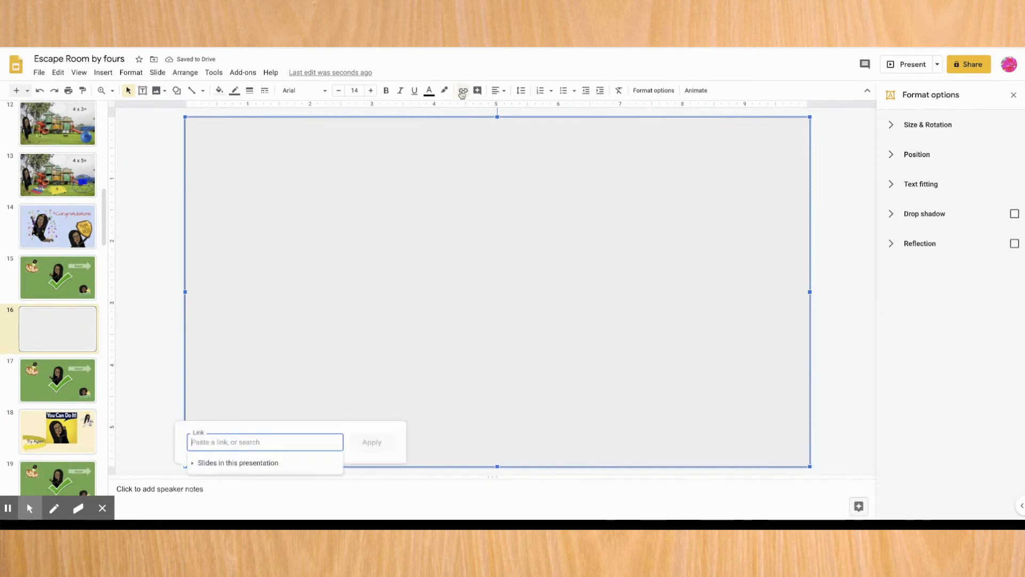
mouse_move(252, 469)
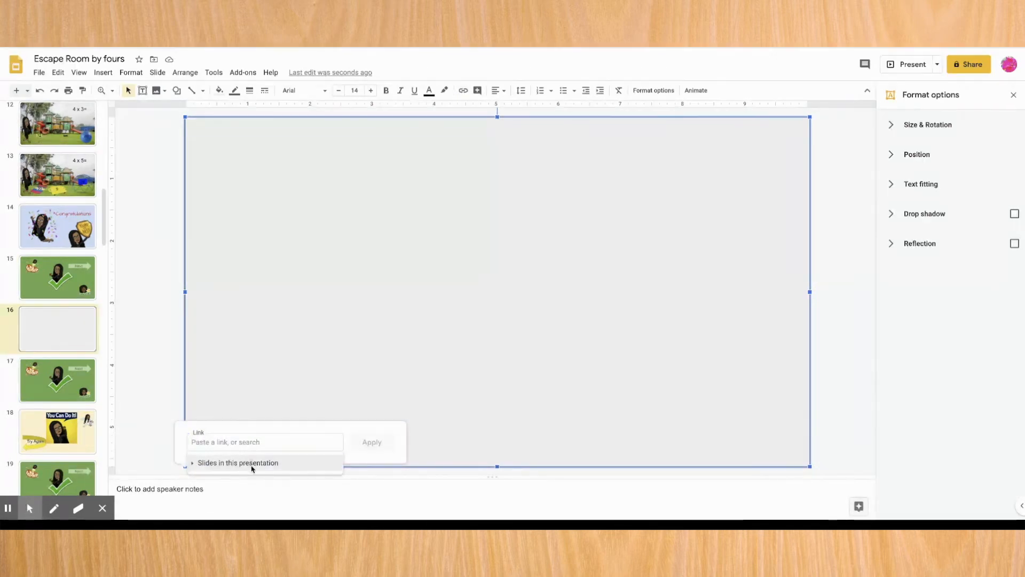
left_click(238, 463)
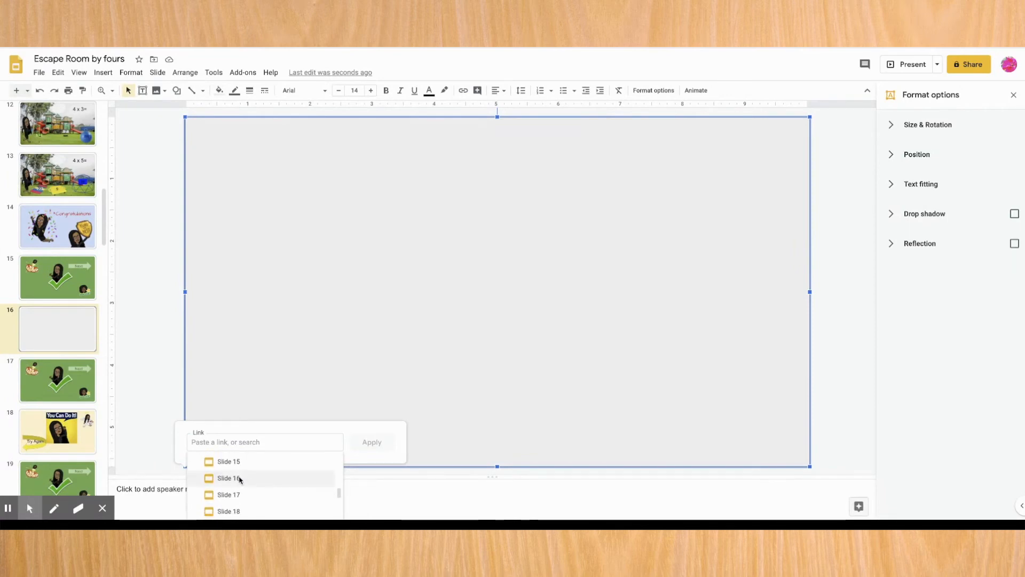
left_click(228, 478)
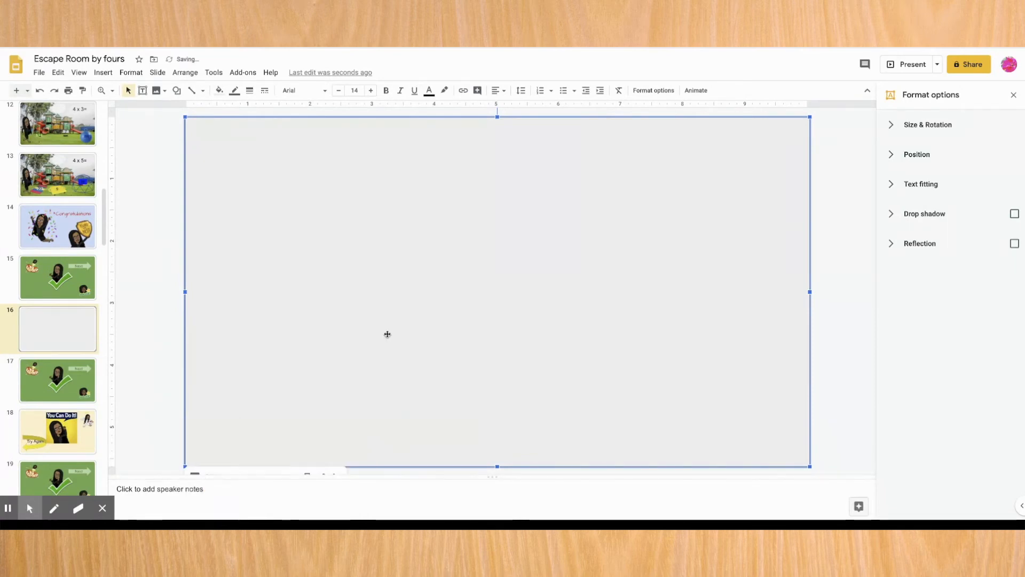
left_click(220, 90)
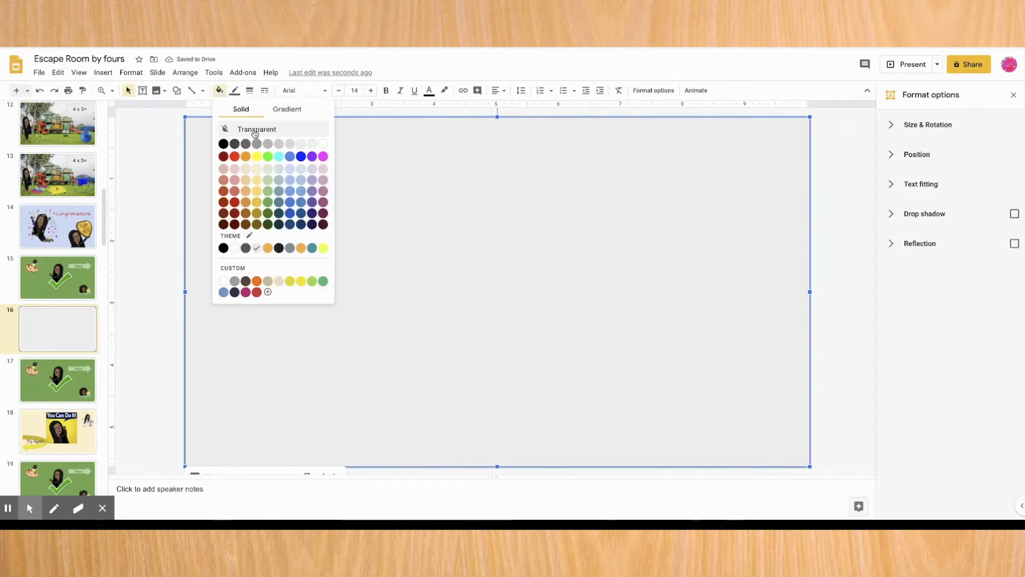
left_click(257, 129)
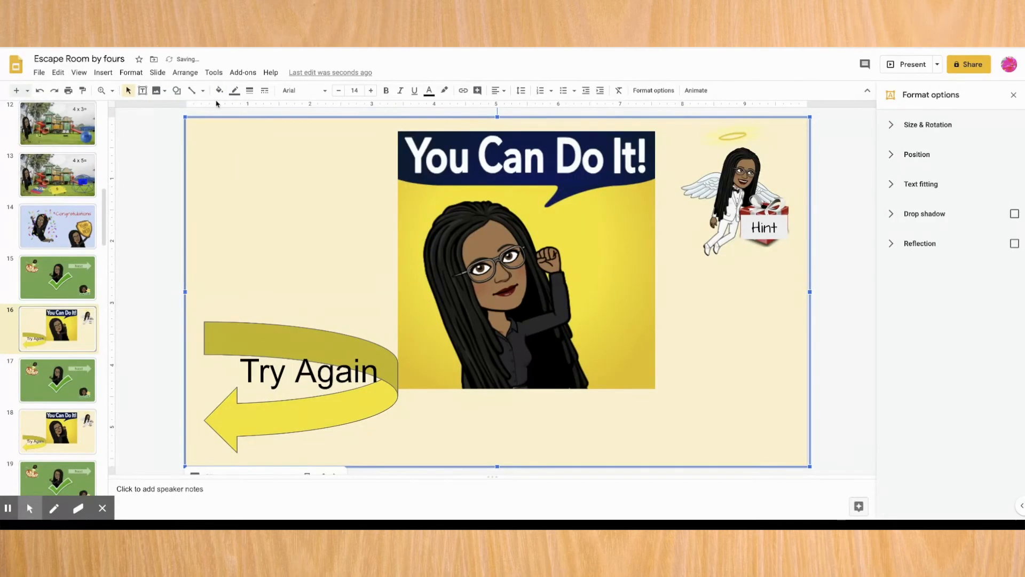
left_click(176, 90)
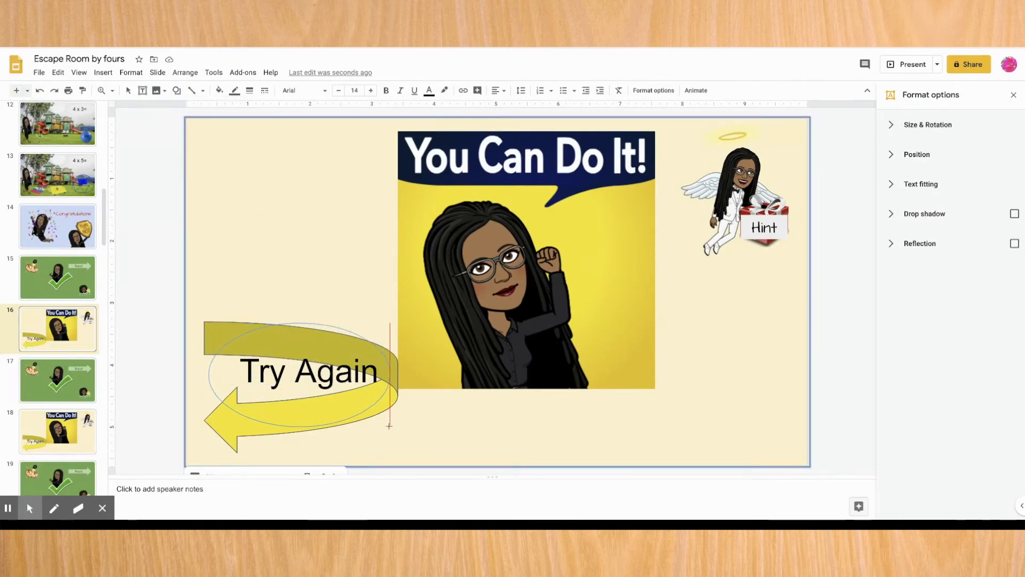
- Relink the oval over the Try Again arrow from Slide 16 to Slide 2
left_click(301, 372)
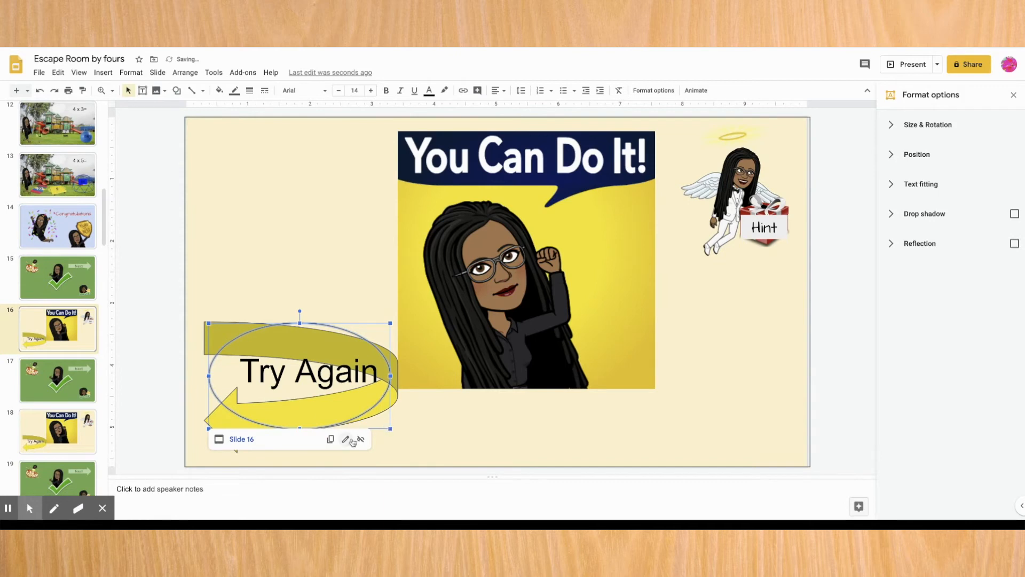
left_click(345, 439)
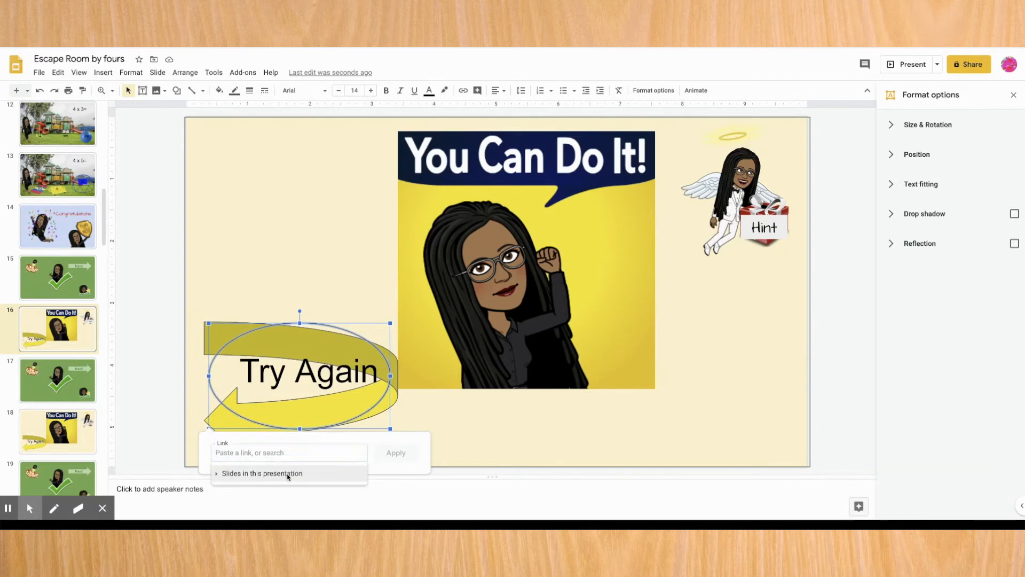
left_click(261, 474)
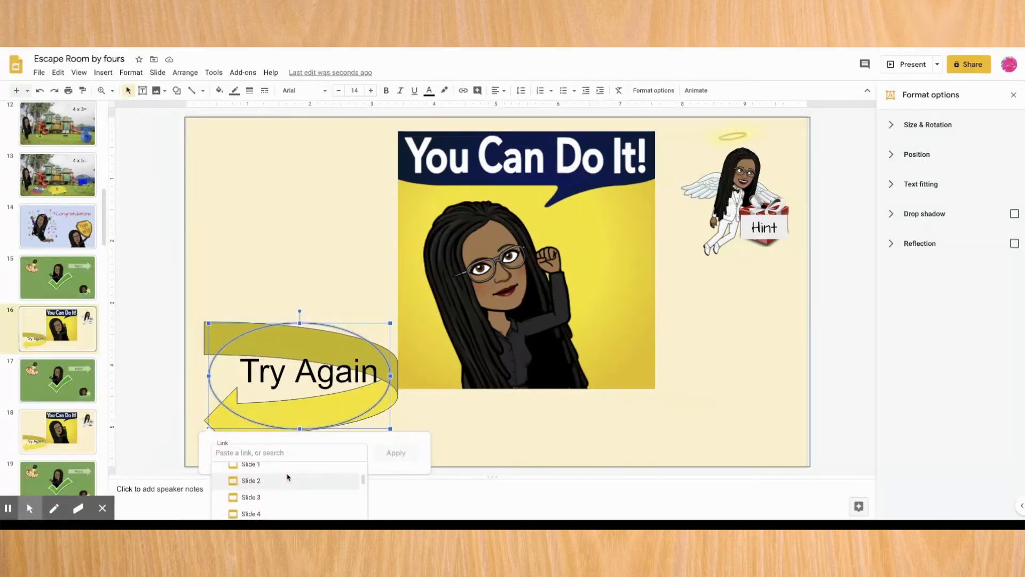
left_click(251, 481)
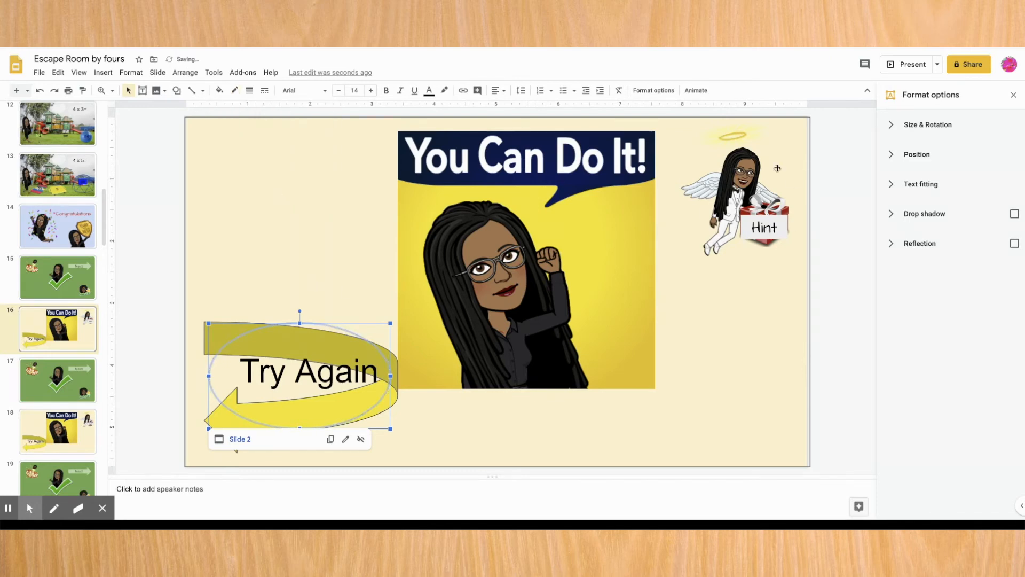
scroll("down", 3)
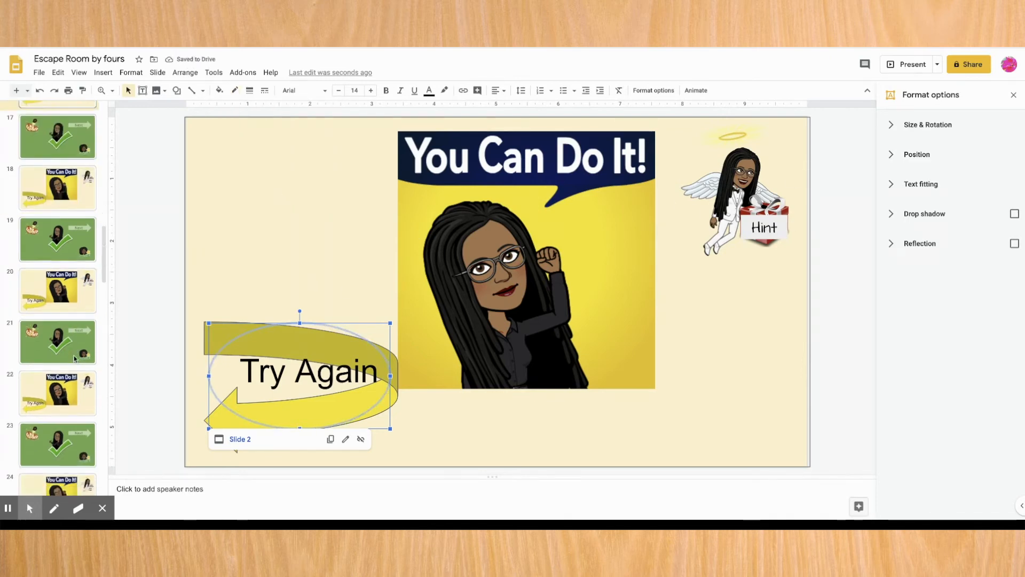
- Set the Hint oval on slide 18 to transparent fill and link it to Slide 39
left_click(177, 90)
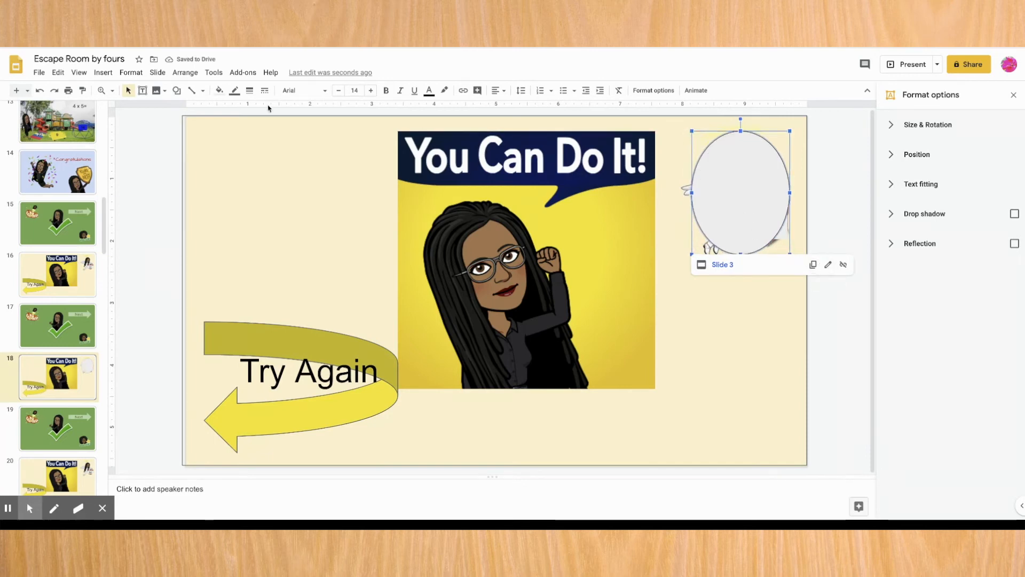
mouse_move(219, 90)
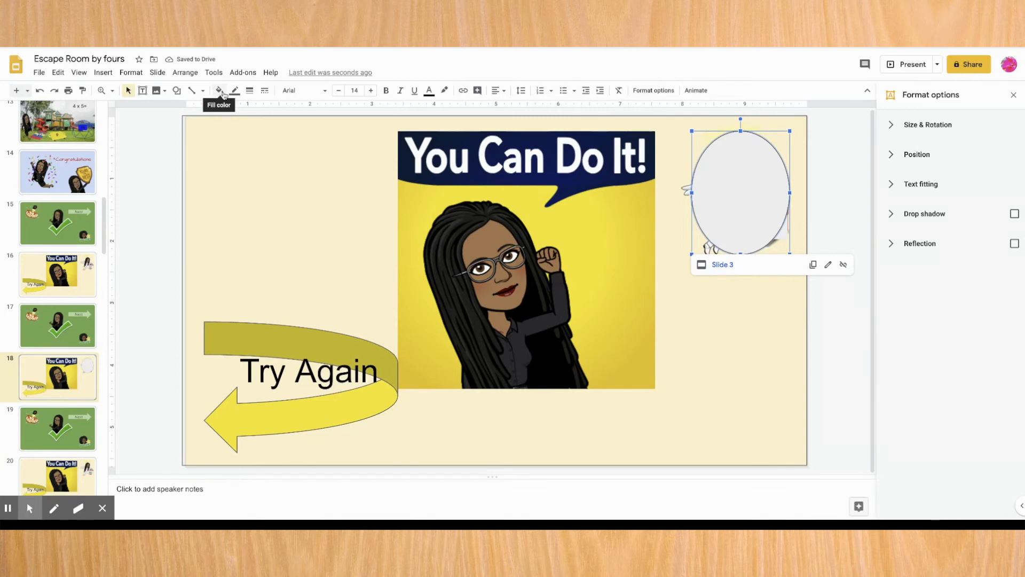
mouse_move(455, 102)
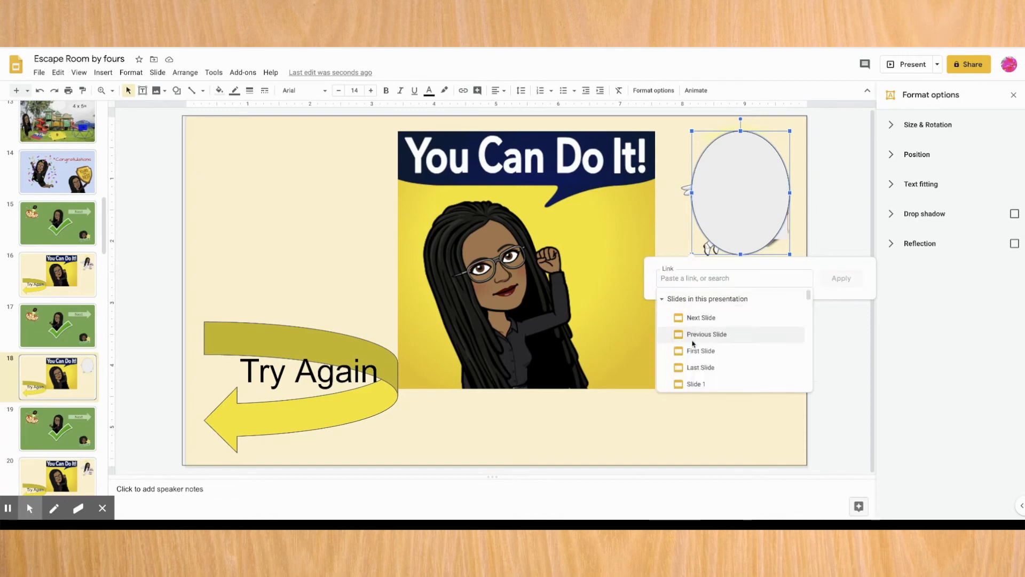
scroll("down", 3)
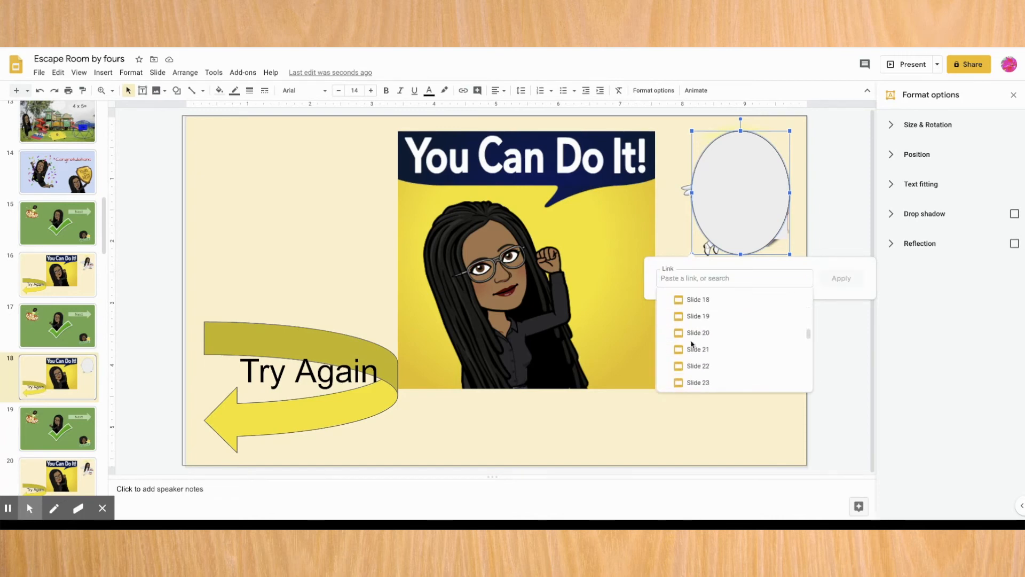
scroll("down", 3)
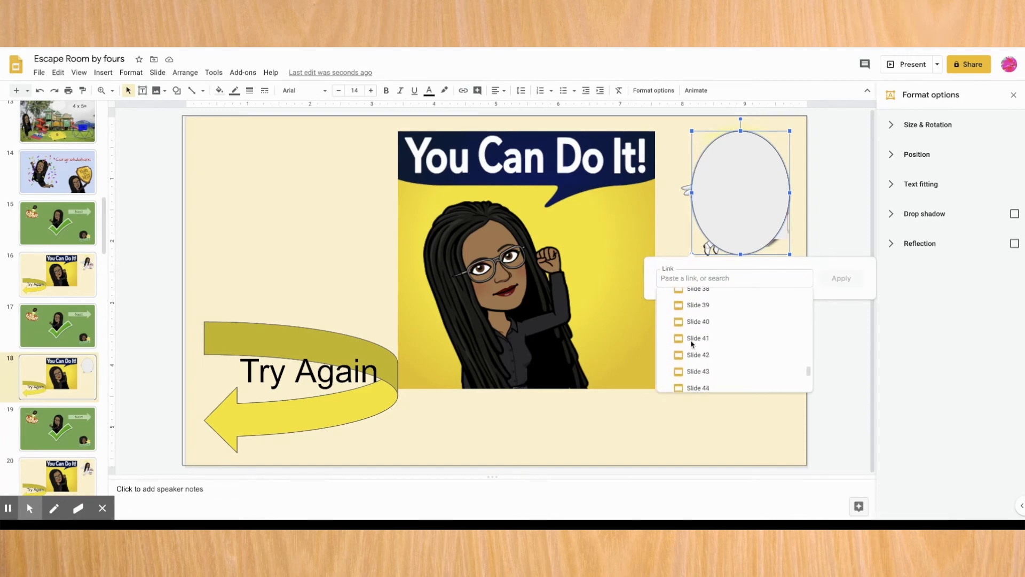
left_click(697, 305)
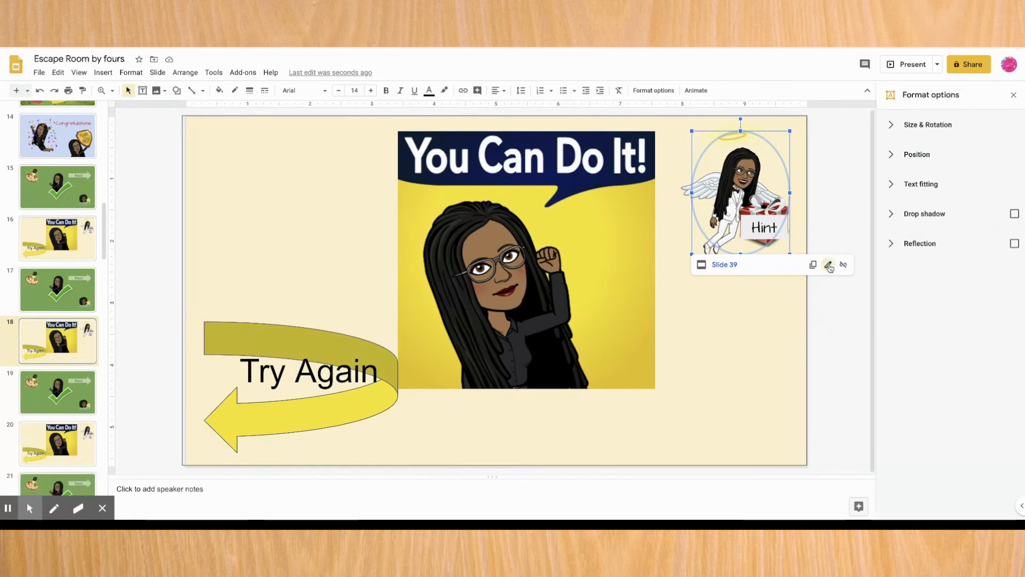
- Edit the Hint oval's link target among the presentation's slides and land on slide 39
left_click(828, 266)
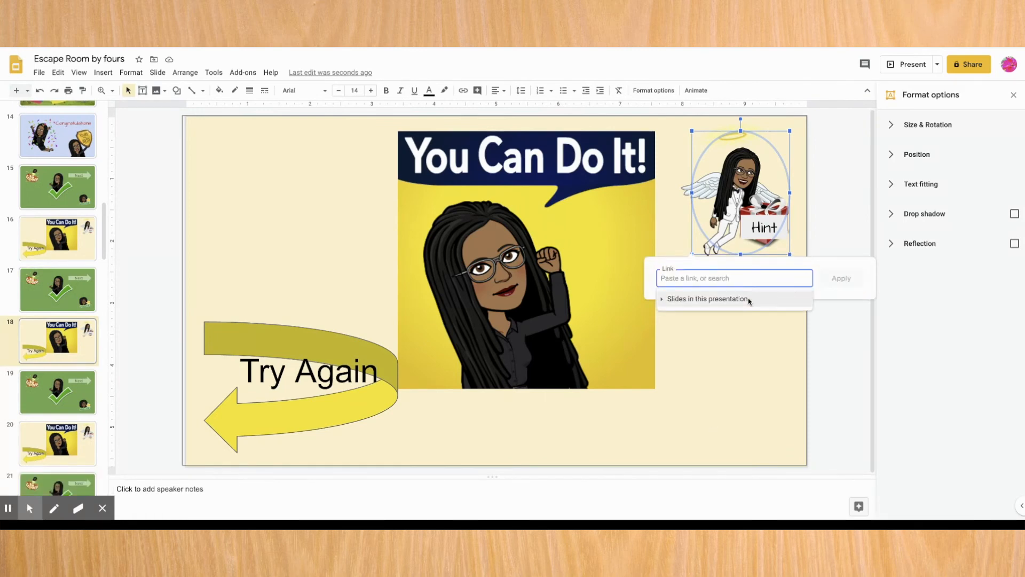
left_click(706, 299)
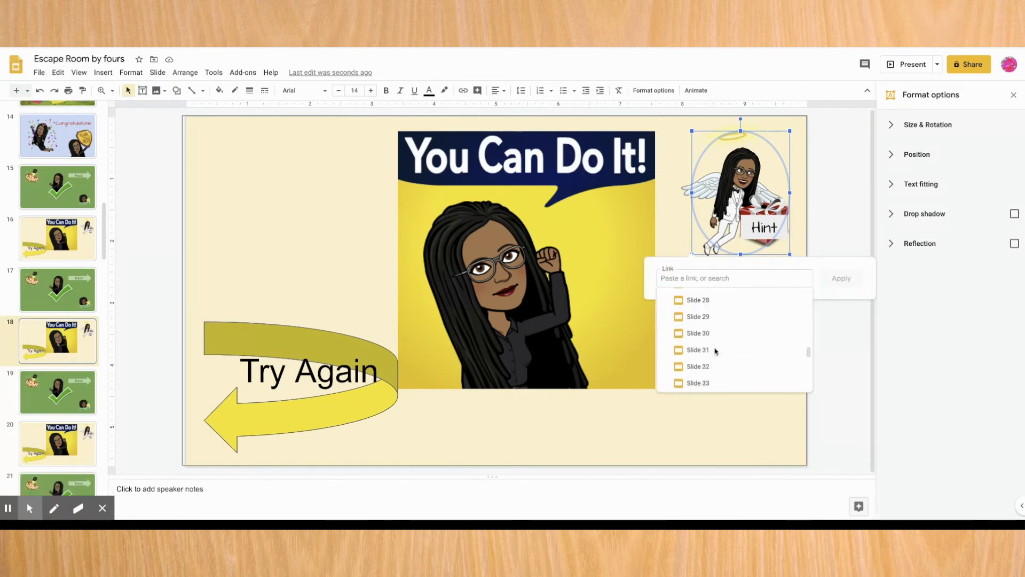
scroll("down", 3)
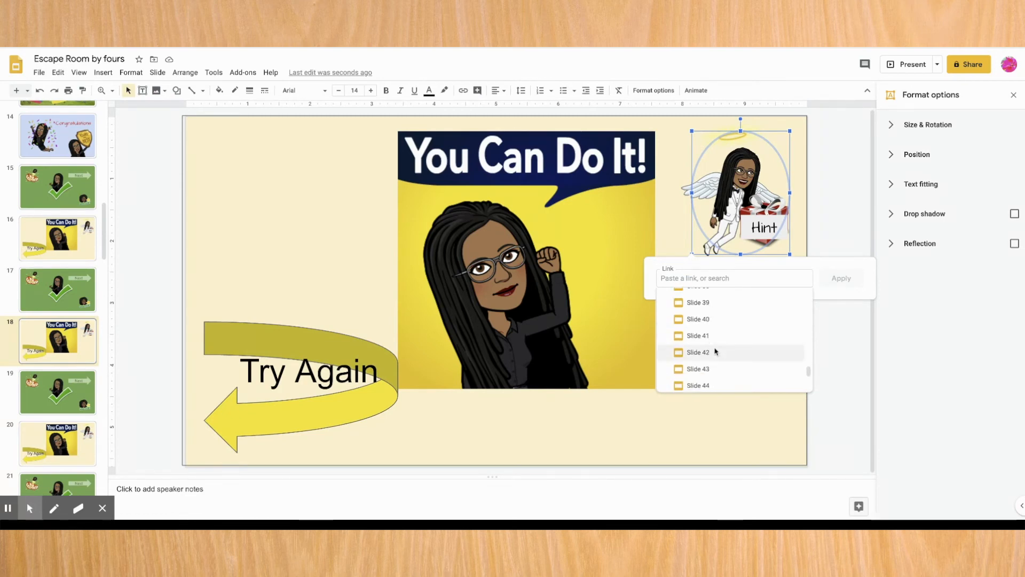
left_click(698, 318)
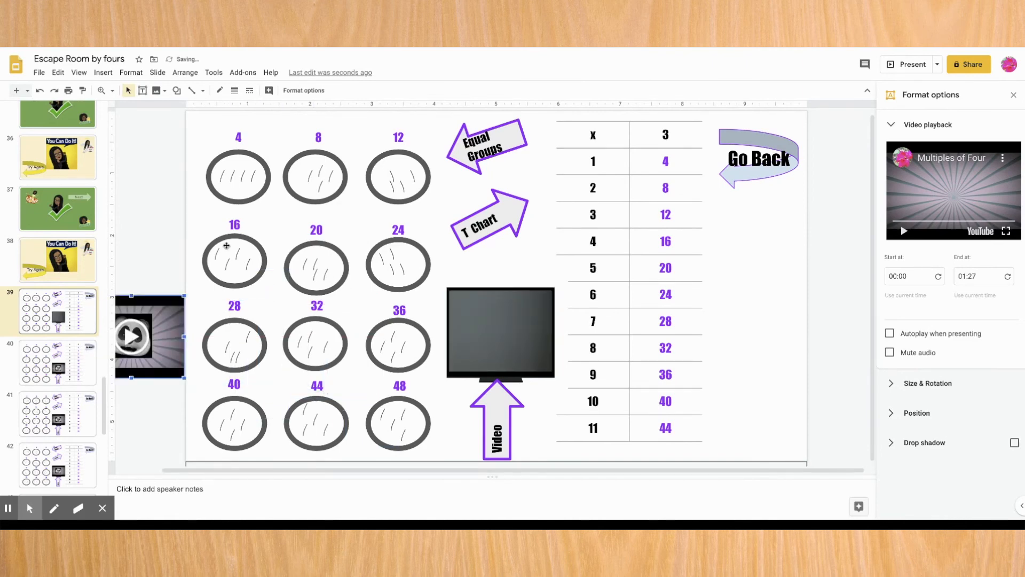
- Draw a full-slide rectangle cover on slide 39 and link it to Slide 39 itself
left_click(176, 90)
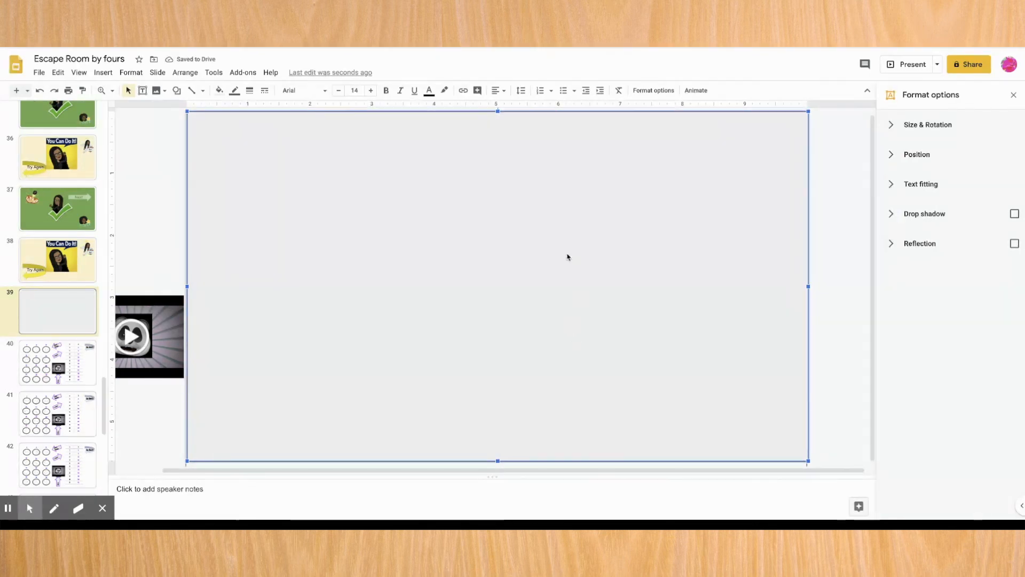
left_click(462, 90)
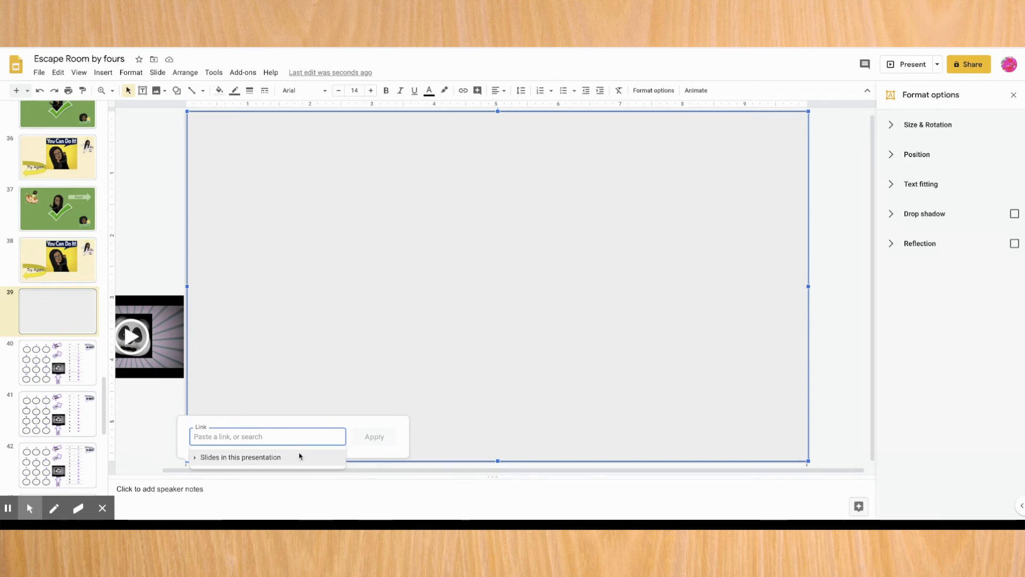
left_click(241, 456)
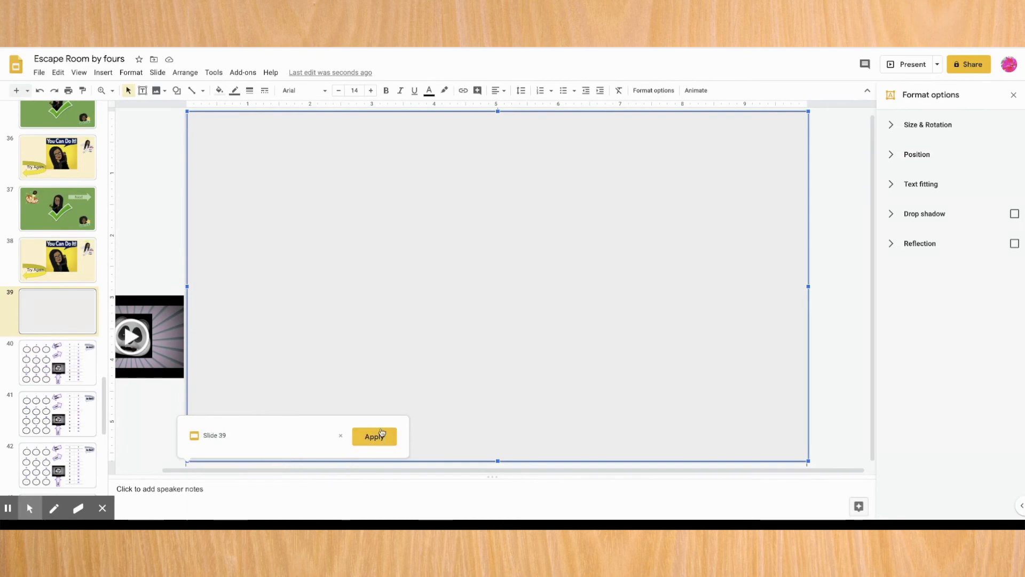
left_click(374, 436)
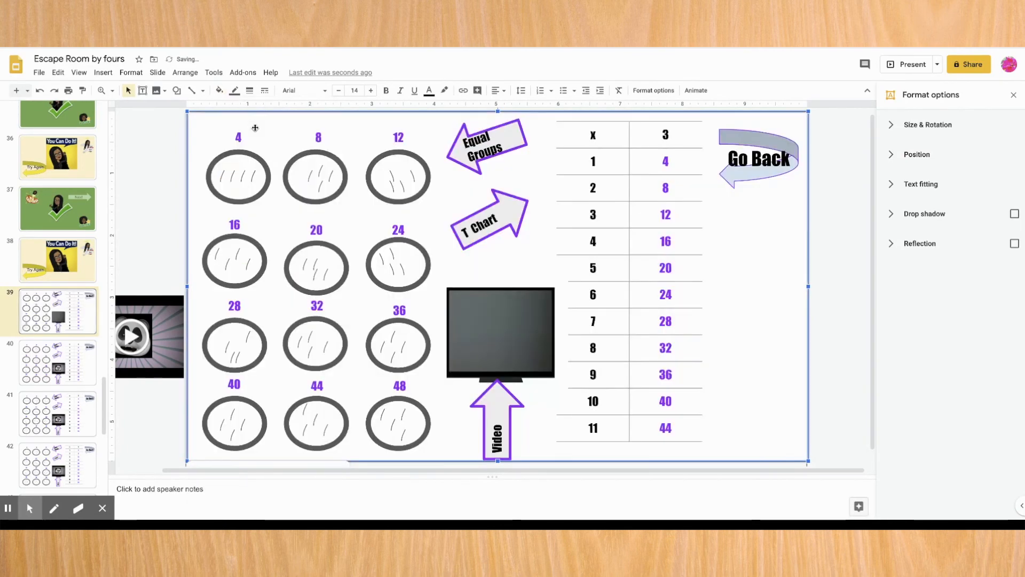
- Draw an oval over the Go Back arrow on slide 39 and link it to its return slide
left_click(149, 335)
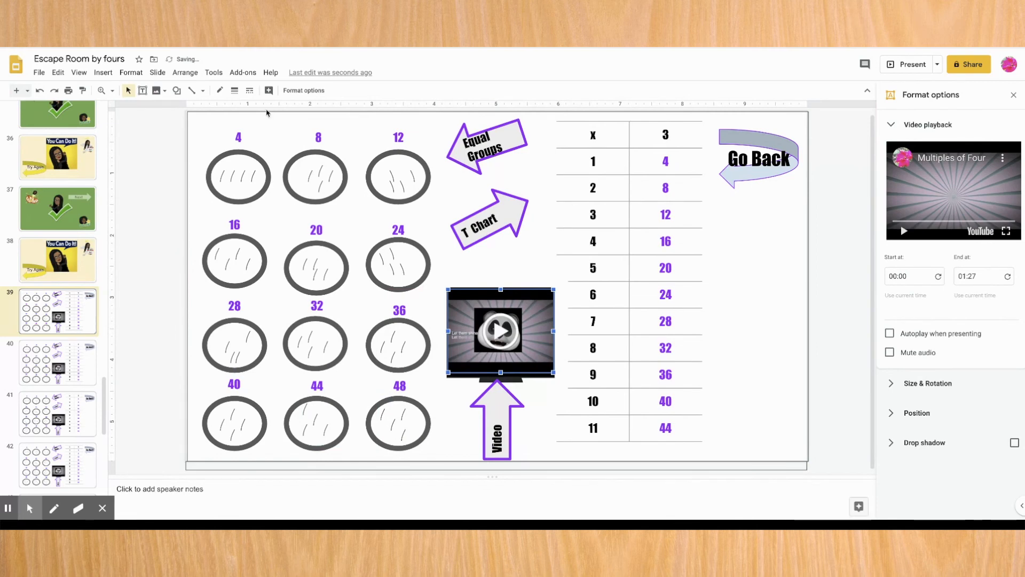
left_click(176, 90)
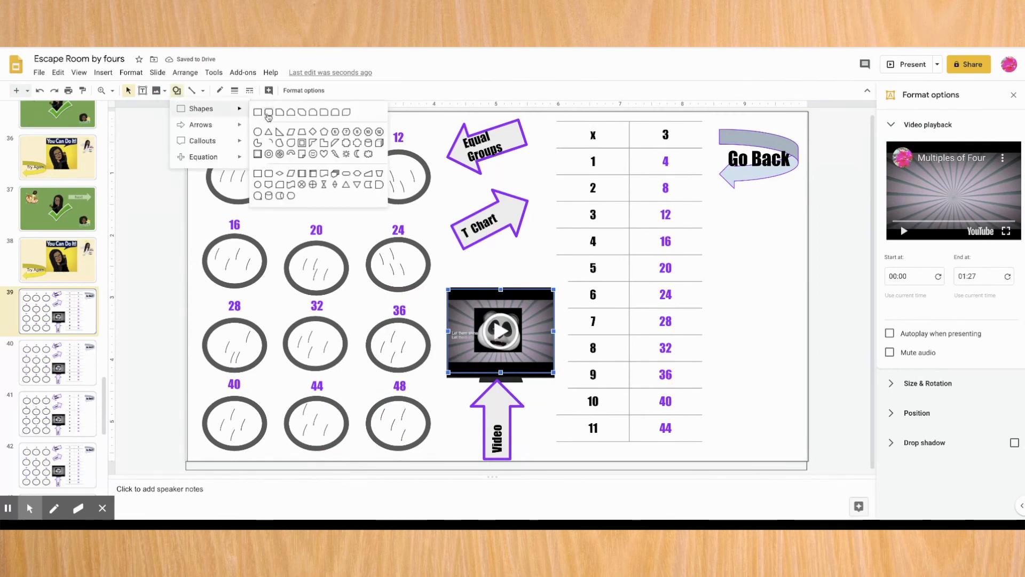
left_click(718, 127)
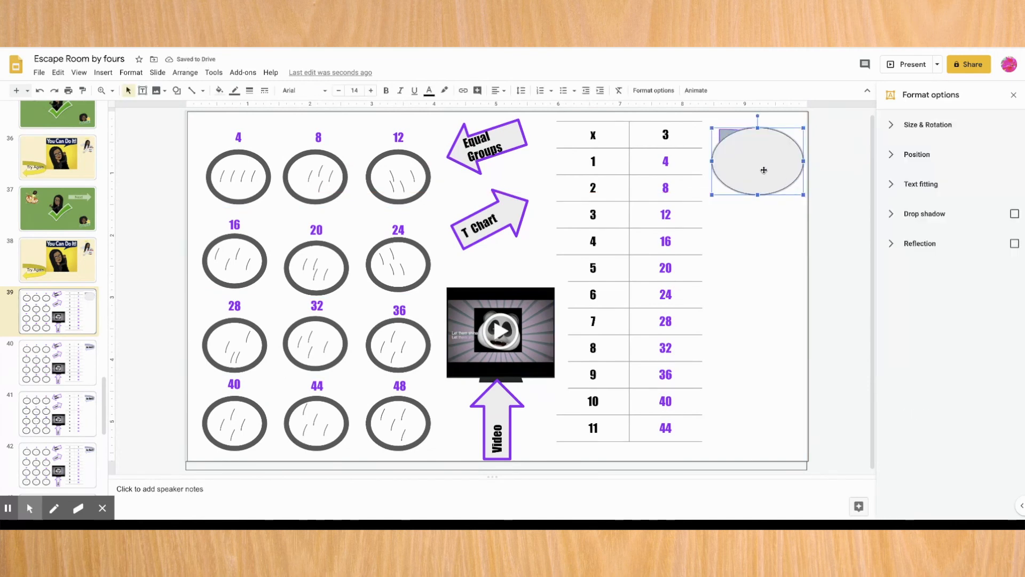
left_click(462, 90)
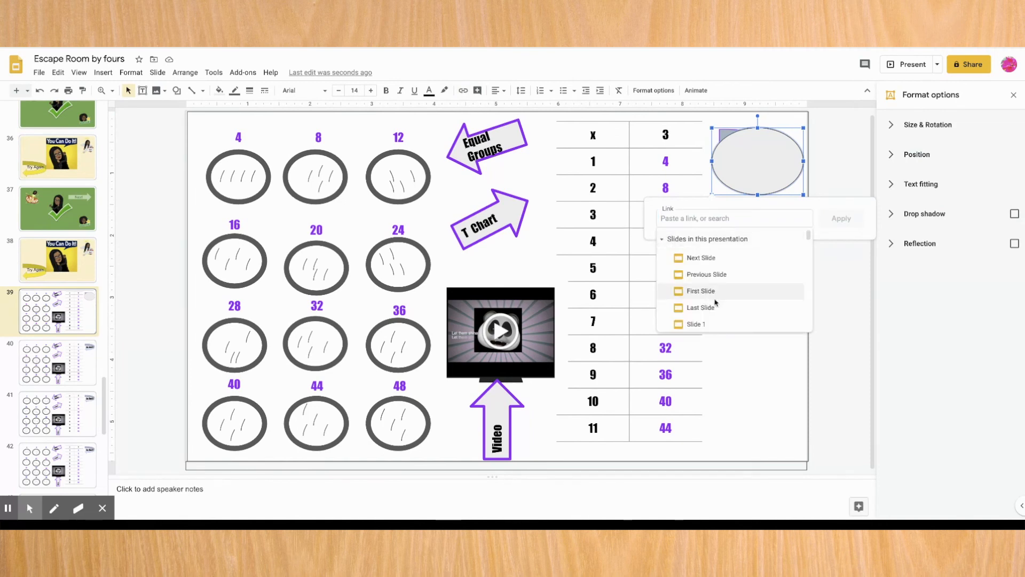
scroll("down", 3)
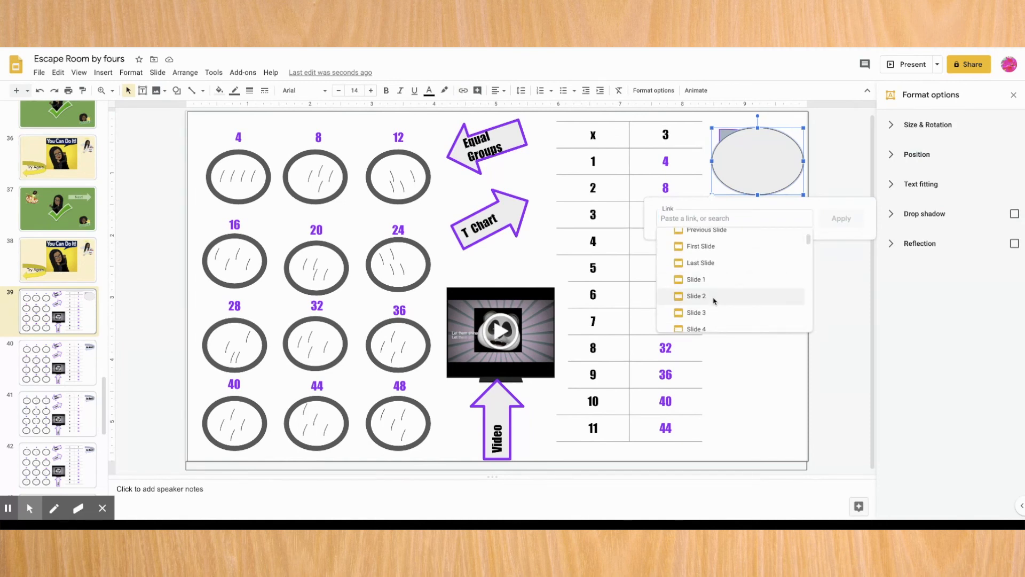
left_click(696, 295)
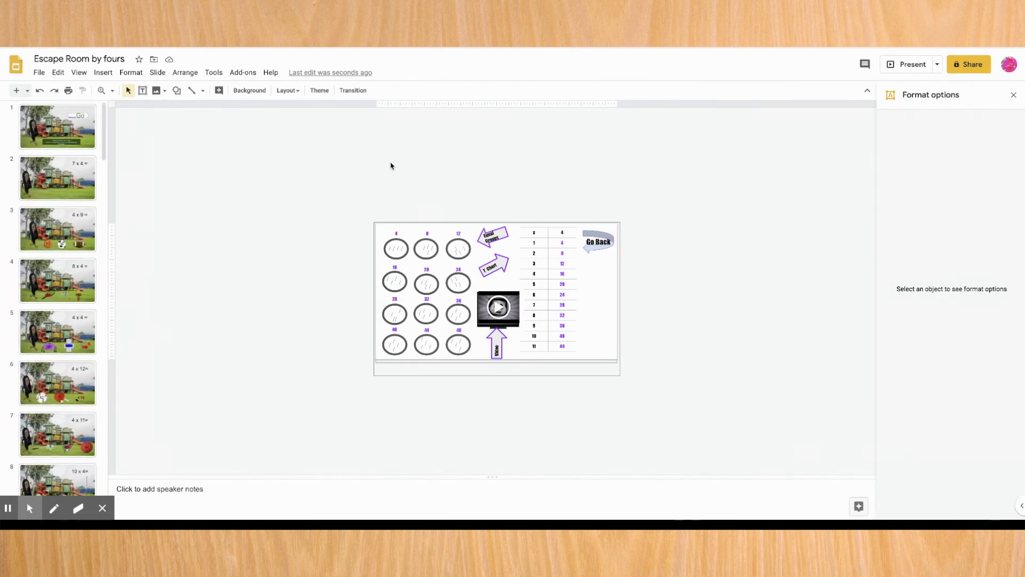
- Open slide 15 with the Next arrow and start presenting the Escape Room deck
left_click(907, 64)
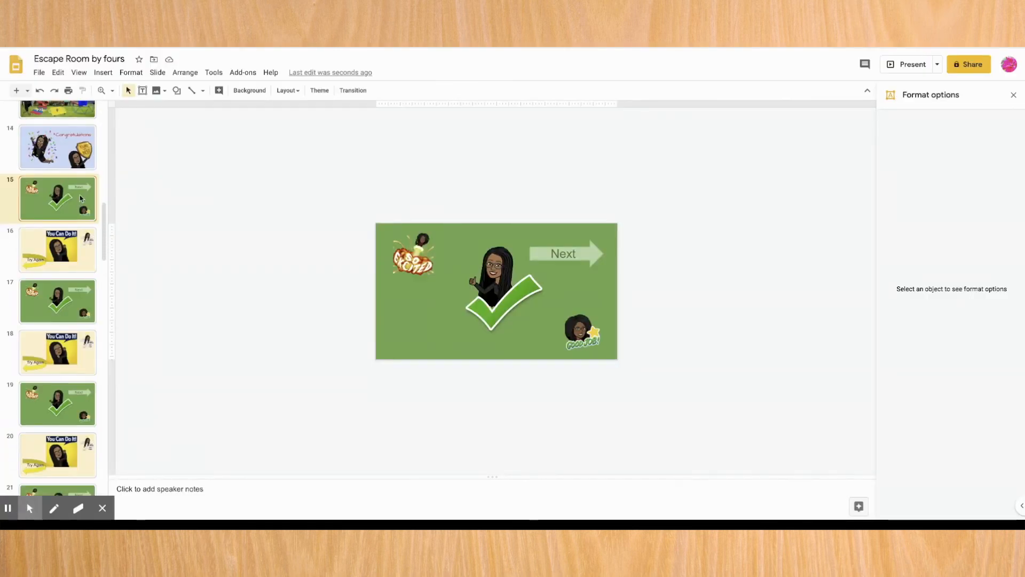
scroll("down", 3)
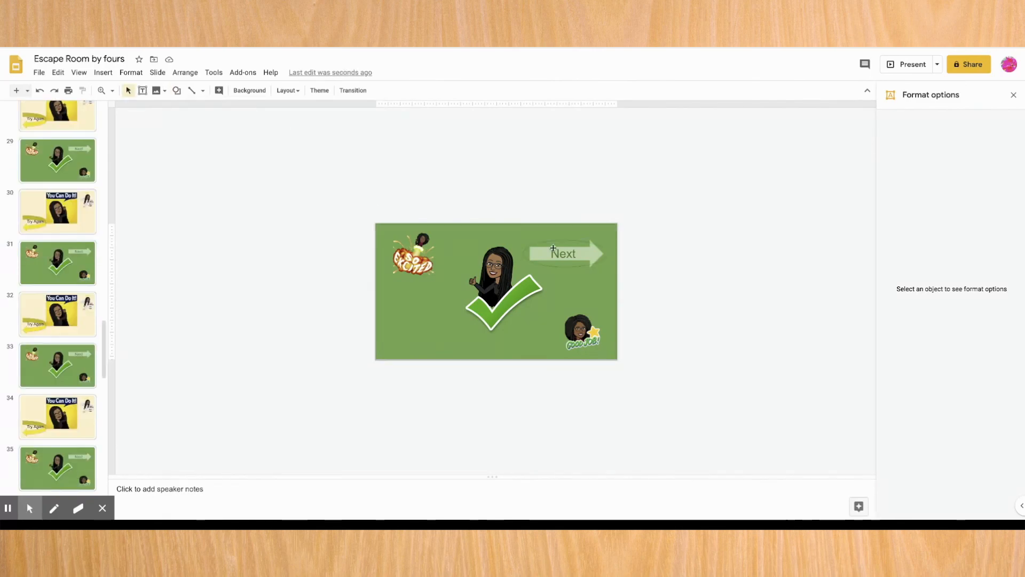
left_click(907, 64)
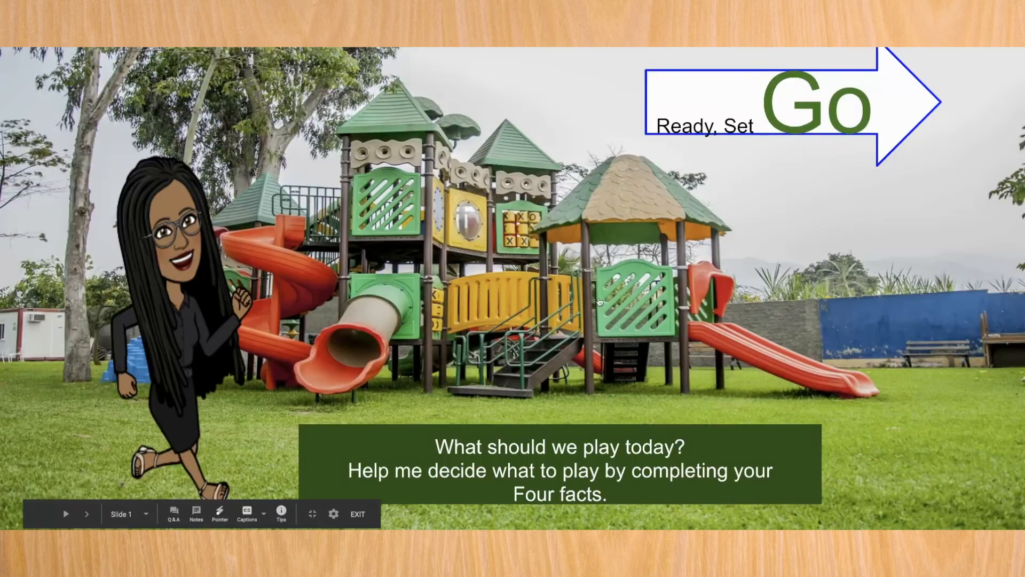